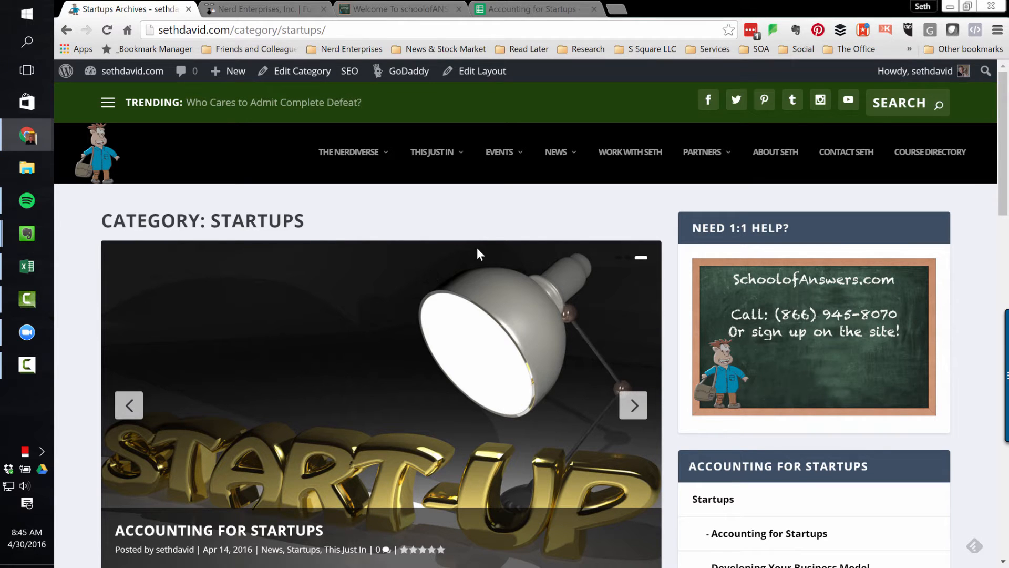
Step: Browse from sethdavid.com via the Nerd Enterprises tab to the School of Answers home page
scroll("down", 3)
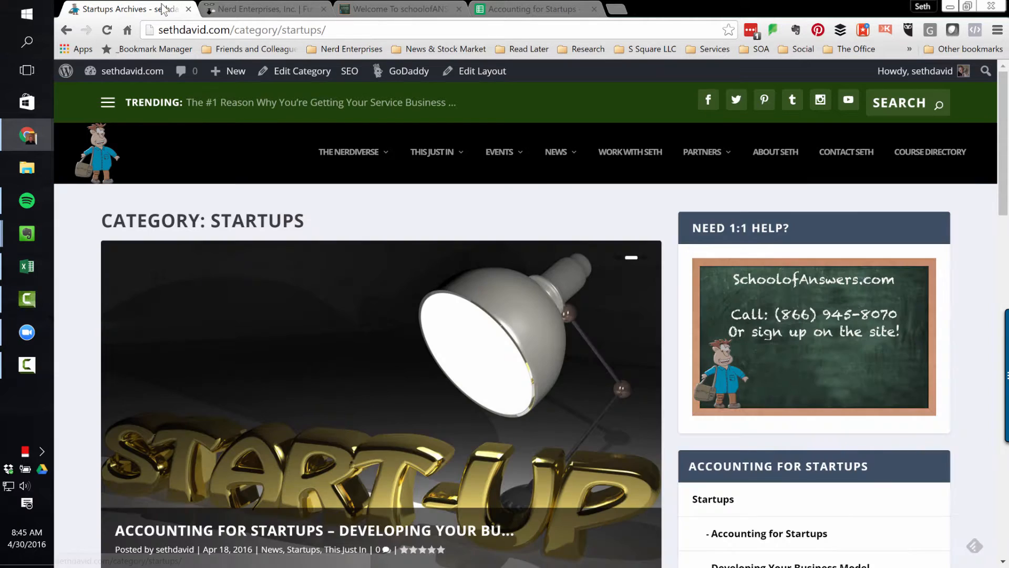
scroll("down", 3)
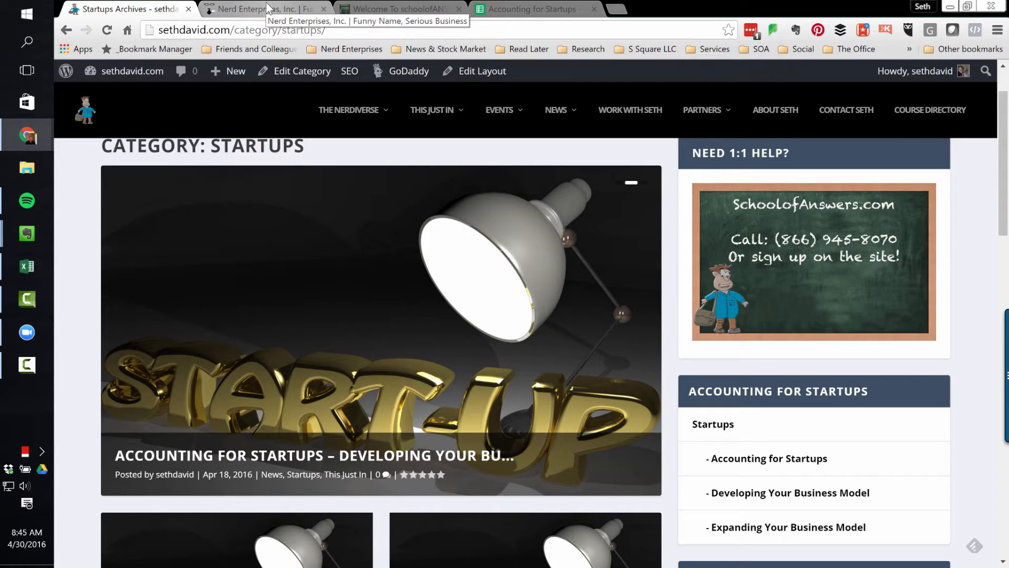
left_click(264, 10)
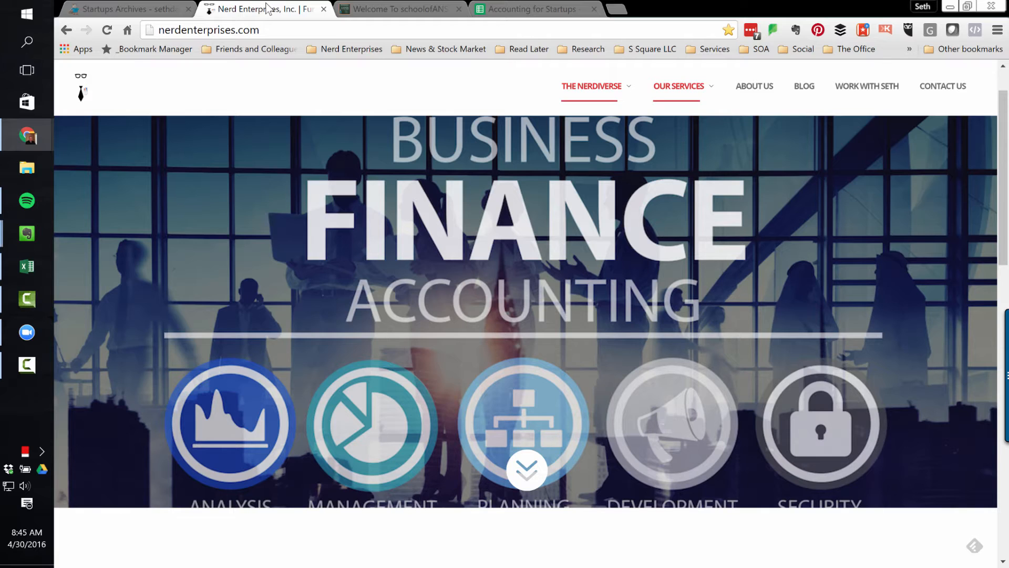
mouse_move(463, 108)
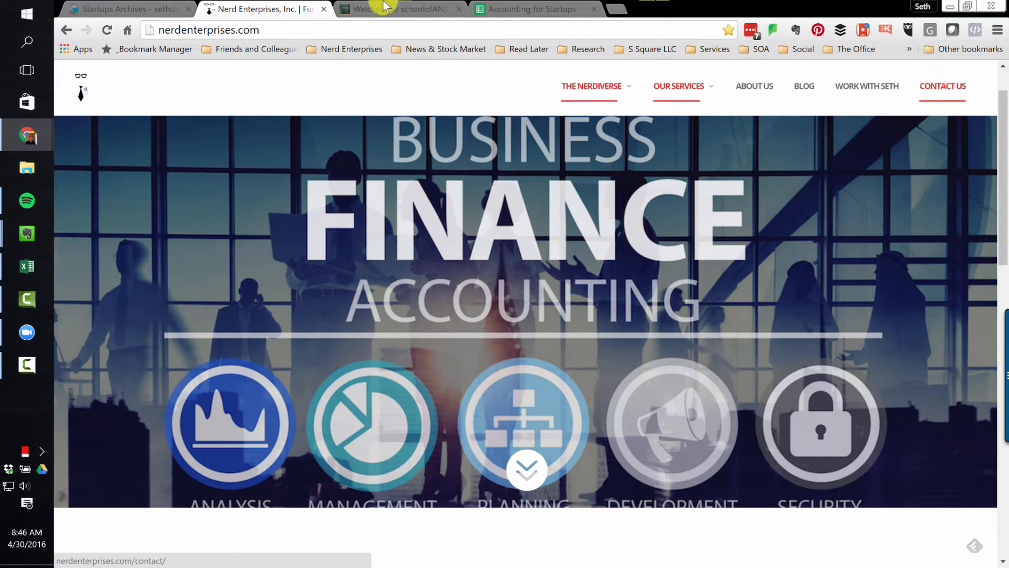
left_click(399, 10)
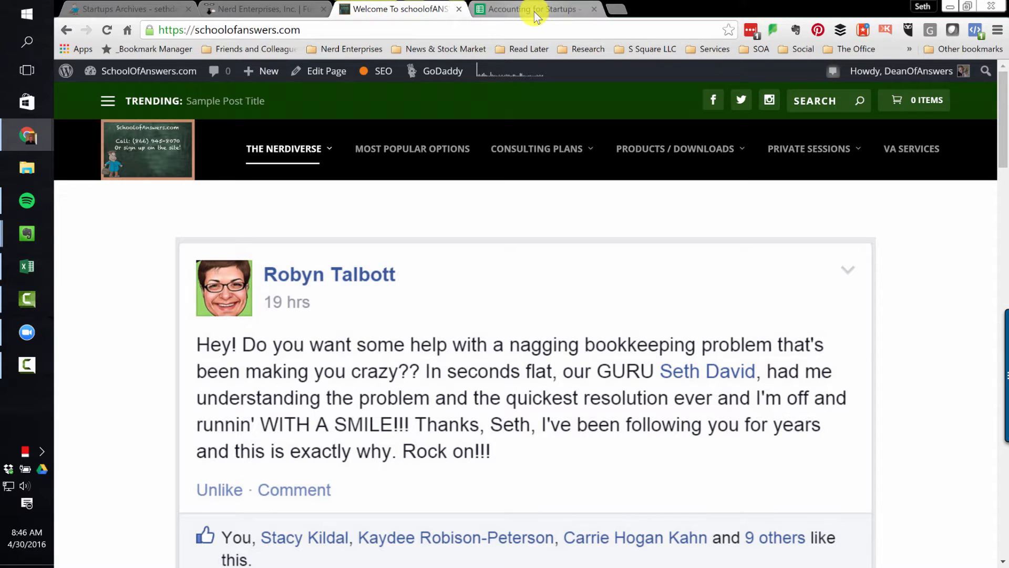
Step: Switch to the Accounting for Startups spreadsheet and review the Rent and salary frequencies on the Sketch sheet
right_click(524, 10)
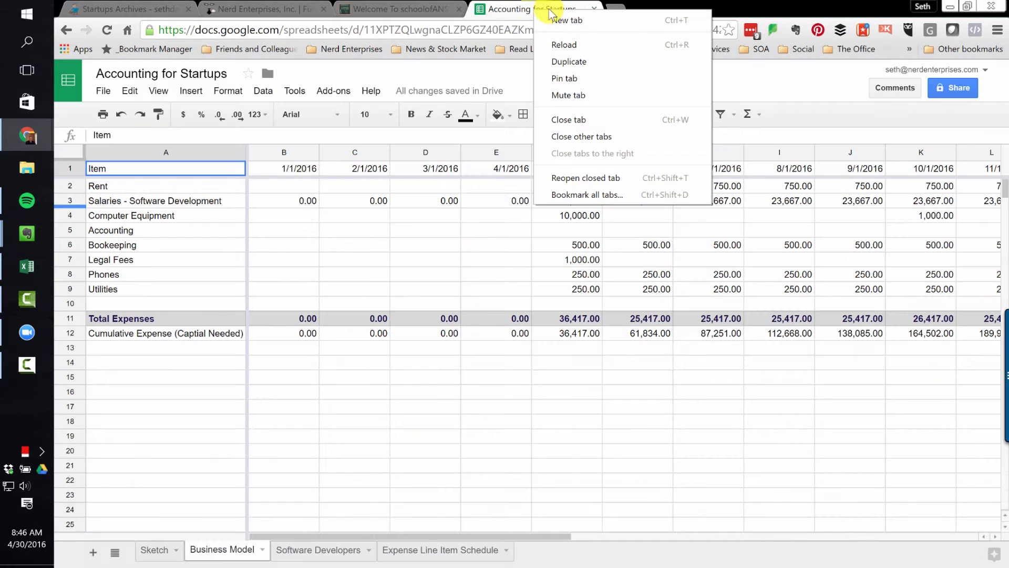
left_click(581, 137)
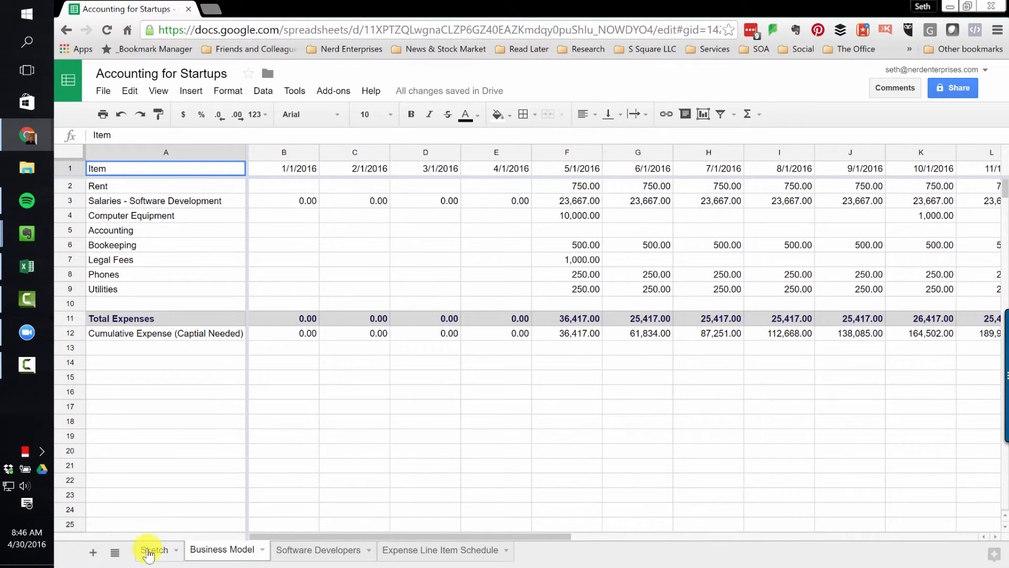
left_click(154, 549)
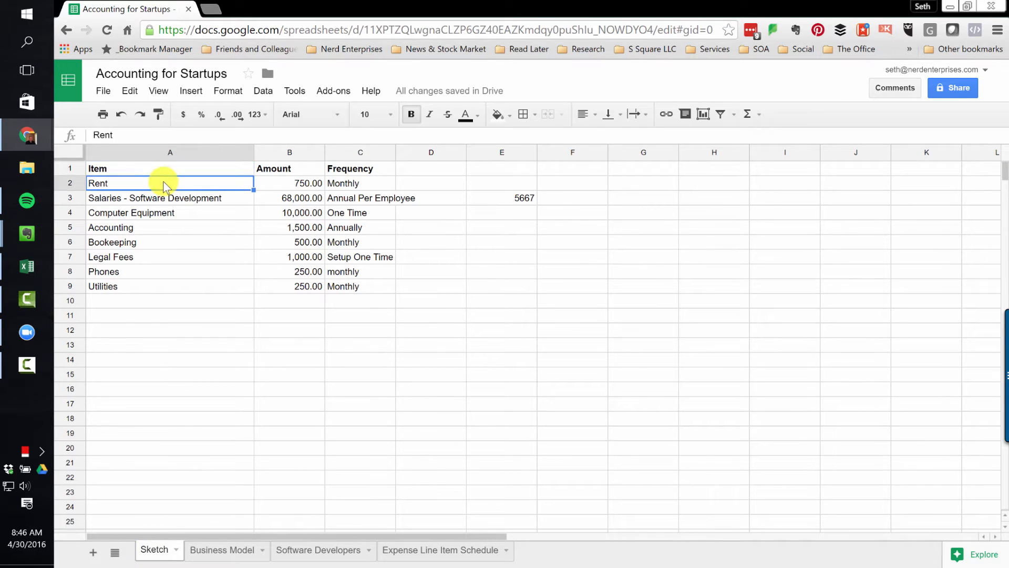
left_click(359, 182)
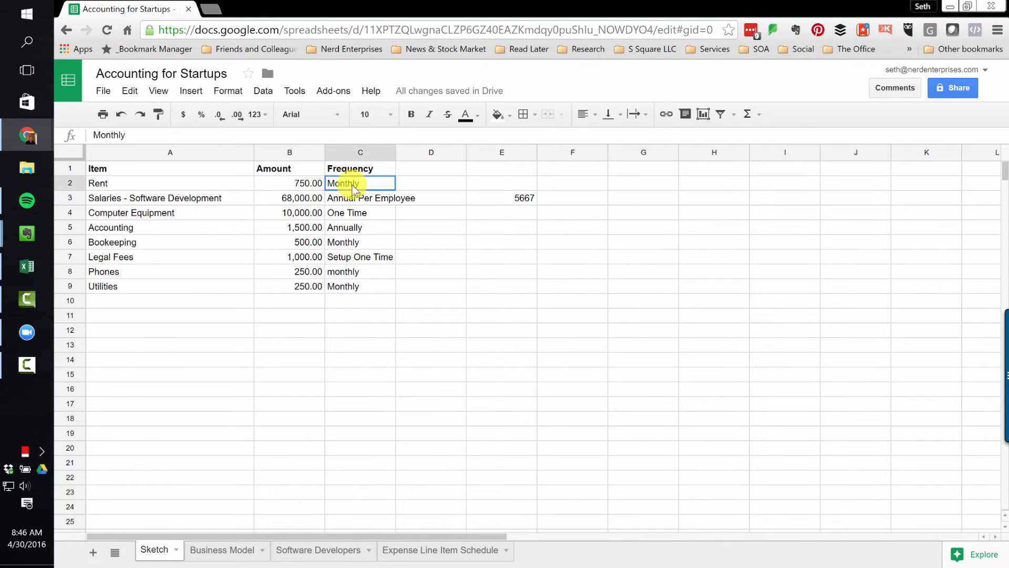
left_click(360, 198)
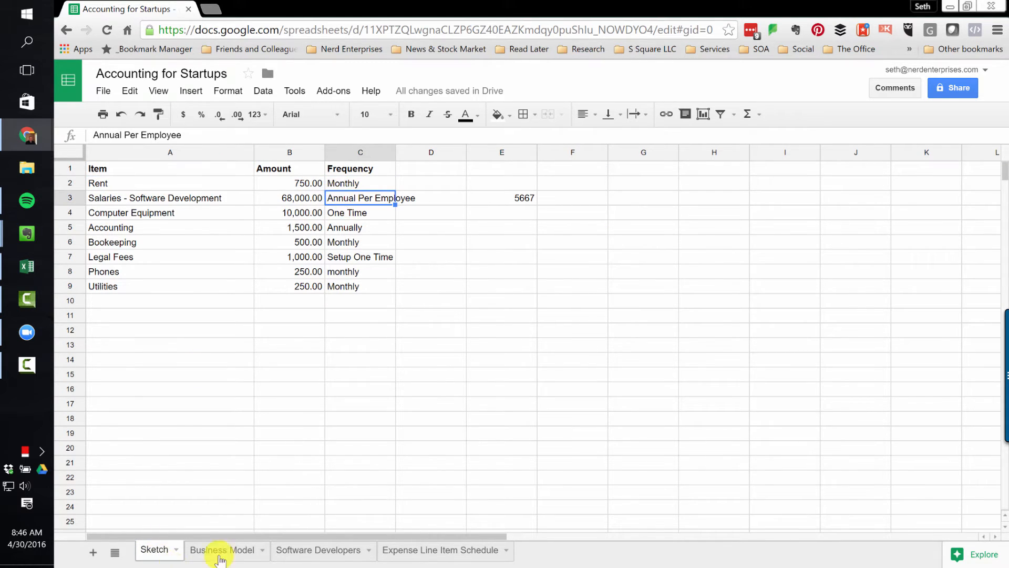
Step: Review the Business Model salaries row and its link to the Software Developers sheet totals
left_click(223, 549)
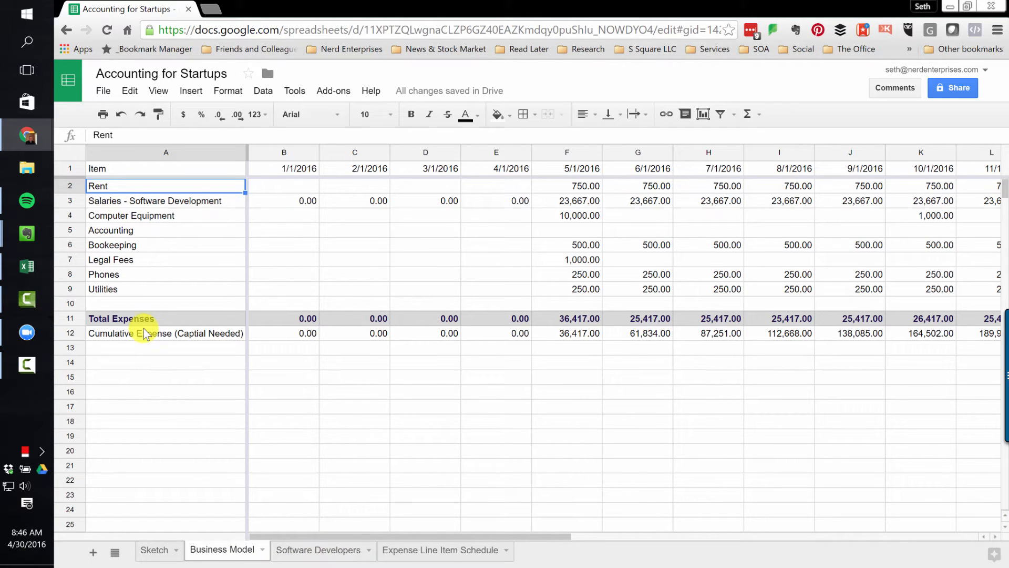
left_click(165, 200)
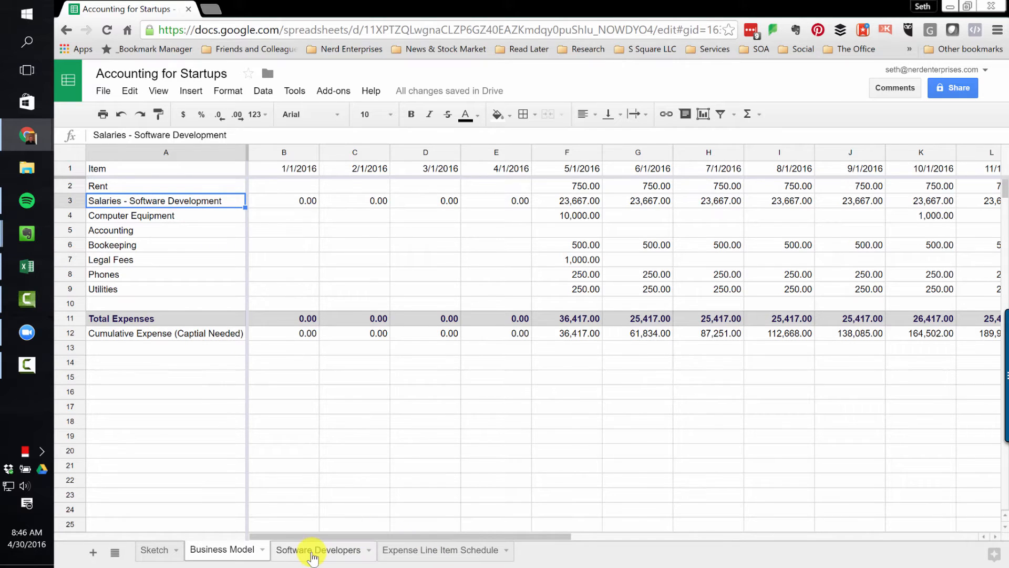
left_click(317, 549)
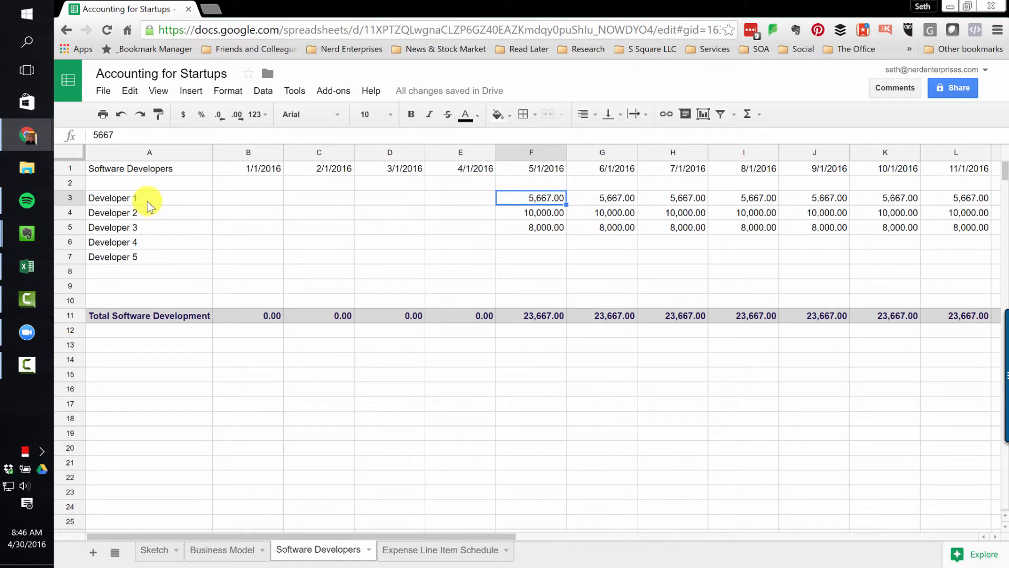
left_click(149, 242)
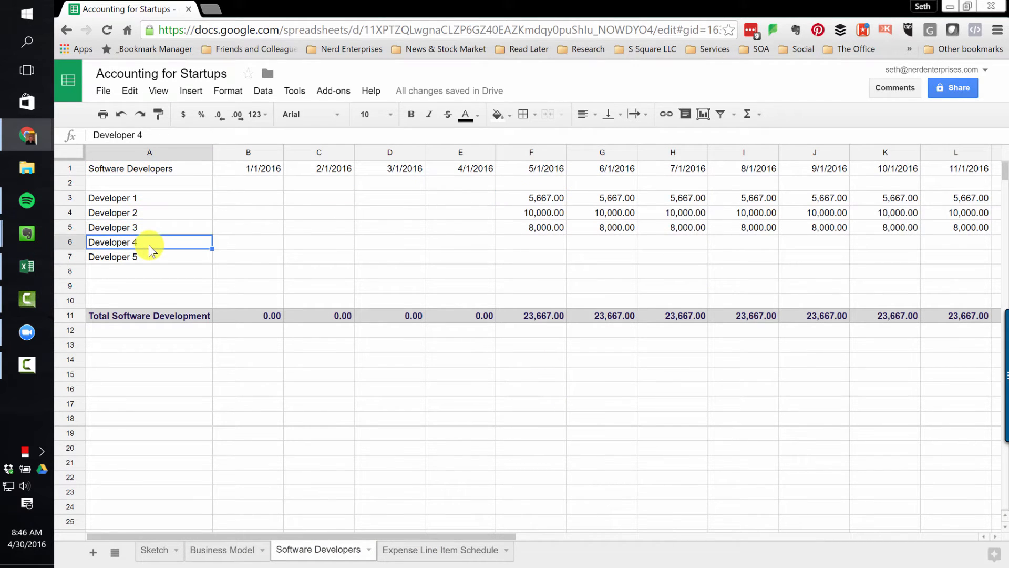
mouse_move(531, 315)
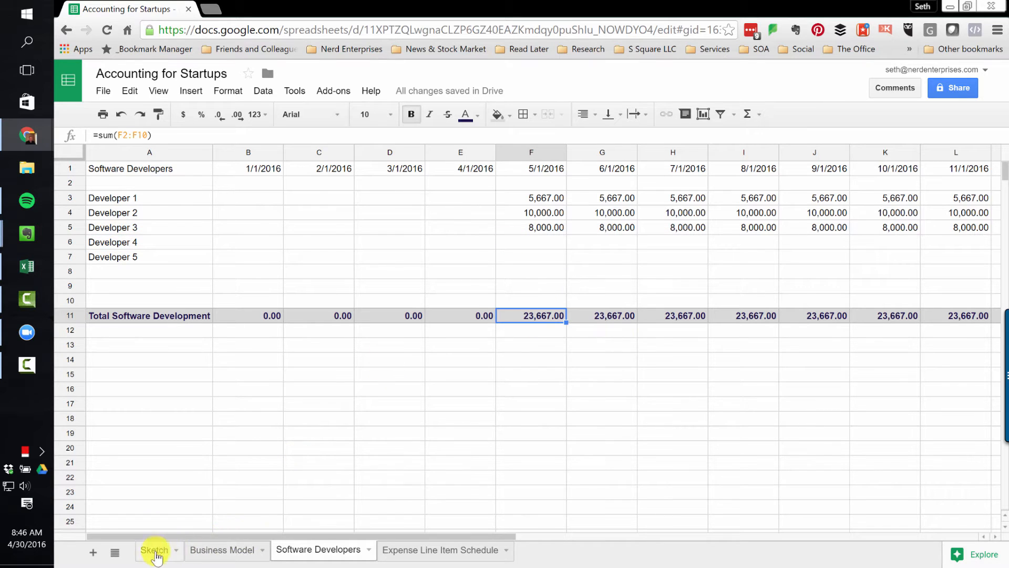
left_click(222, 550)
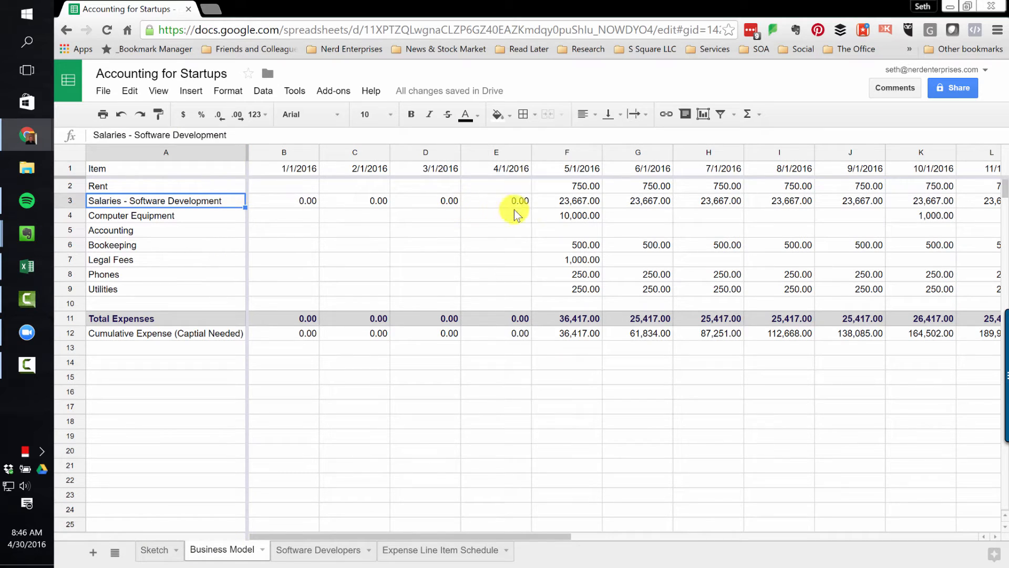
left_click(567, 199)
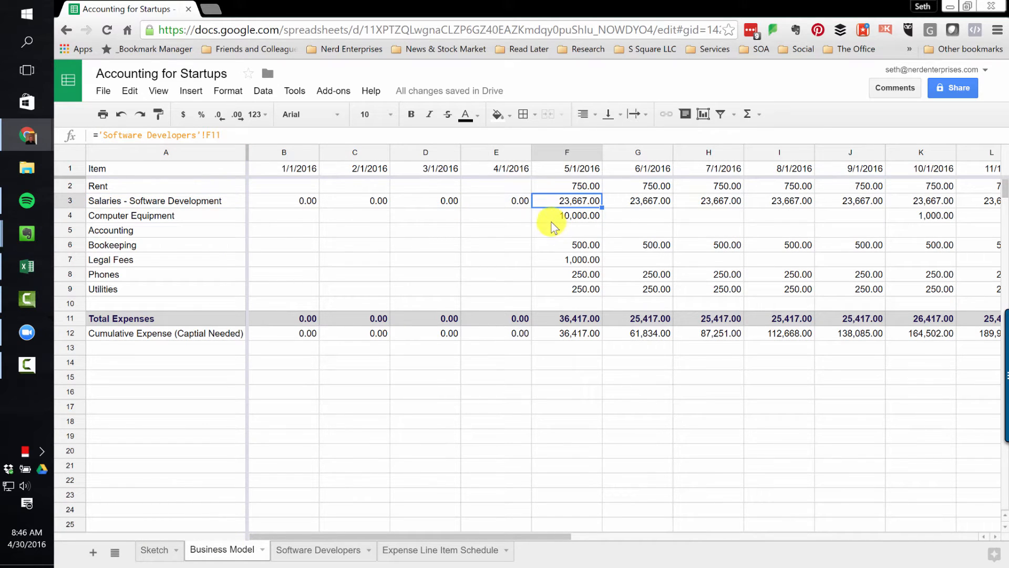
left_click(439, 548)
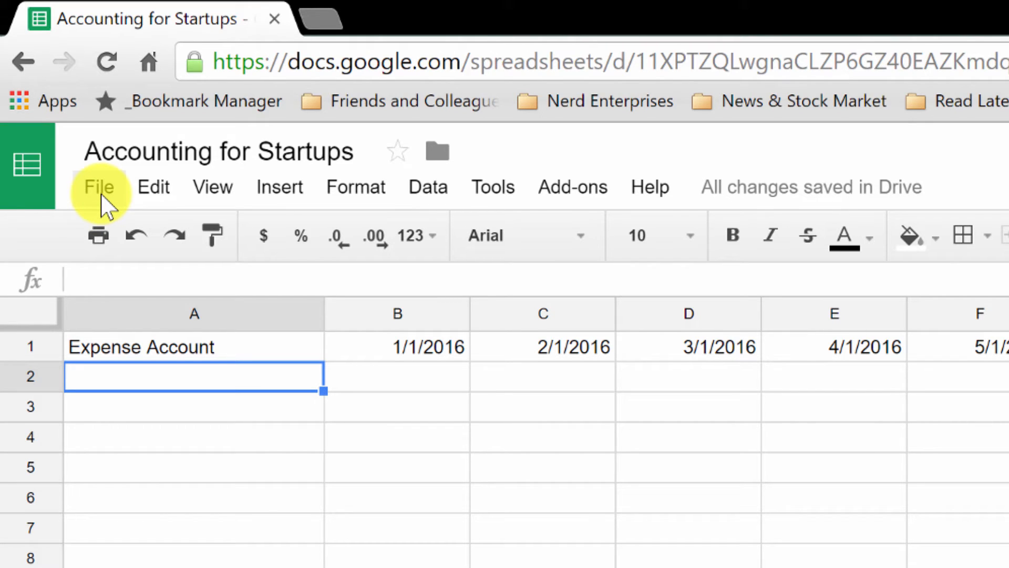
left_click(98, 187)
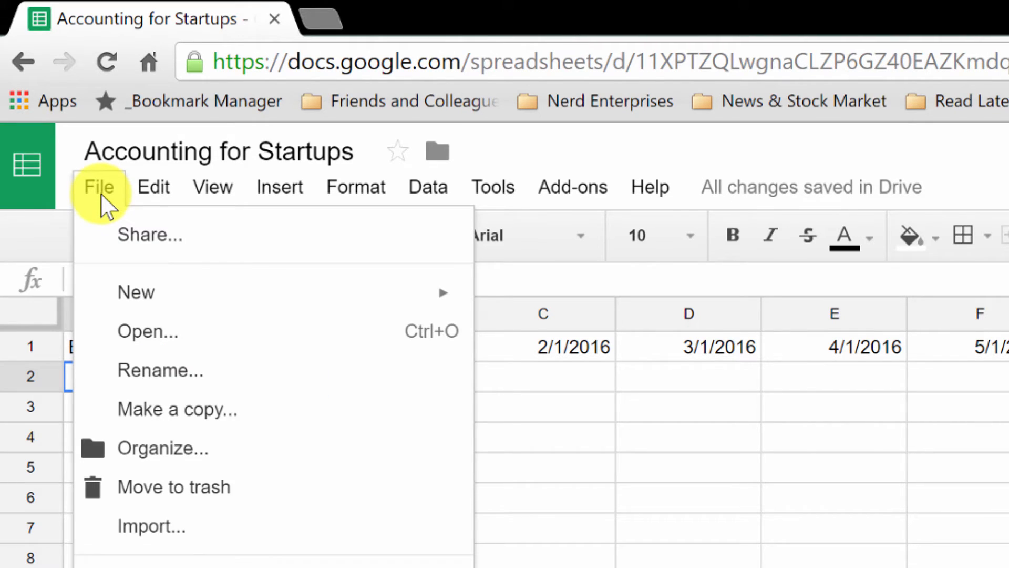
mouse_move(173, 409)
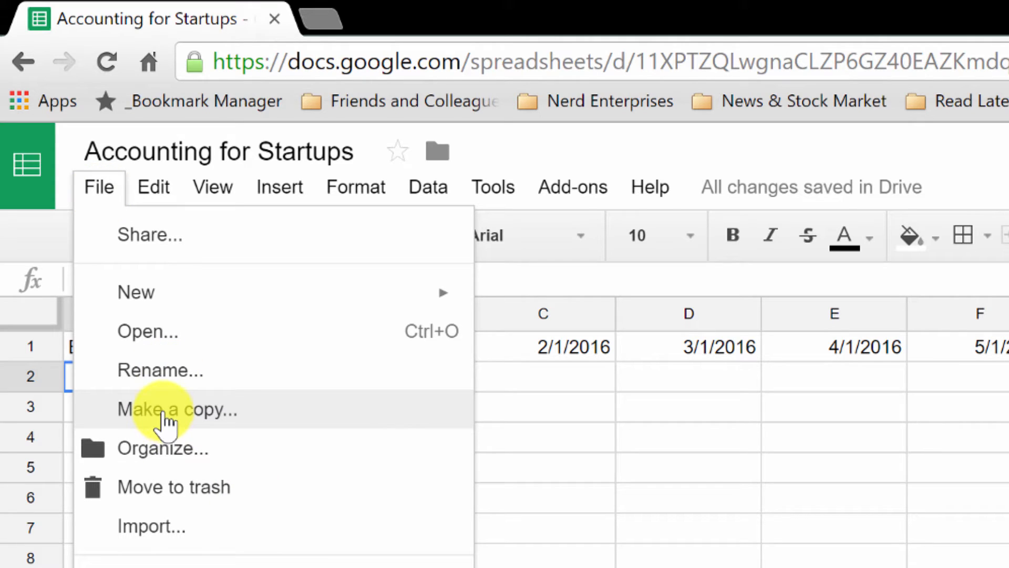
left_click(688, 406)
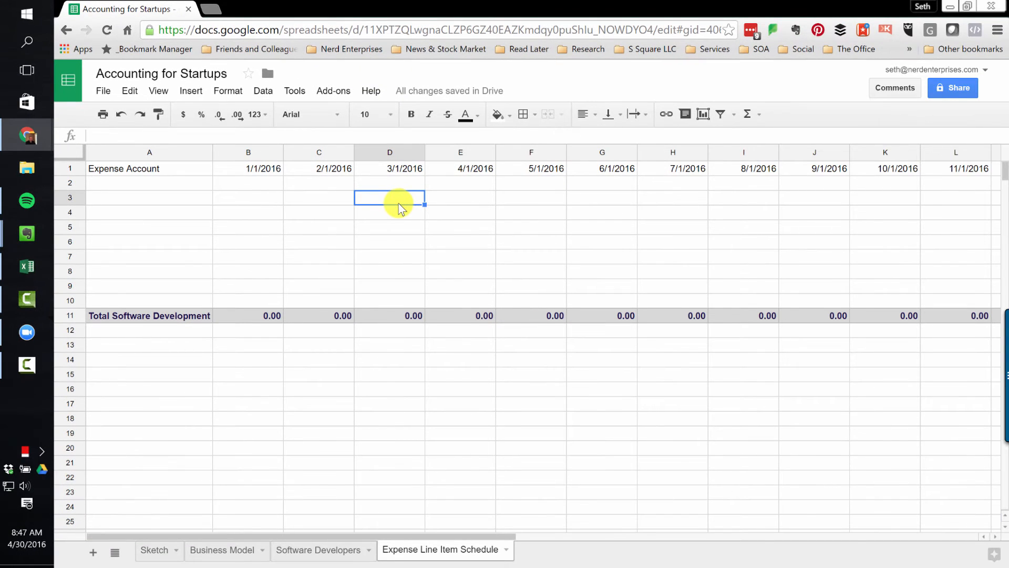
left_click(149, 182)
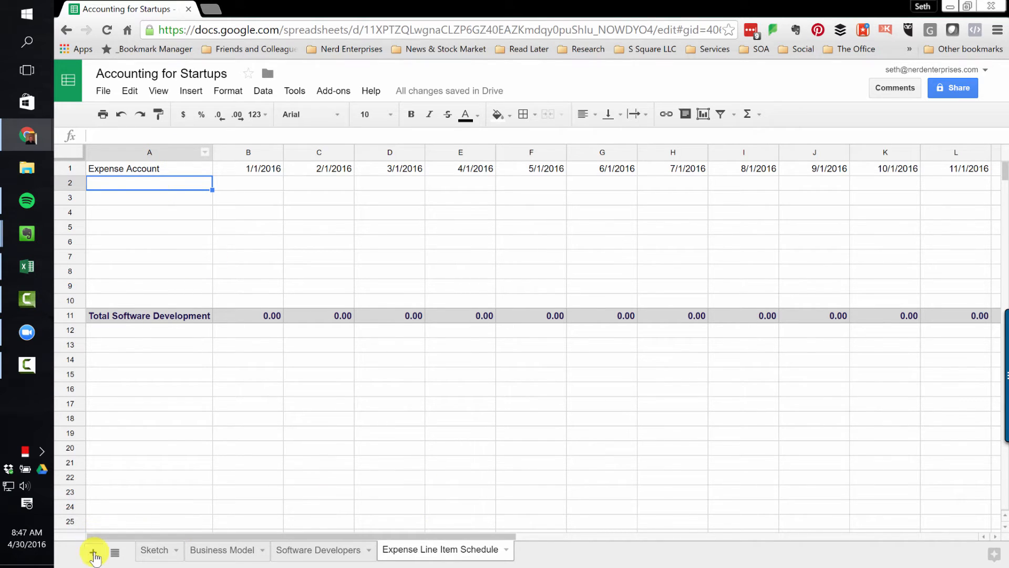
Step: Add a new blank sheet to the workbook and rename it Register
left_click(92, 551)
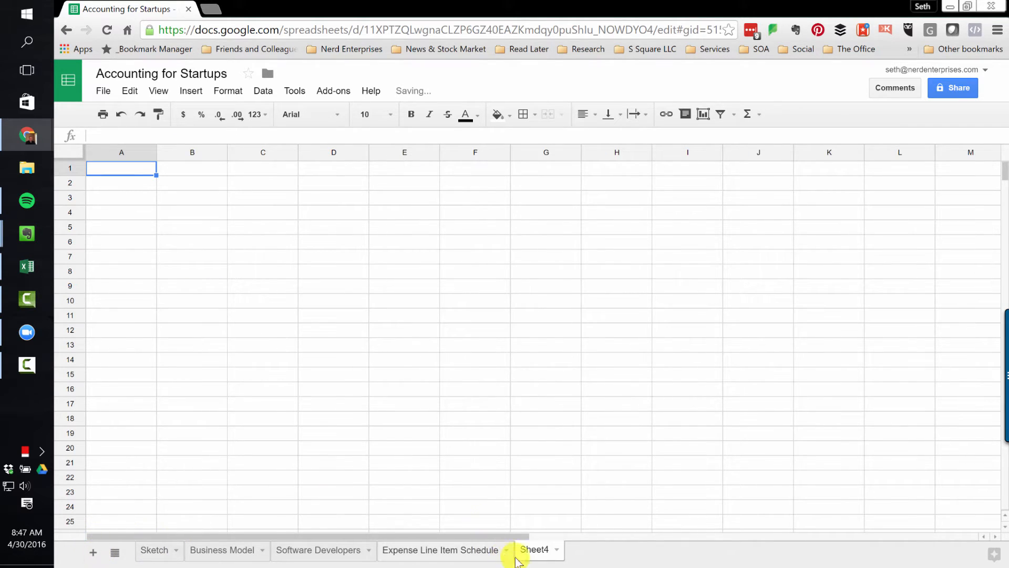
left_click(535, 548)
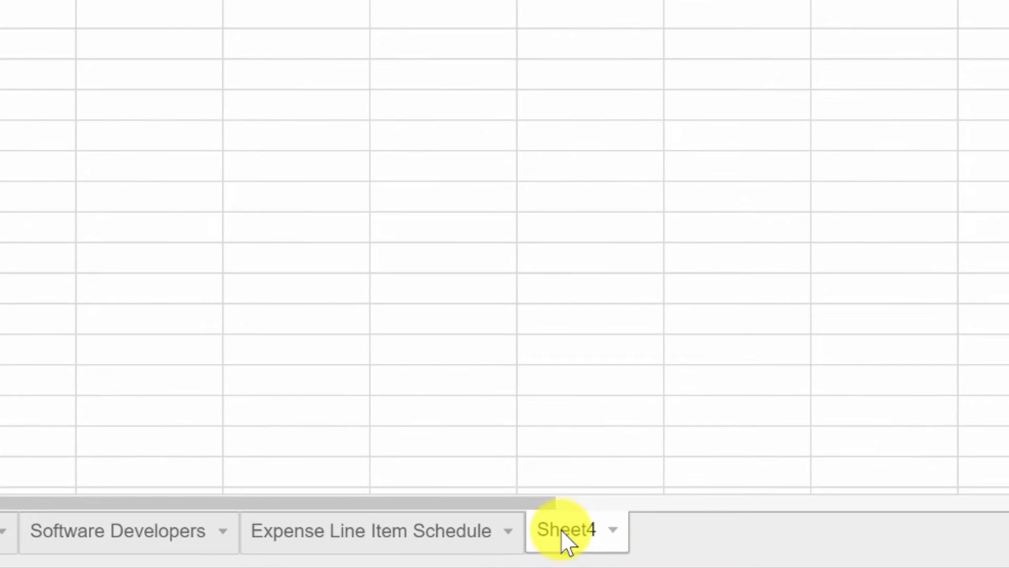
type("Register")
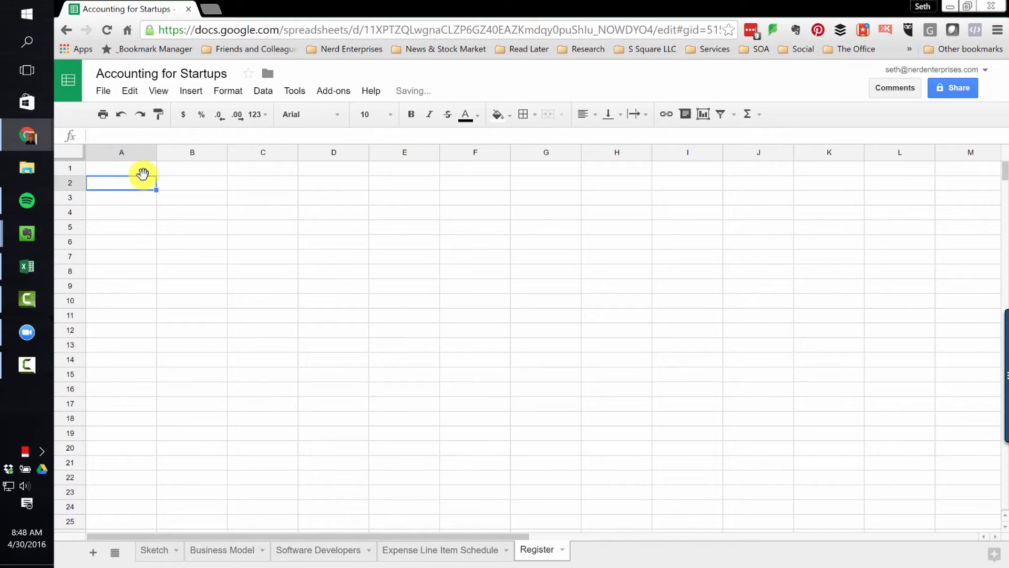
Step: Enter the first Register headings, Transaction Date through Year, across row 1
type("TRa")
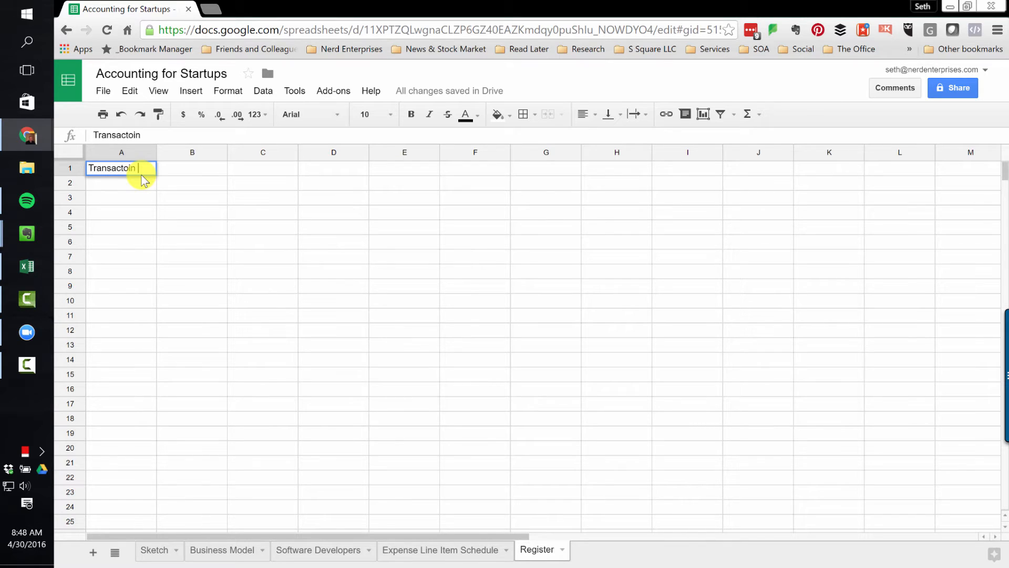
type("Date")
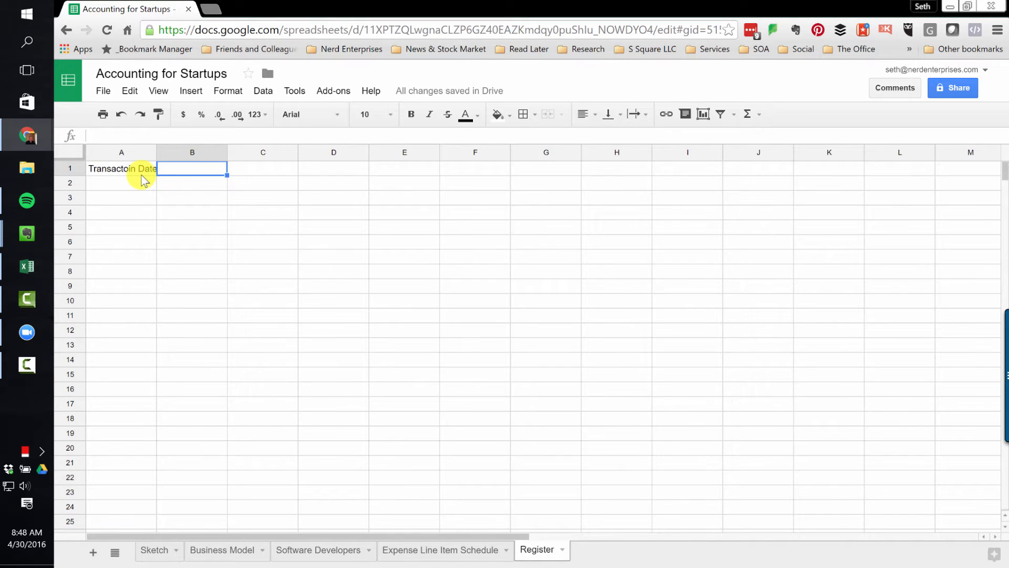
type("Year")
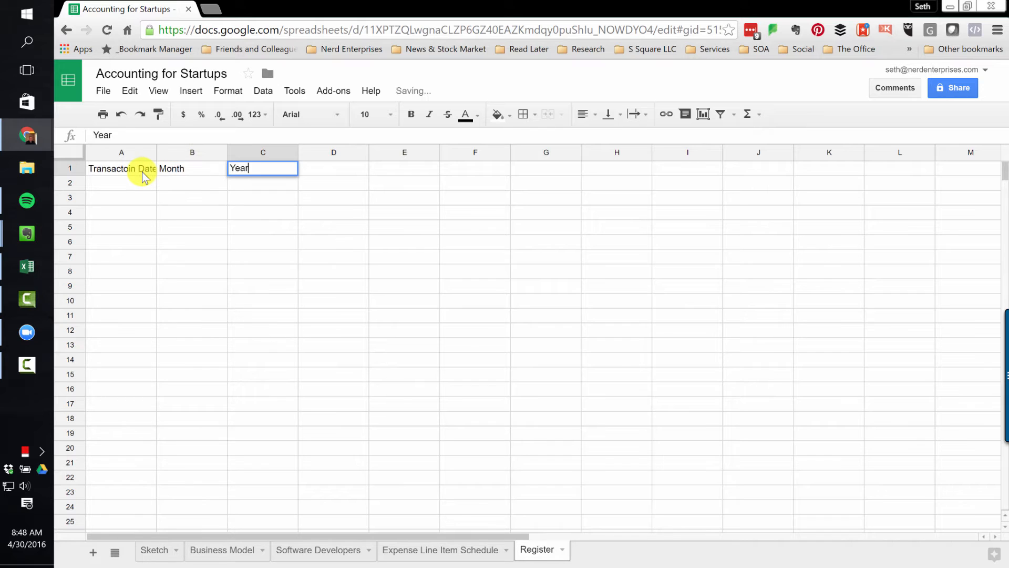
left_click(192, 168)
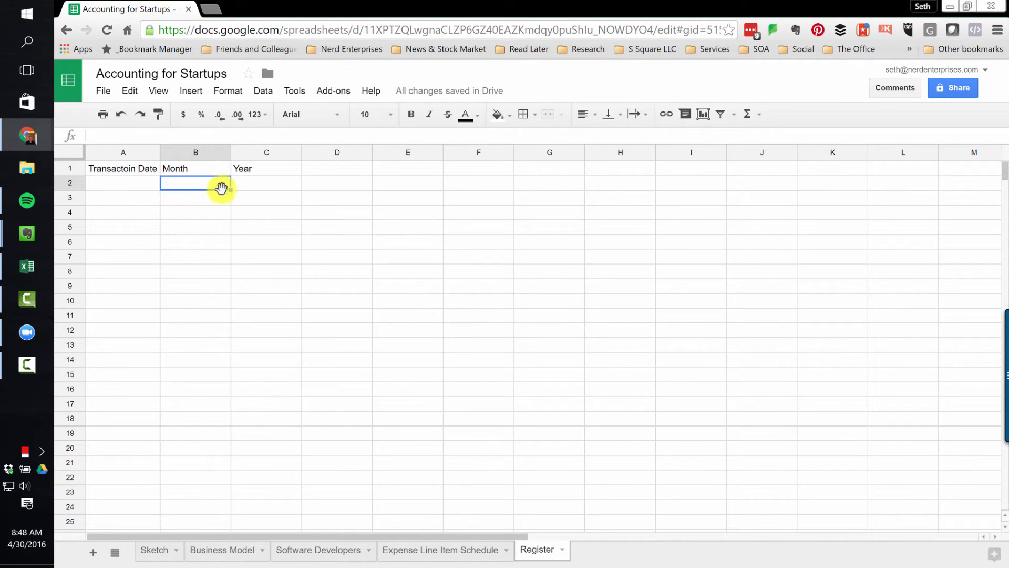
left_click(266, 182)
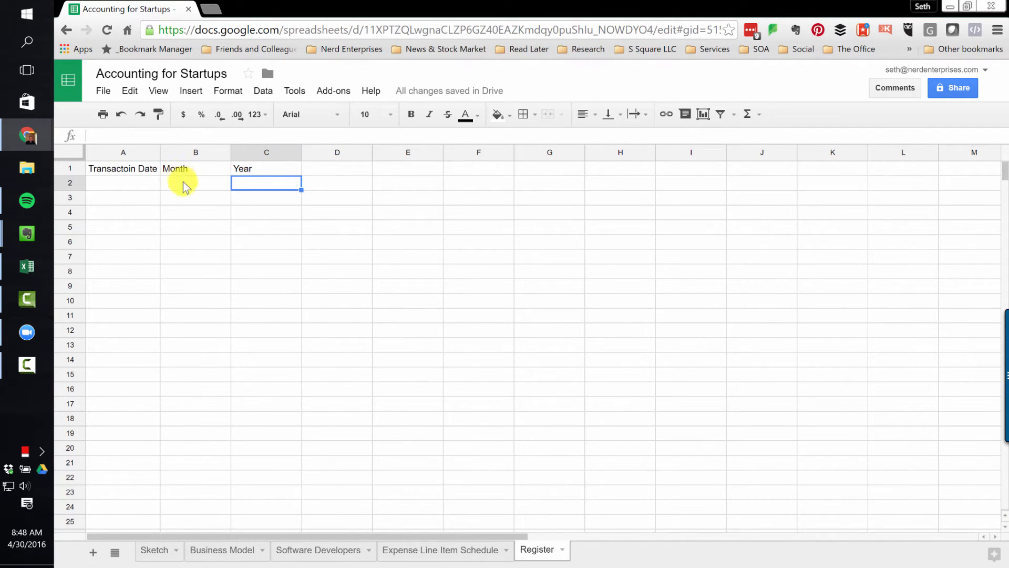
left_click(196, 182)
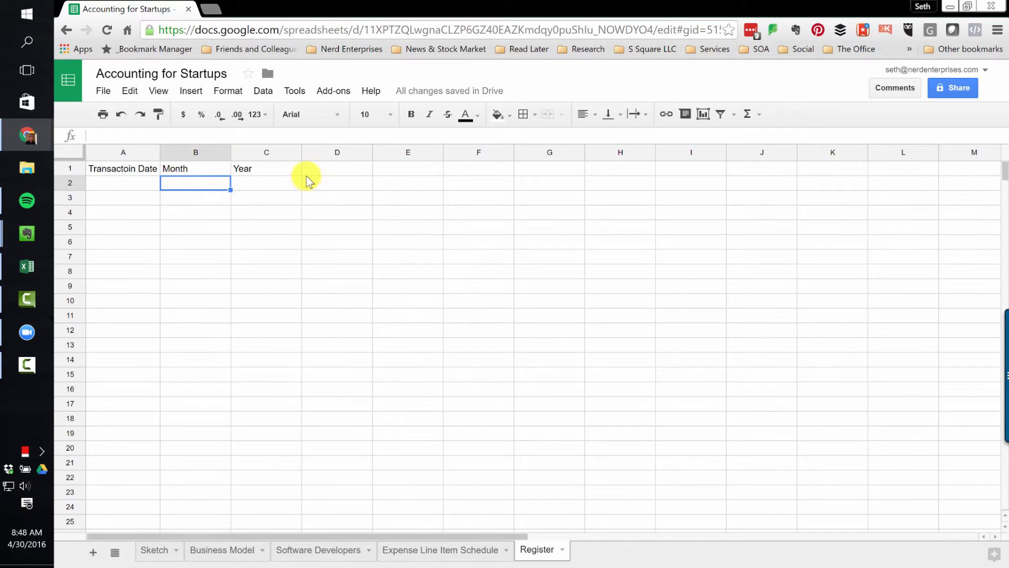
left_click(336, 168)
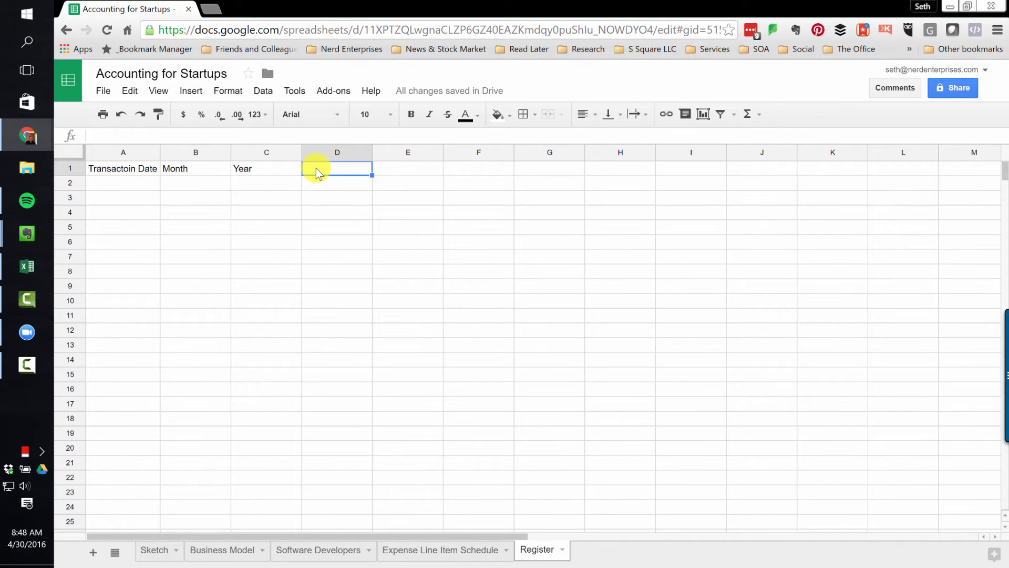
Step: Add the Paid Date heading (correcting the Paide typo) and Transaction Type in D1:E1
type("Paide")
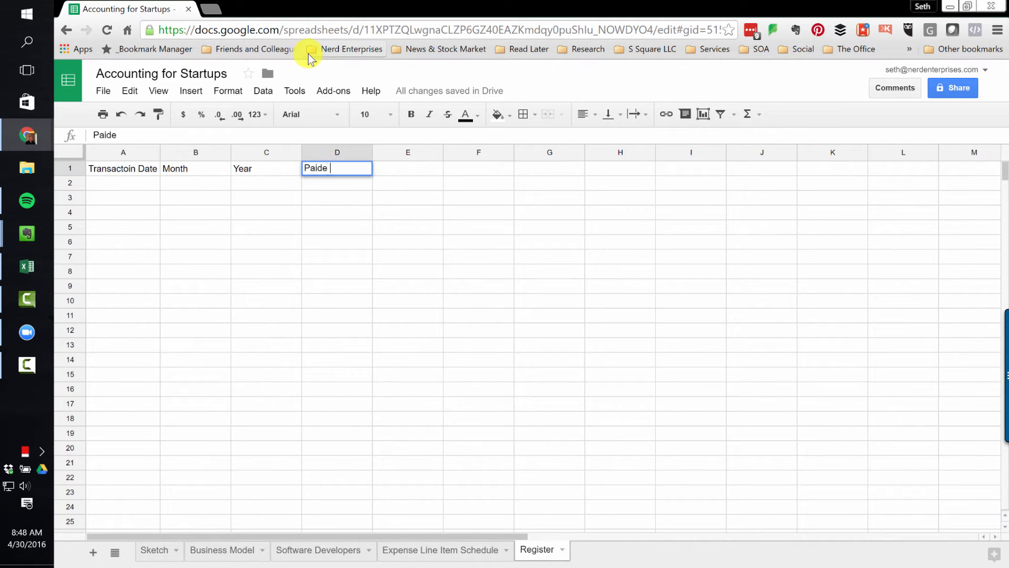
key("Backspace")
type(" Dat")
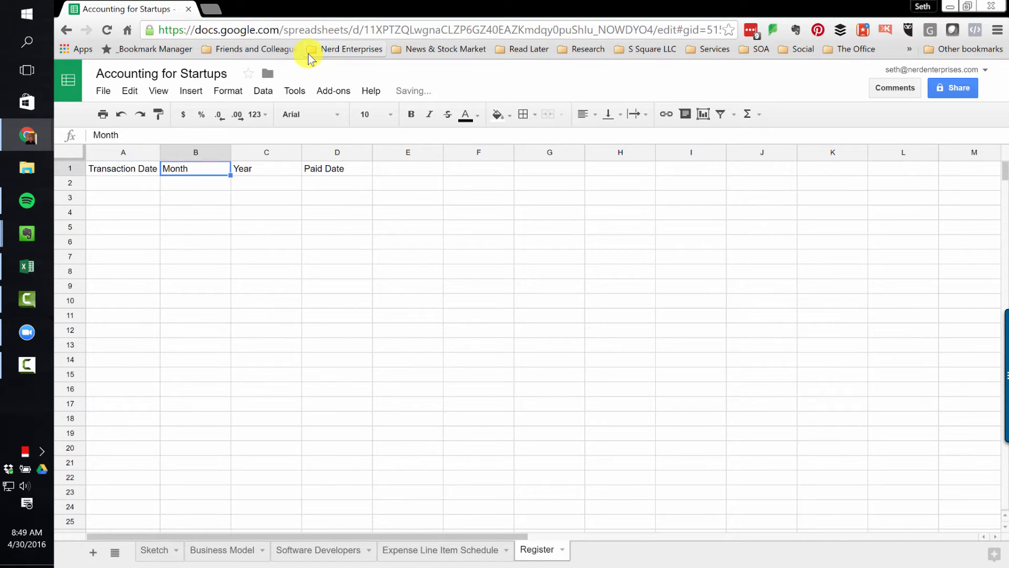
left_click(336, 168)
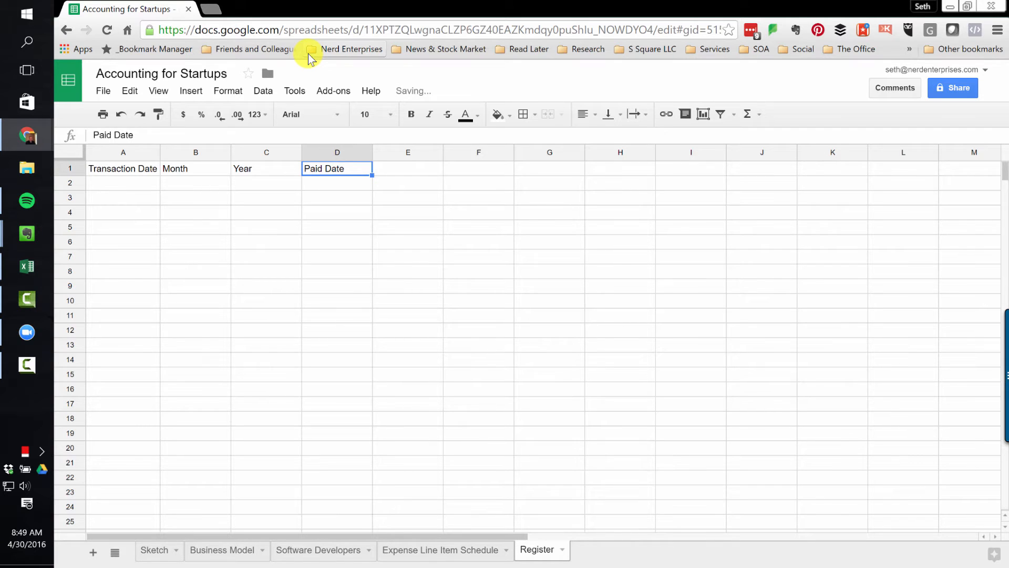
left_click(407, 168)
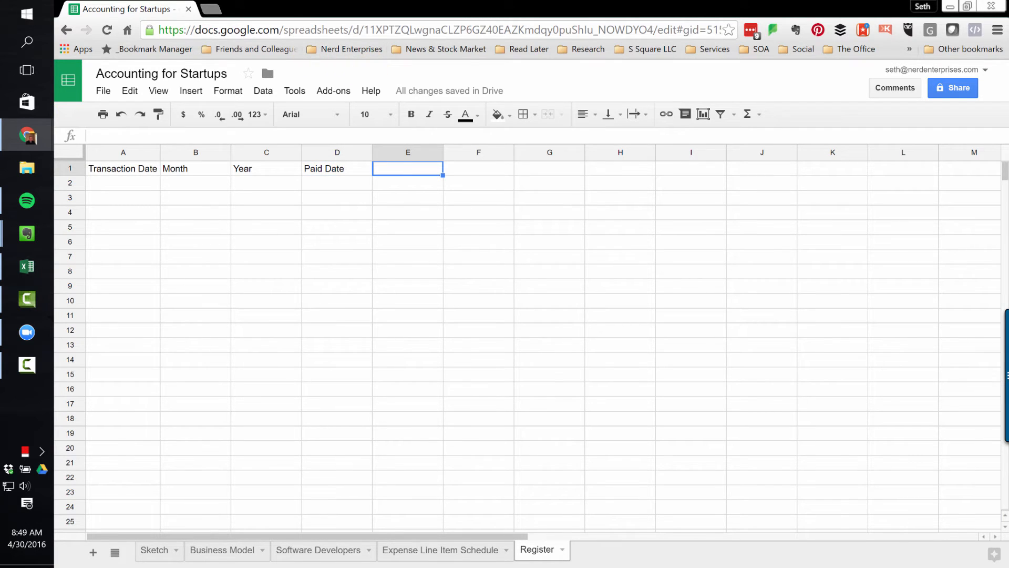
type("Trans")
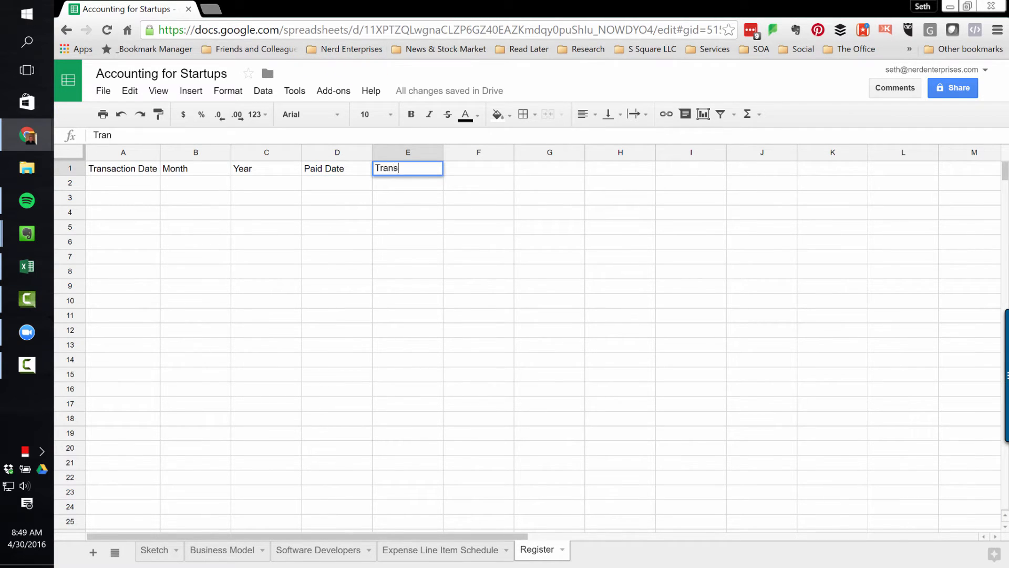
type("action")
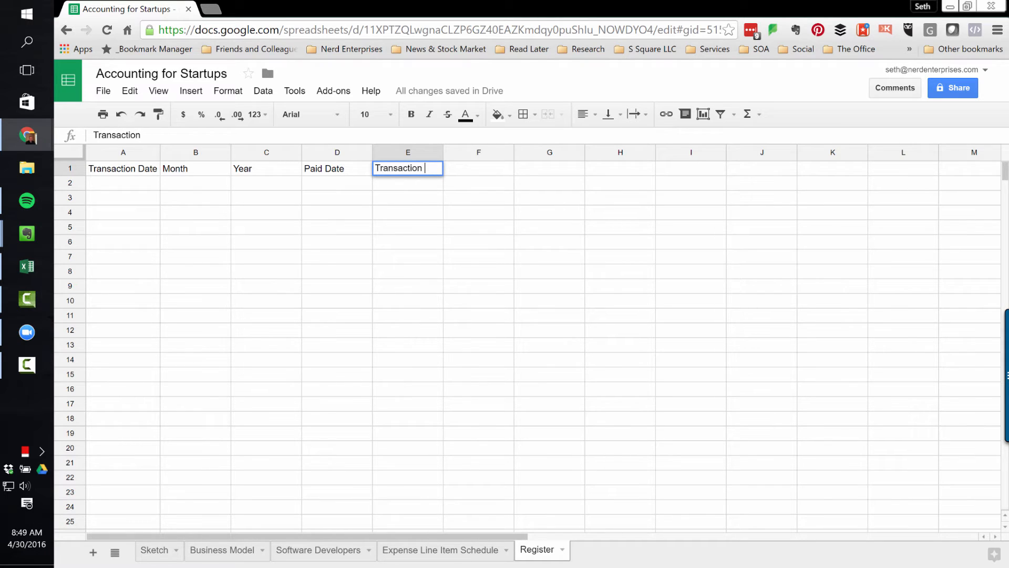
type("Type")
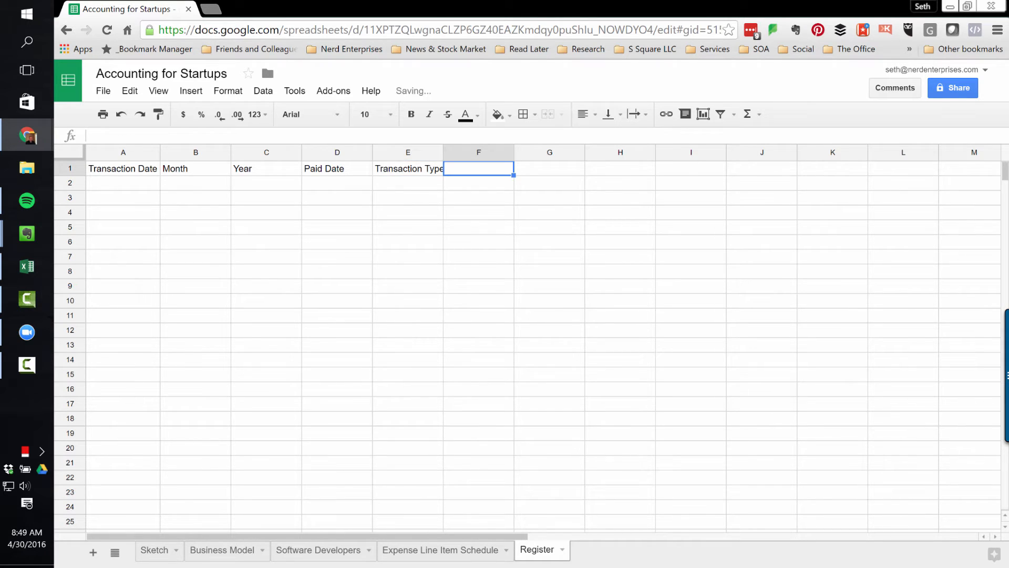
Step: Add the Invoice #, Check #, Product / Service and Paid From (Account) headings
type("Invoice #")
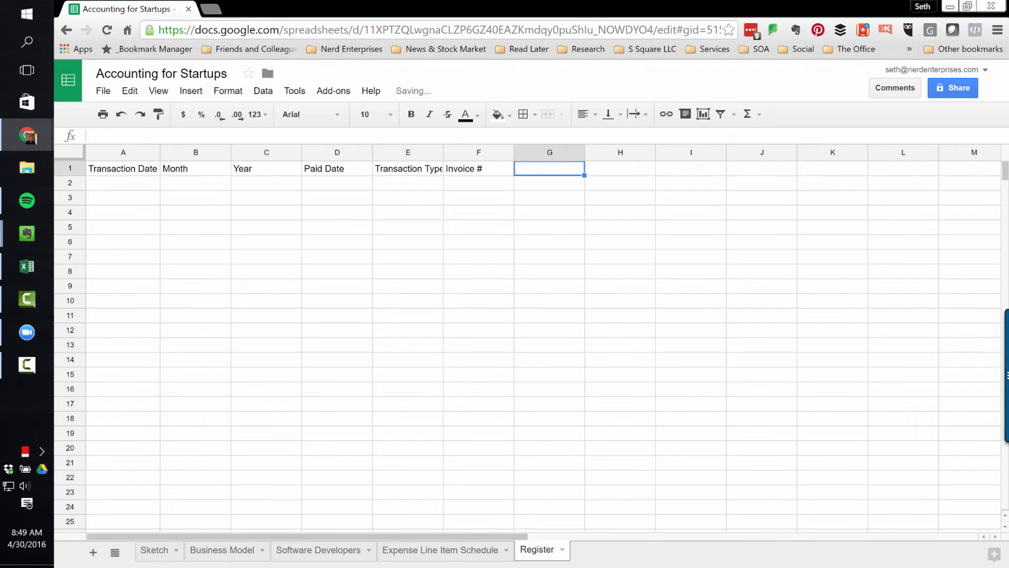
type("Check #")
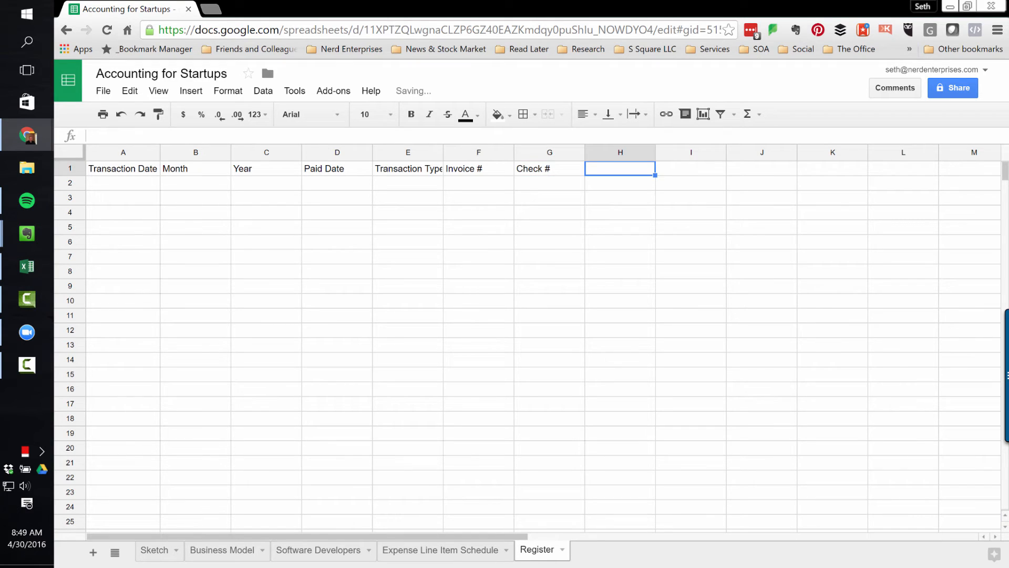
type("Product .")
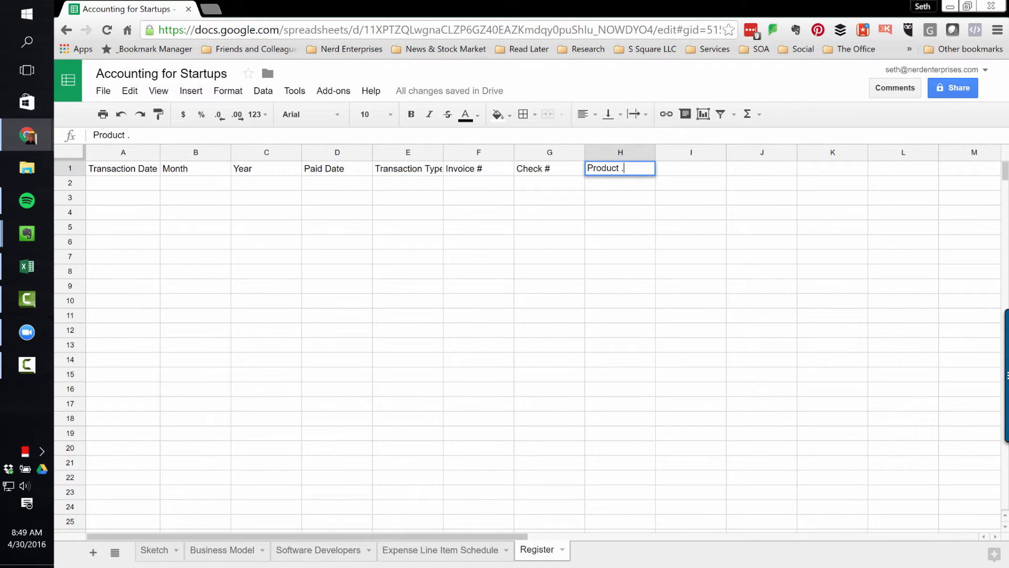
type("/ Service List")
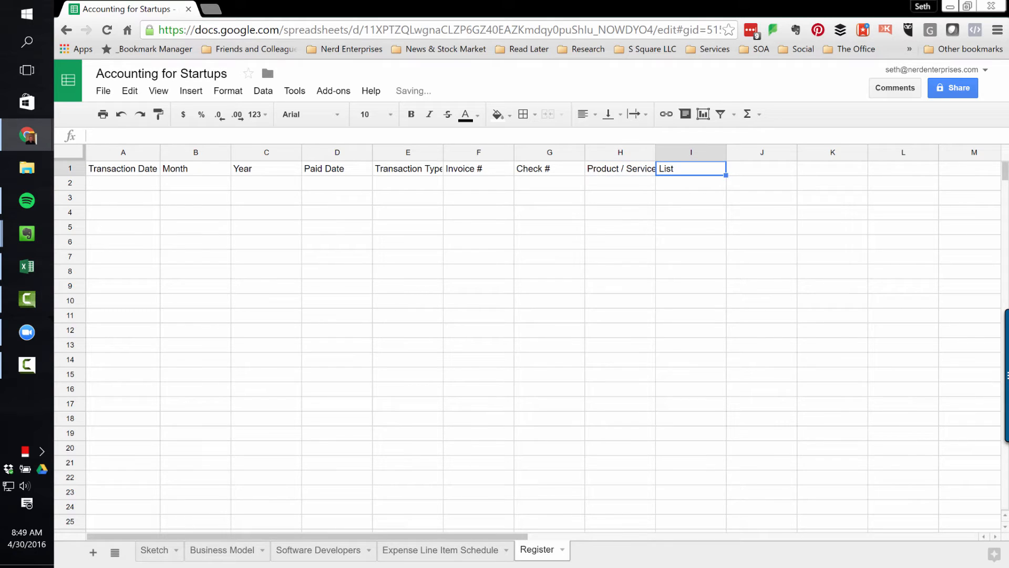
type("Paid From (Account")
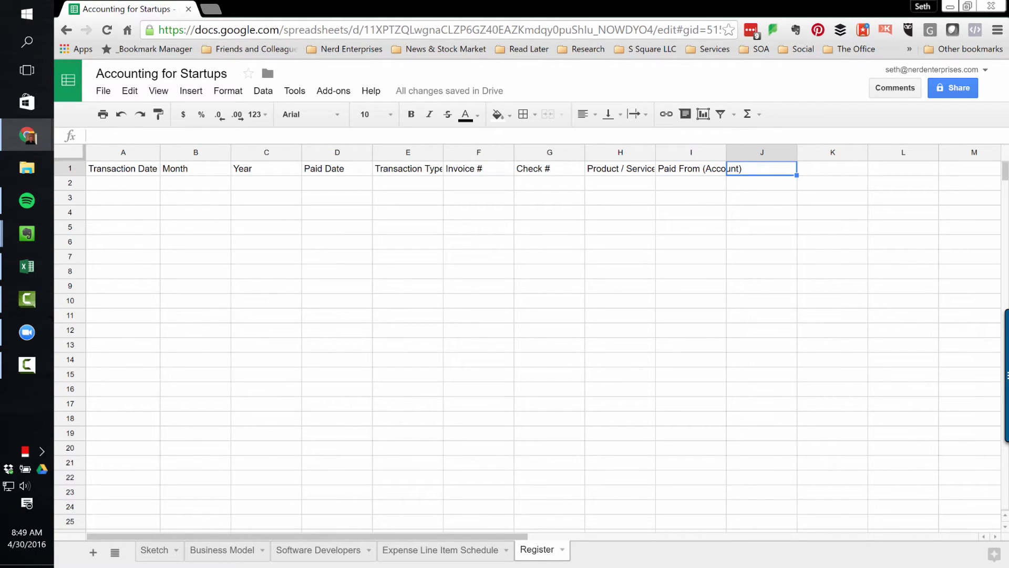
Step: Finish the header row with Name, Name Type, Category and Category Type
type("Name")
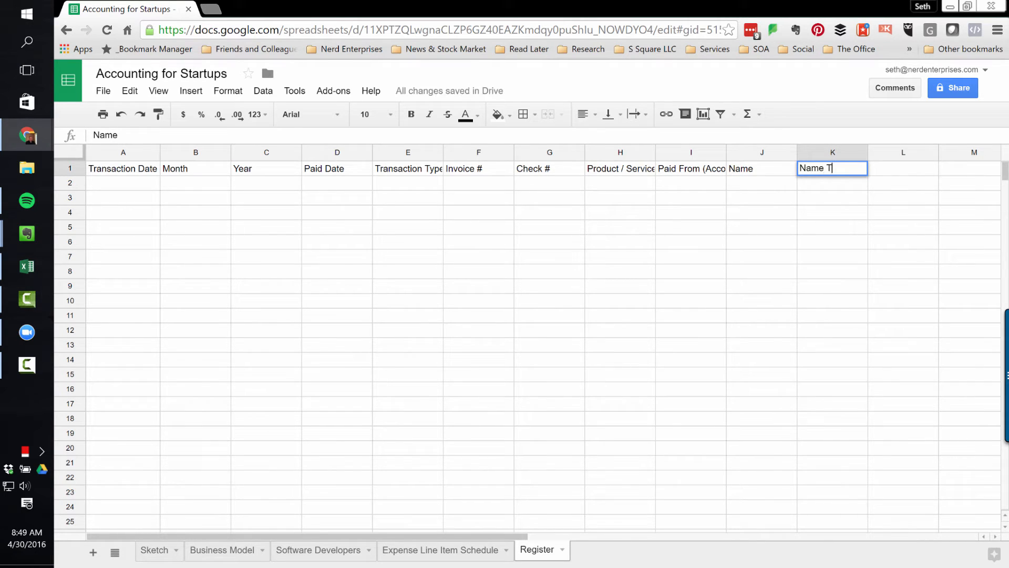
key("Tab")
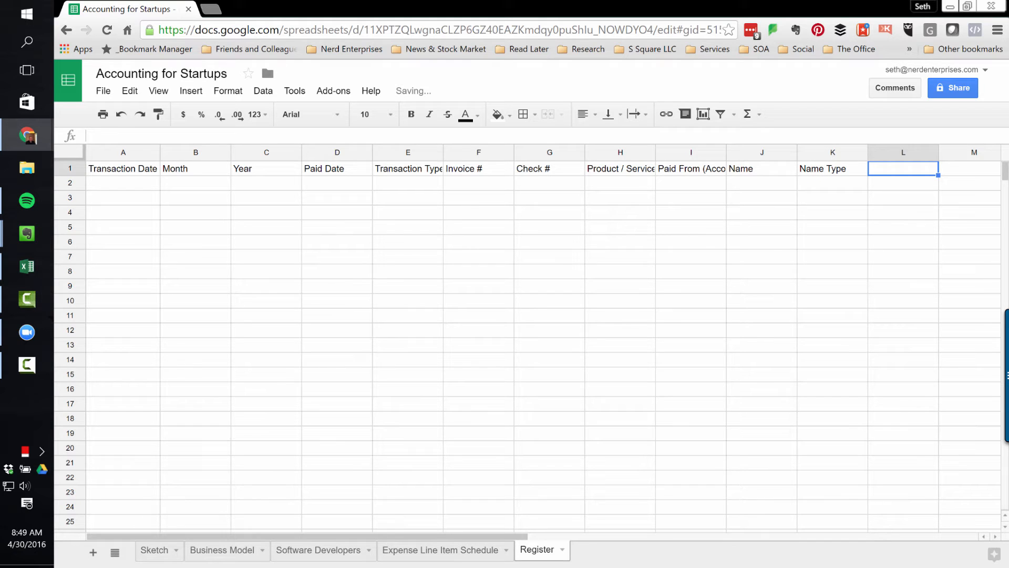
type("Category")
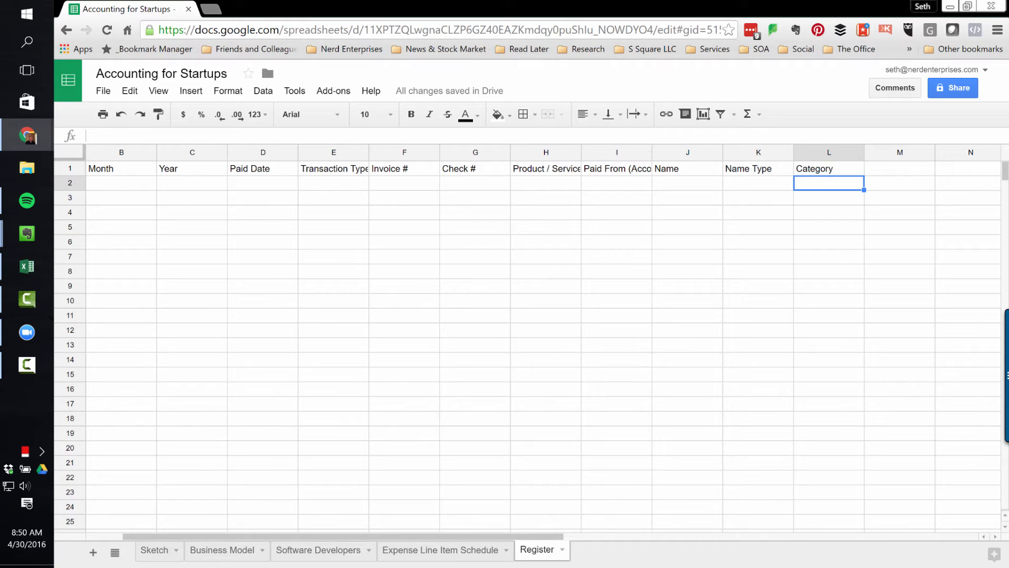
type("Cat")
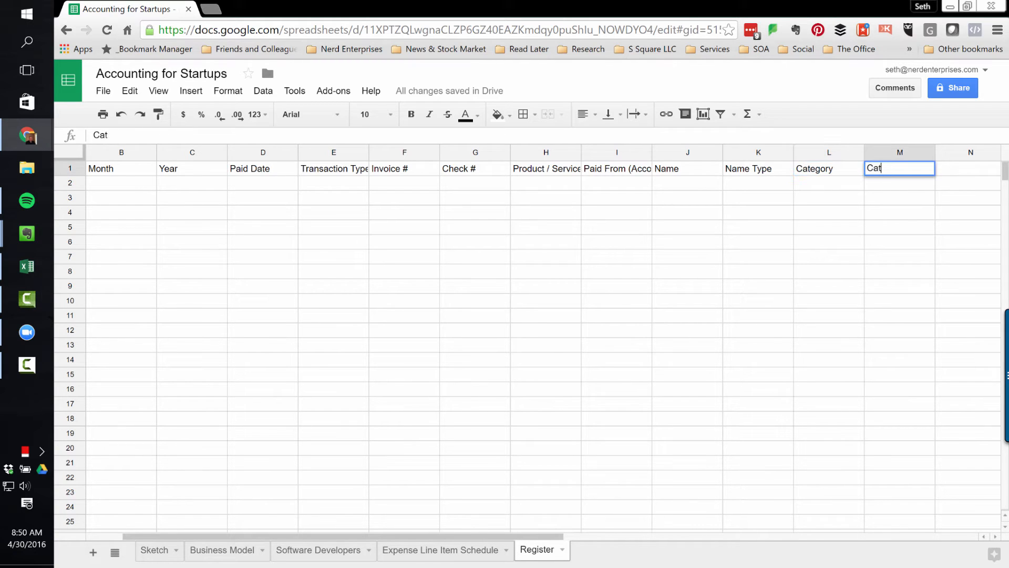
type("egory Type")
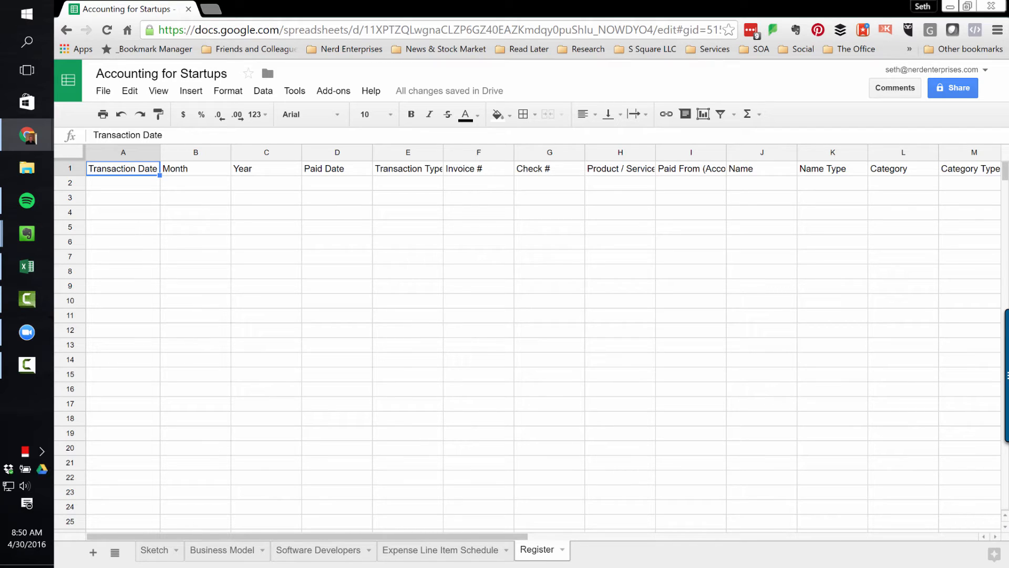
Step: Enter 4/30/2016 as the first Transaction Date in A2
left_click(123, 183)
type("4/30/2016")
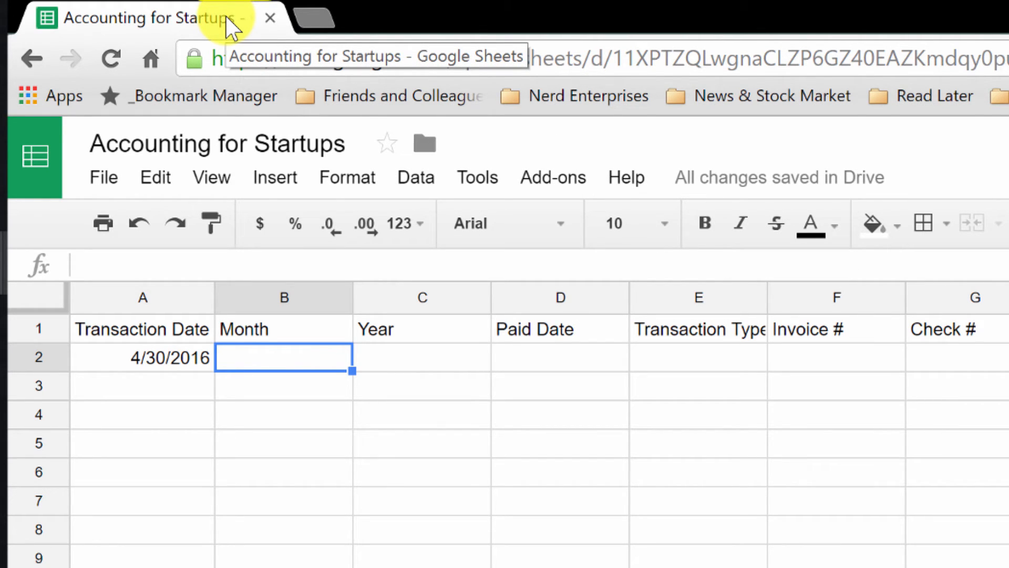
Step: Fill B2 with =month(A2) and C2 with =year(A2), returning 4 and 2016
type("=")
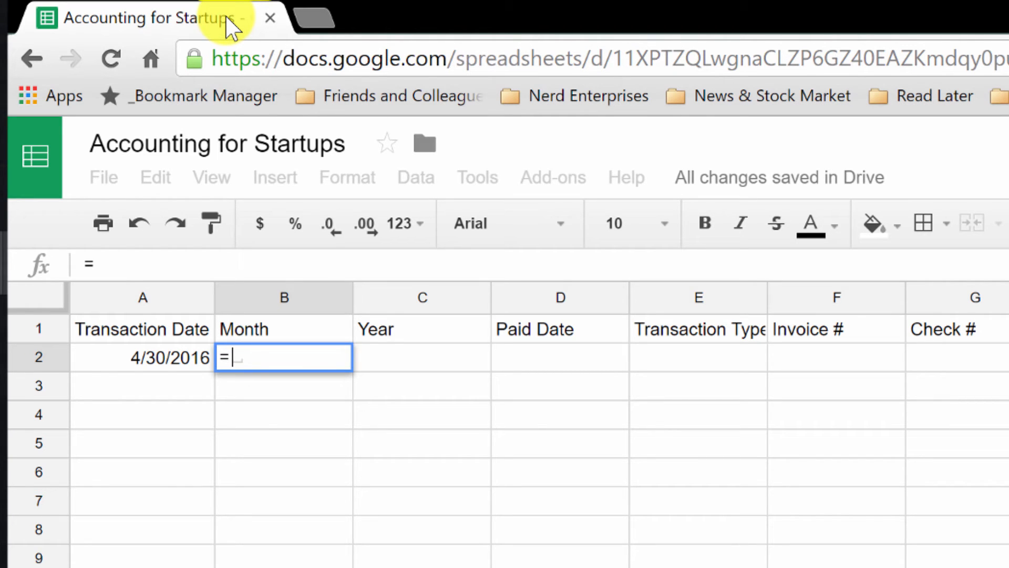
type("month(")
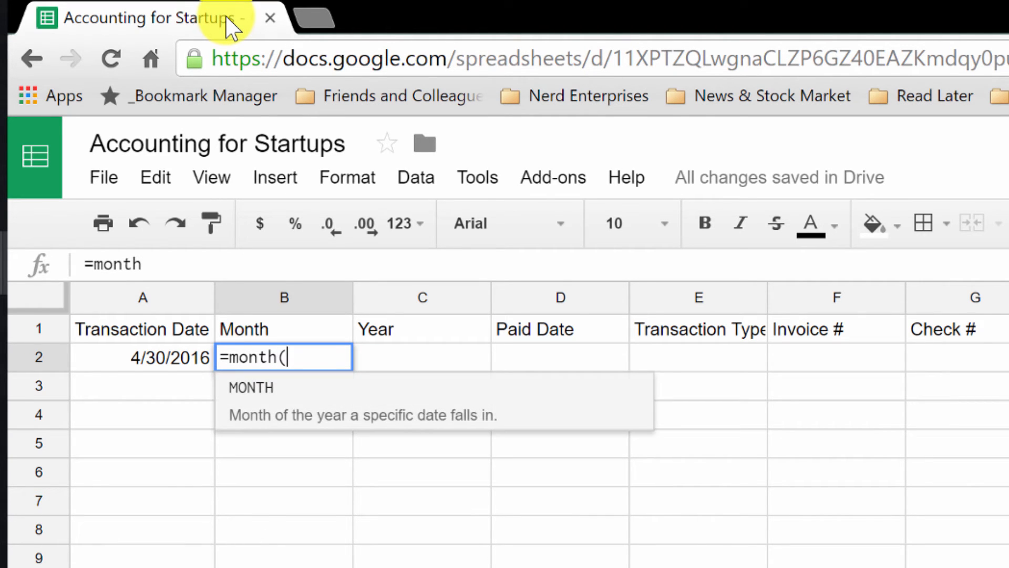
left_click(142, 357)
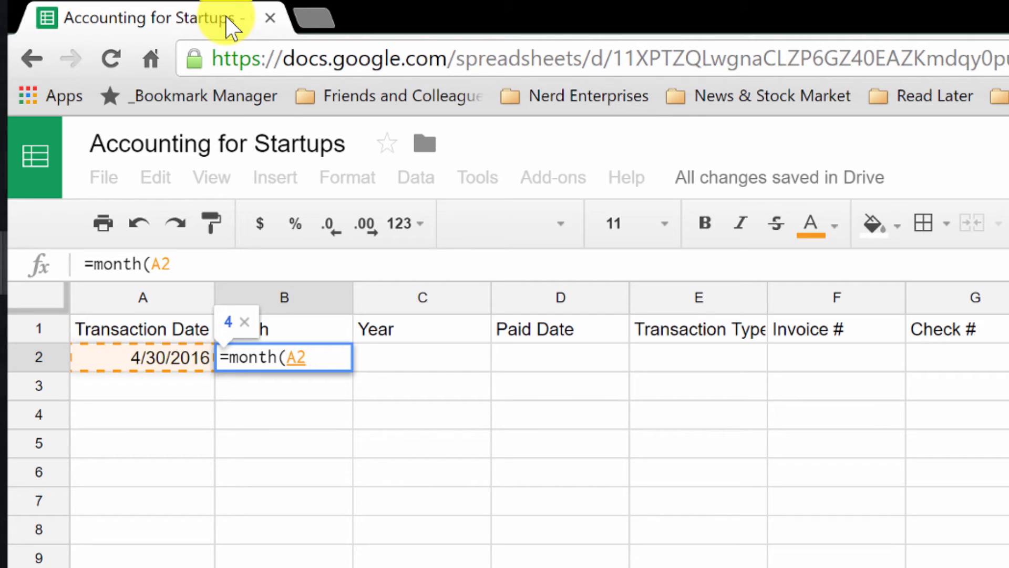
key("Enter")
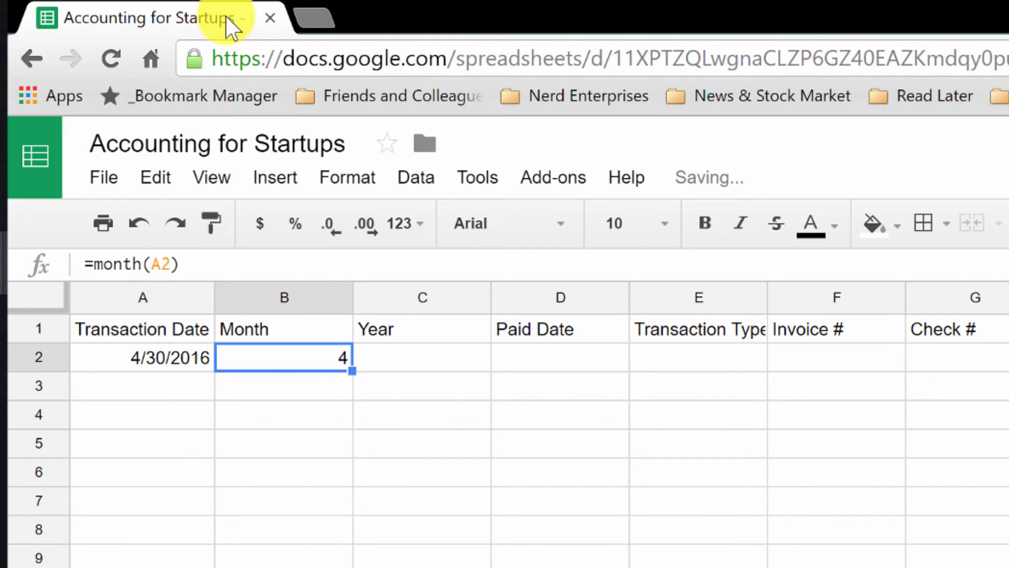
left_click(421, 357)
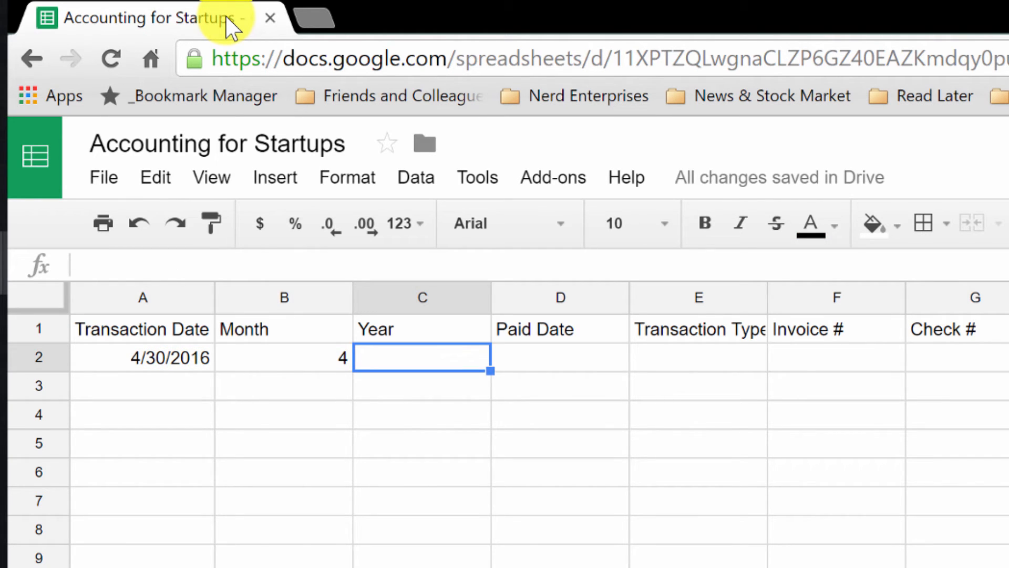
type("=year(")
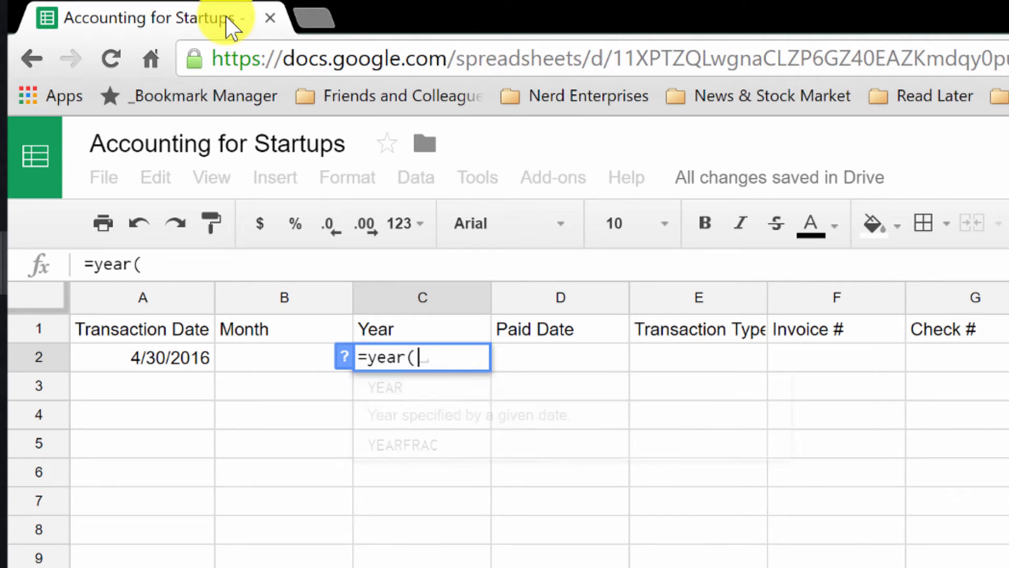
type("A2)")
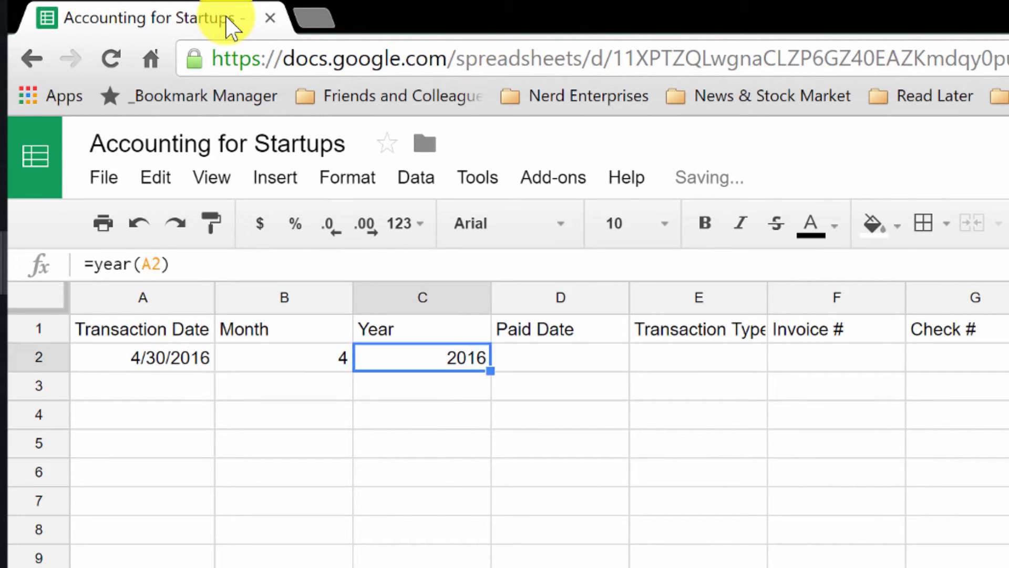
left_click(282, 357)
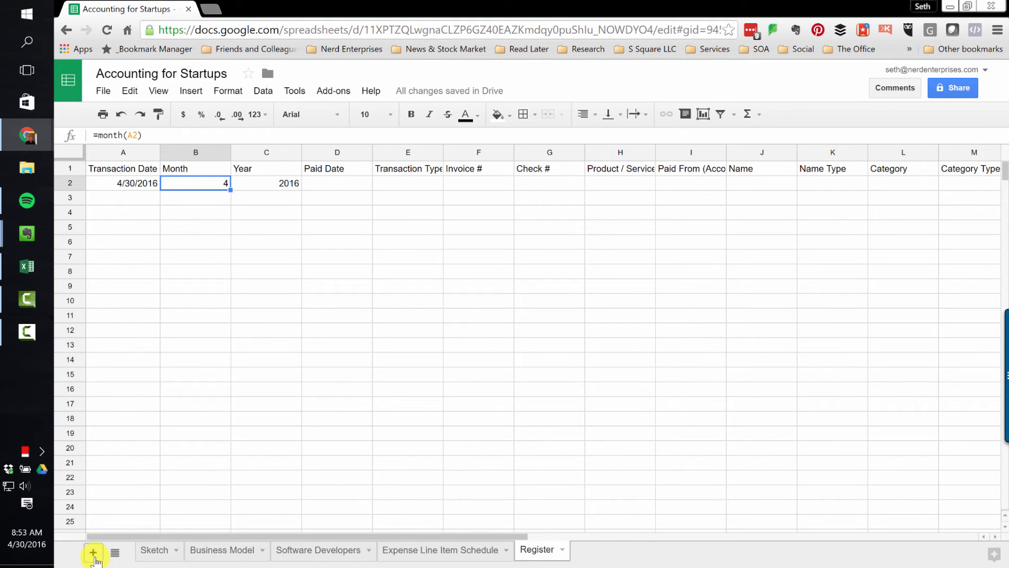
Step: Add a Tables sheet and list month numbers 1 through 12 down column B from B2
left_click(92, 551)
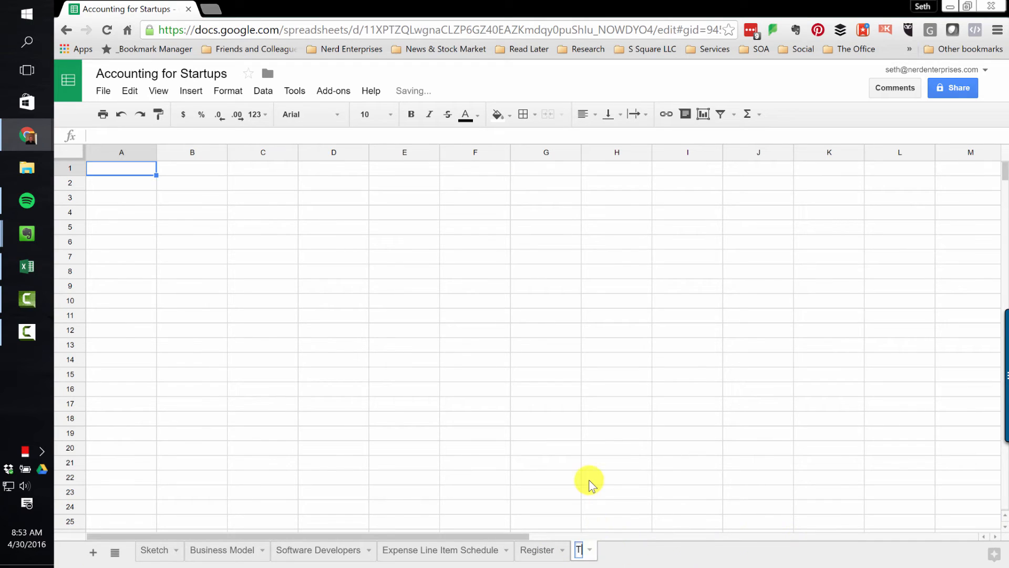
type("Tables")
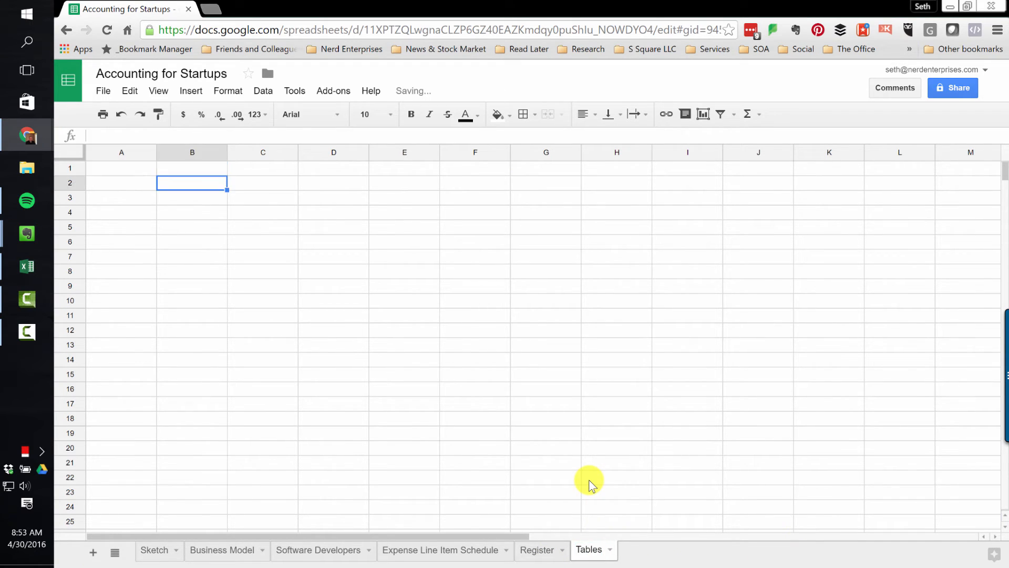
type("1")
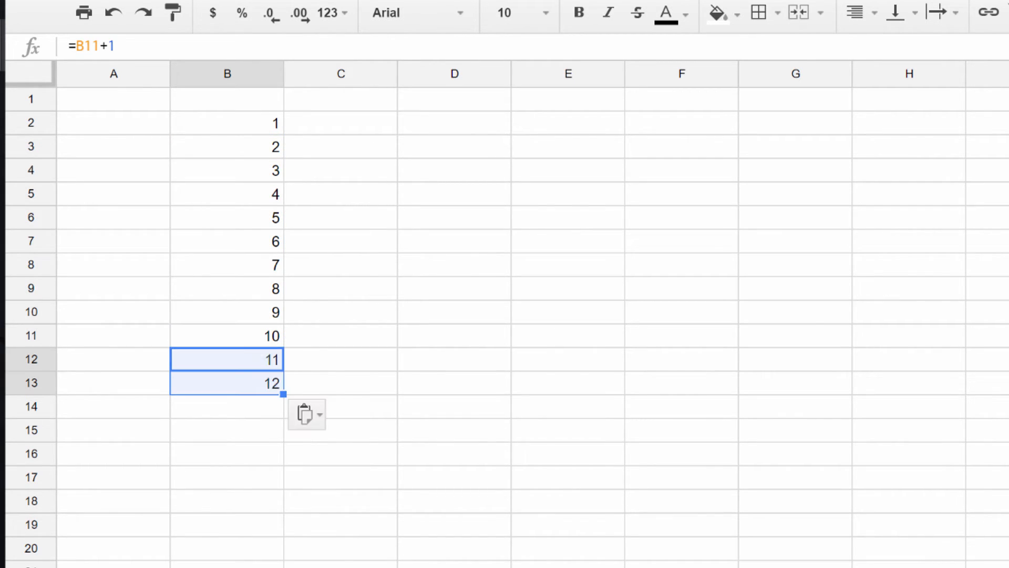
left_click(341, 122)
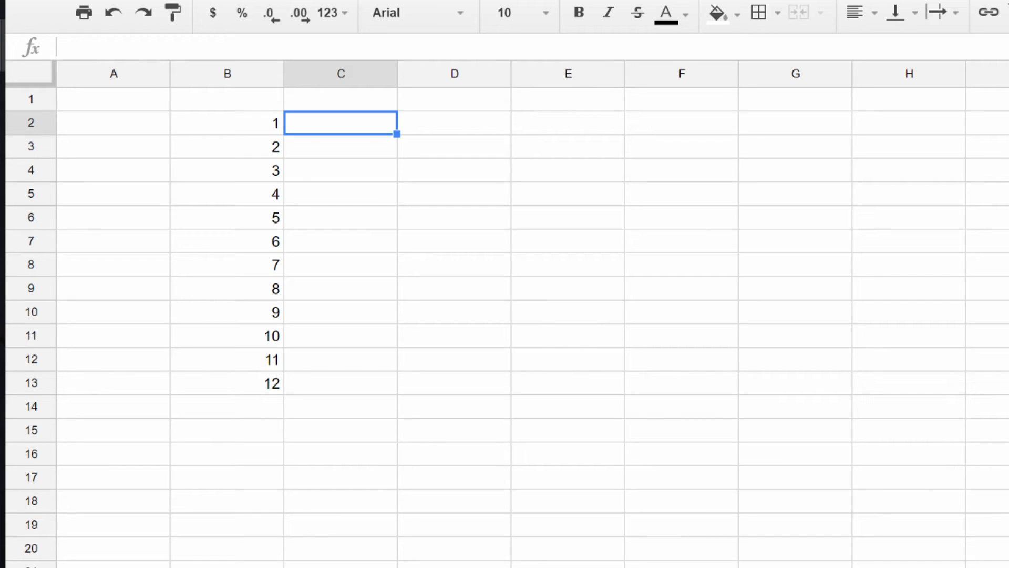
Step: Enter apostrophe-prefixed month labels 01 Jan through 05 in column C beside the numbers
type("01 Jan")
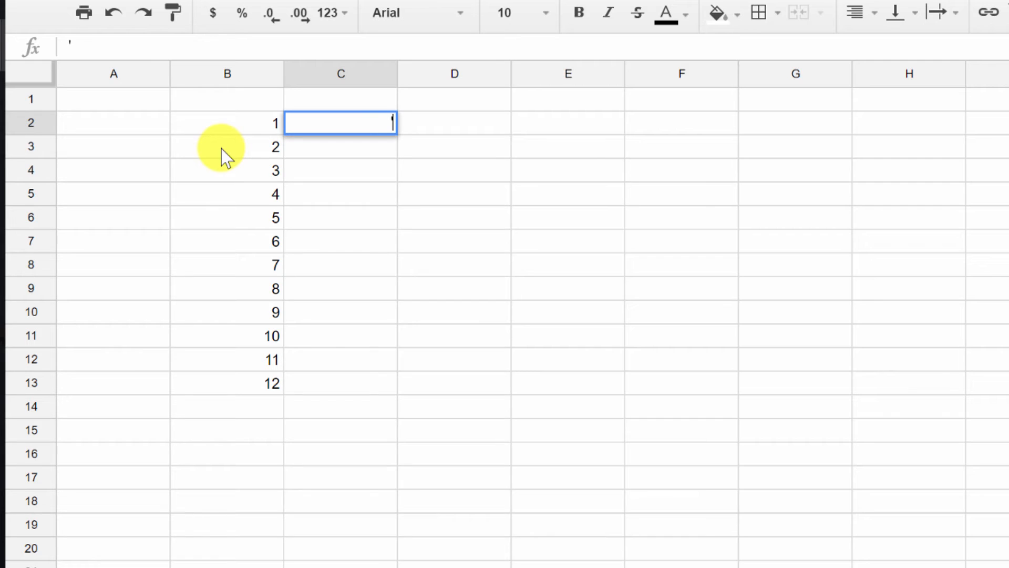
type("01 Jan")
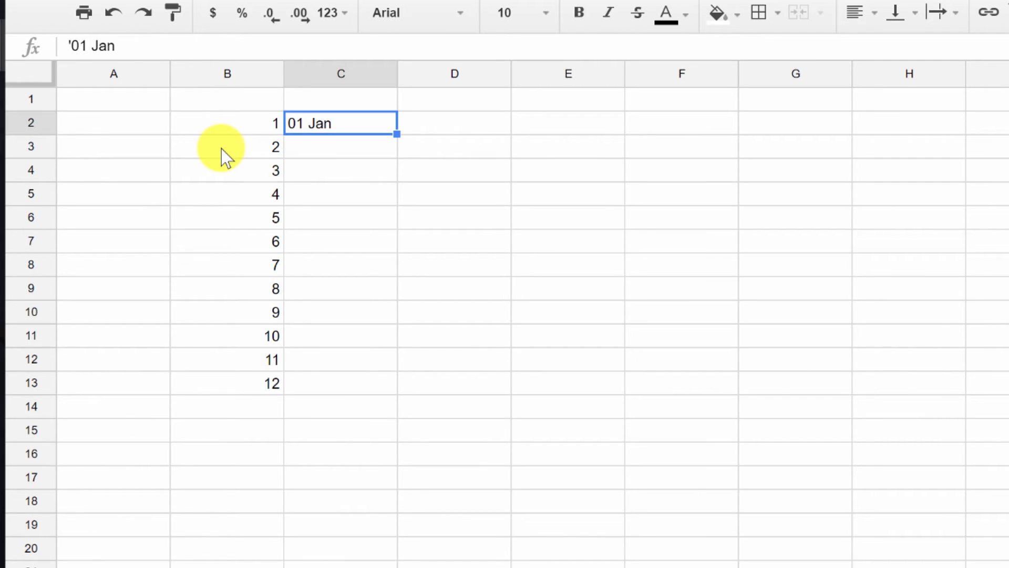
mouse_move(316, 145)
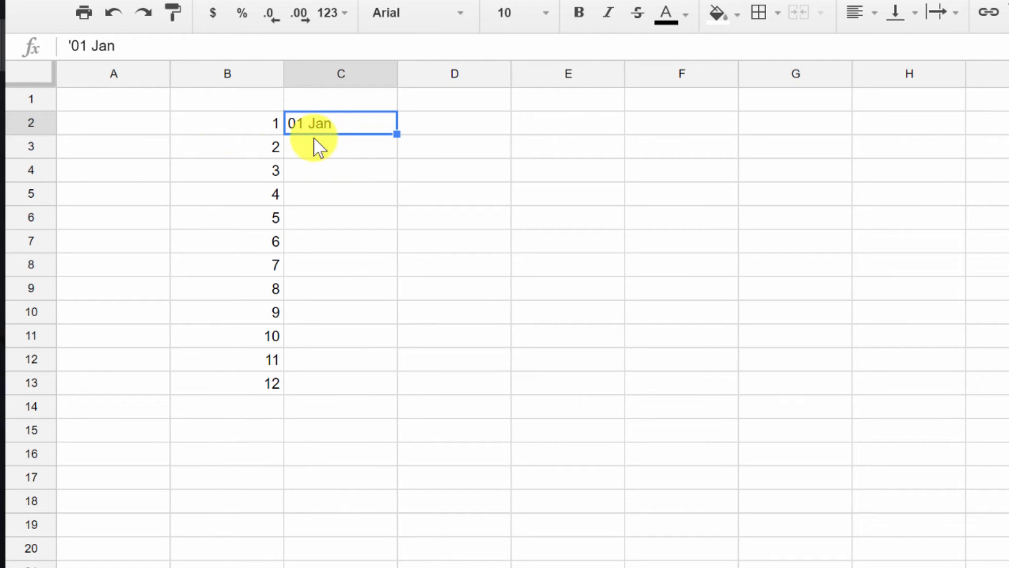
mouse_move(273, 360)
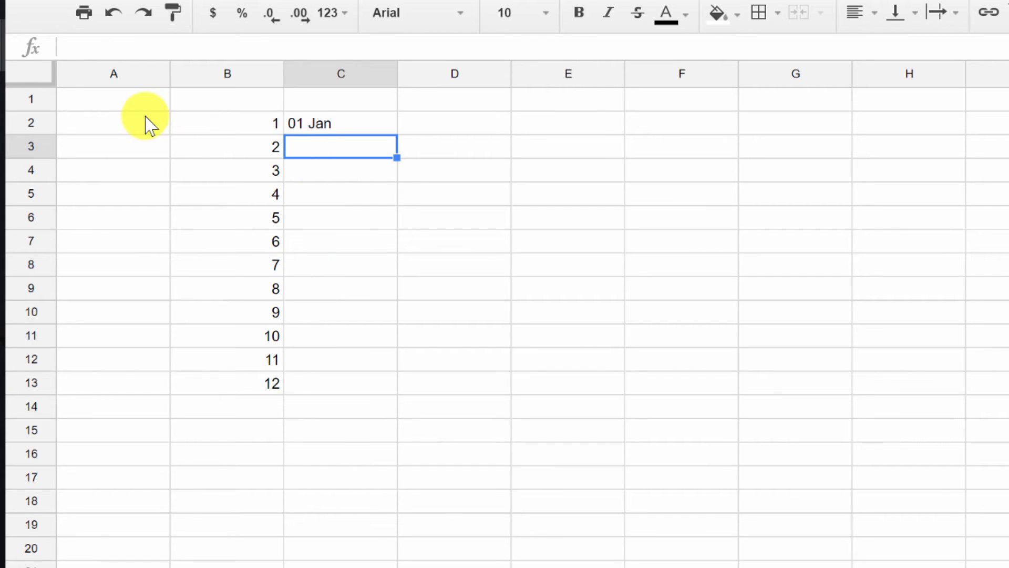
type("'02 Fe")
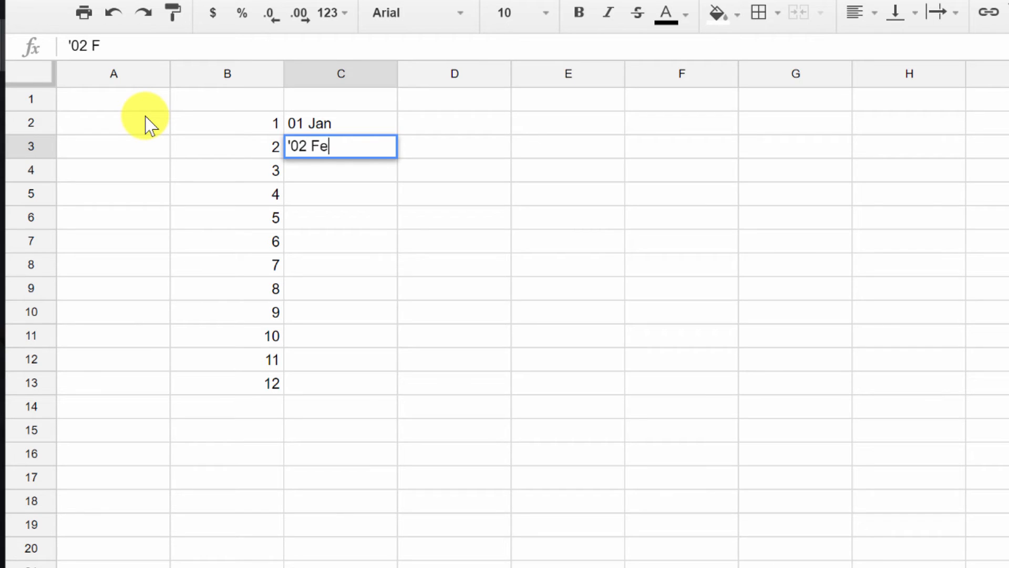
type("b")
key("enter")
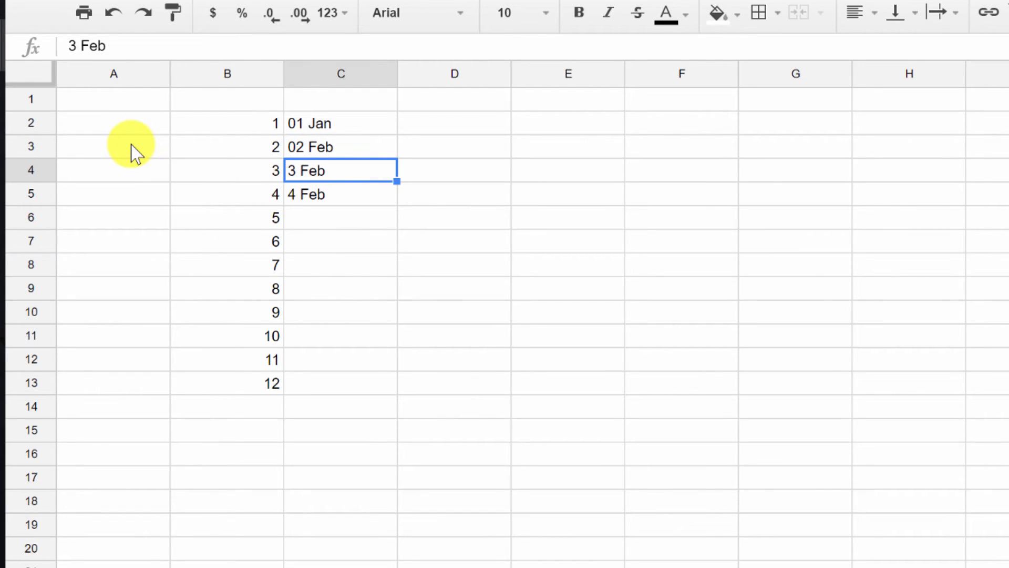
type("'03")
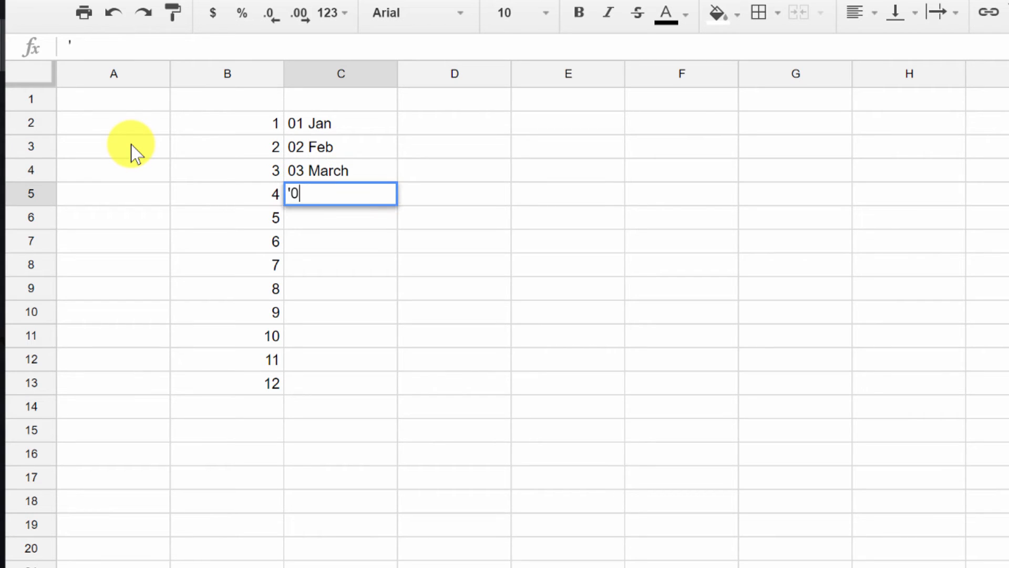
type("4 April")
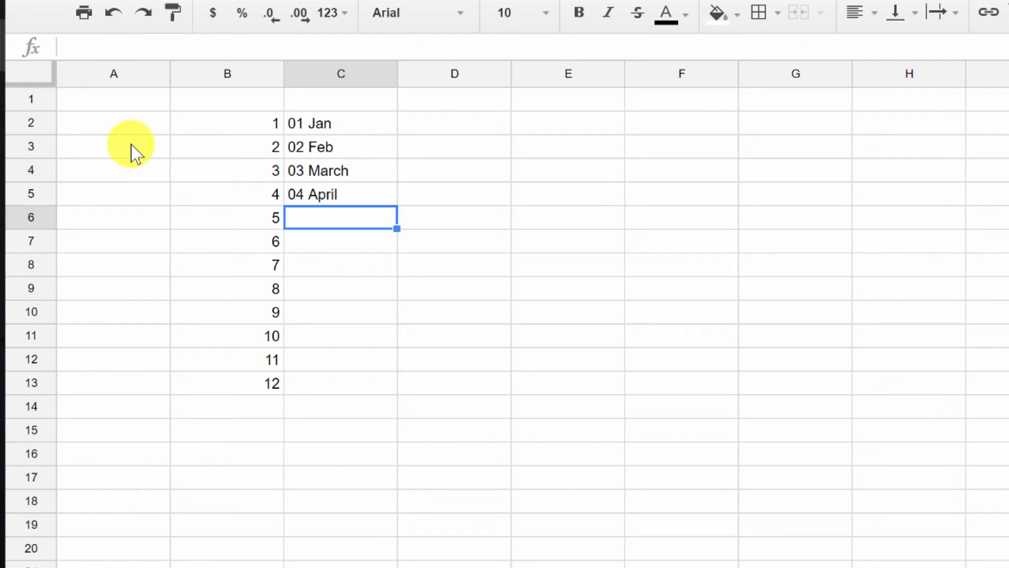
type("'05")
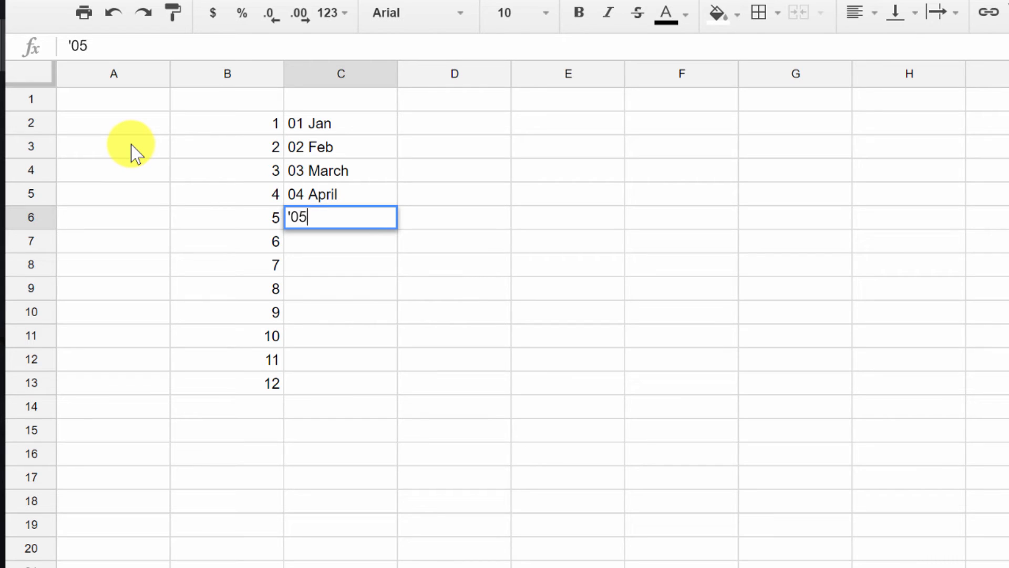
type(" May")
key("enter")
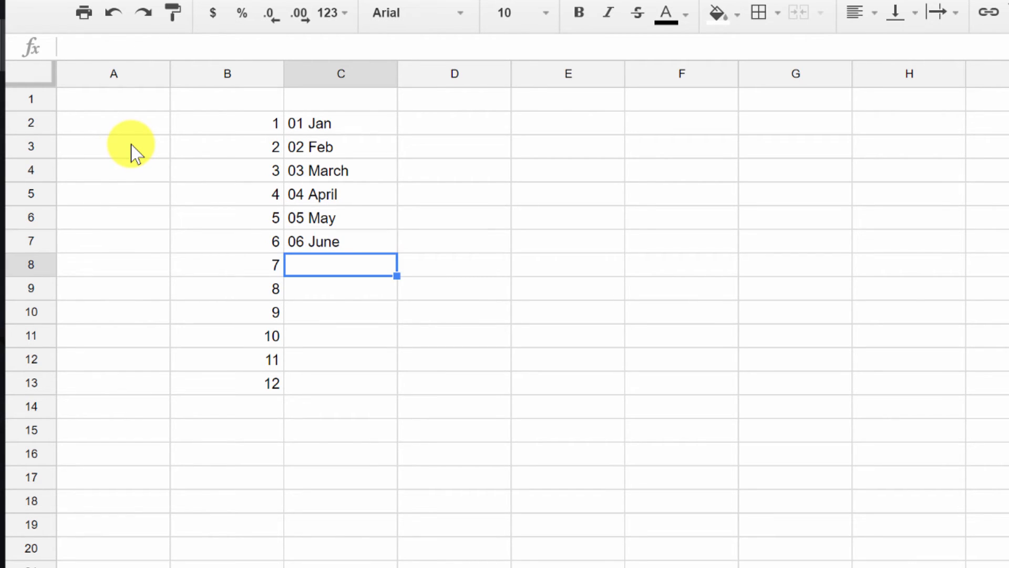
Step: Complete the month labels 07 Jul through 12 Dec, fixing the mistyped November entry
type("07 J")
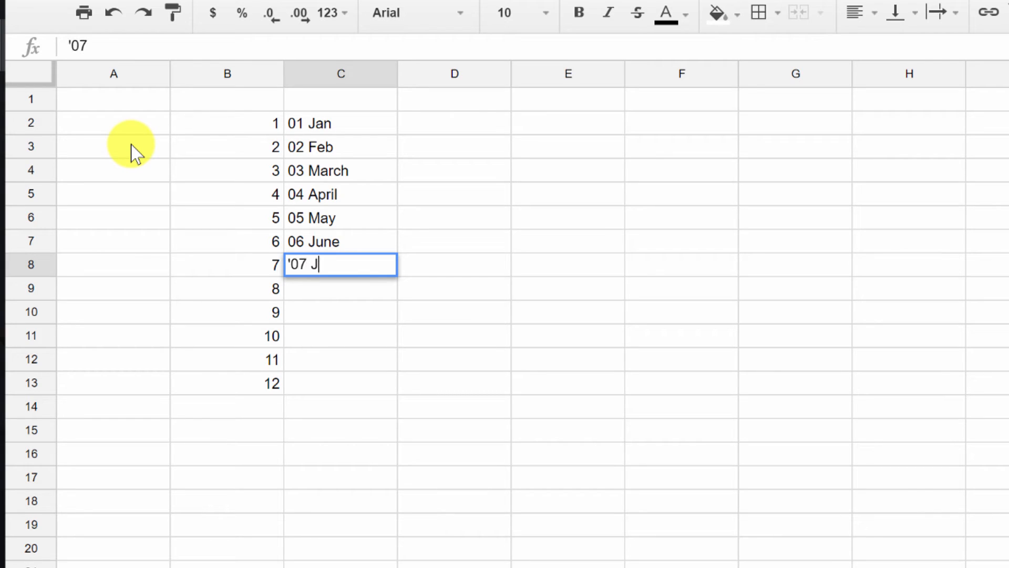
key("enter")
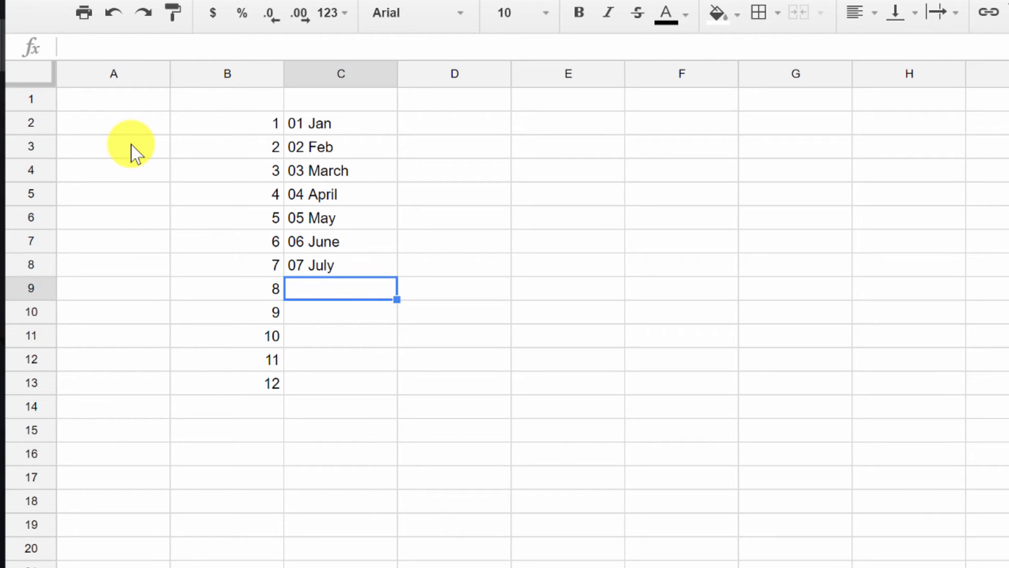
type("08 Aug")
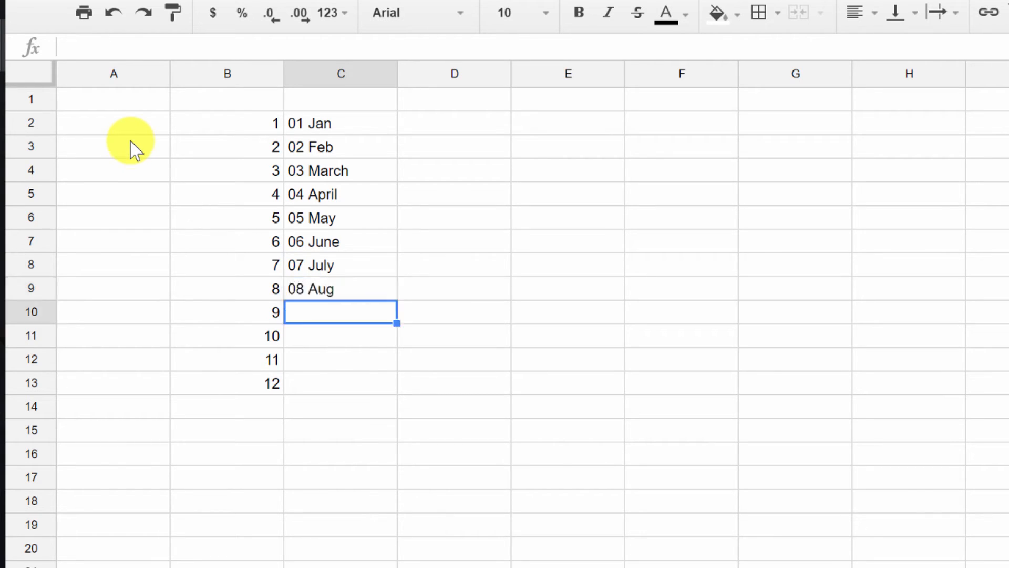
type("09 Sept")
left_click(340, 335)
type("'")
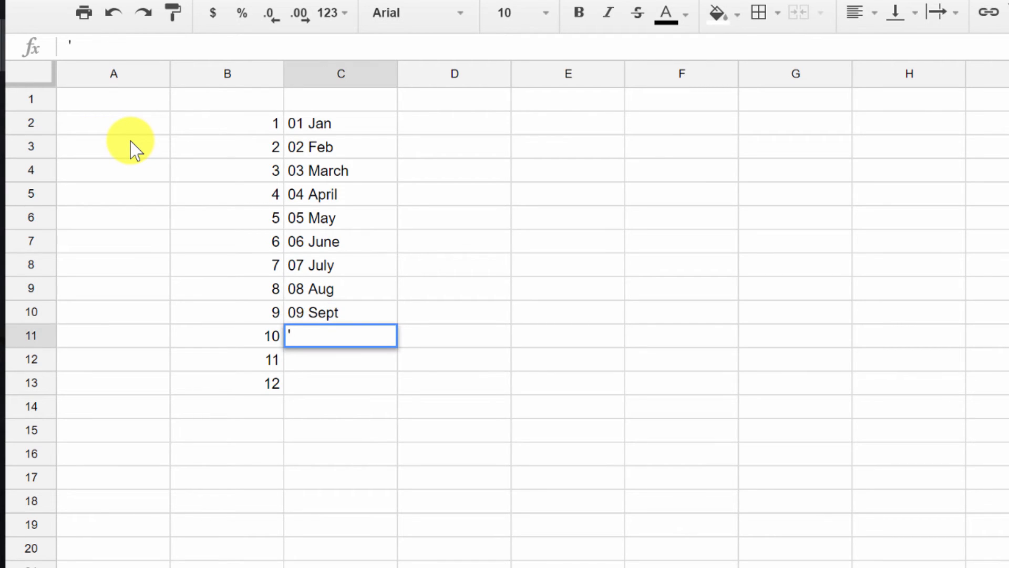
type("10 Oct")
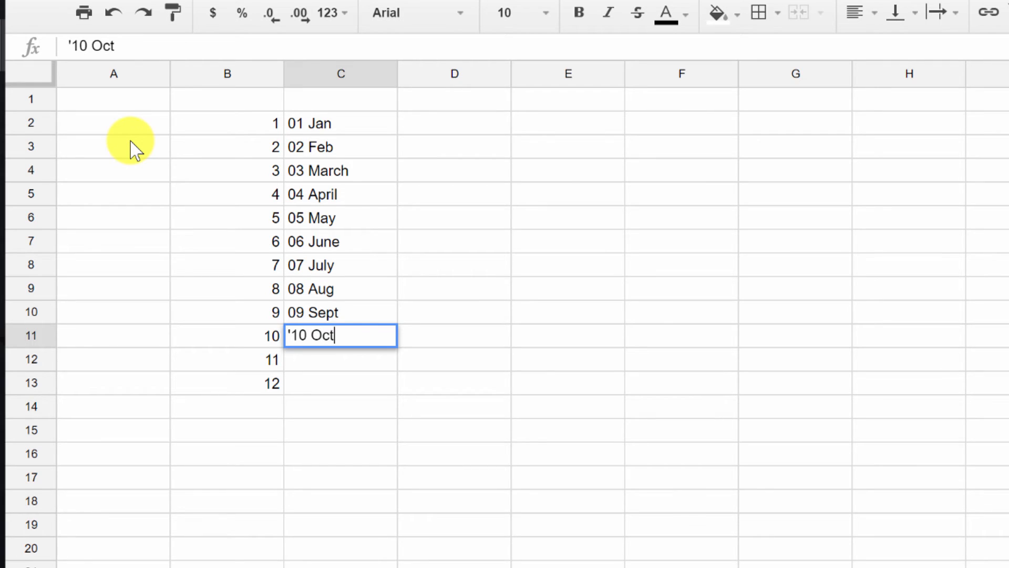
key("enter")
type("11 nove")
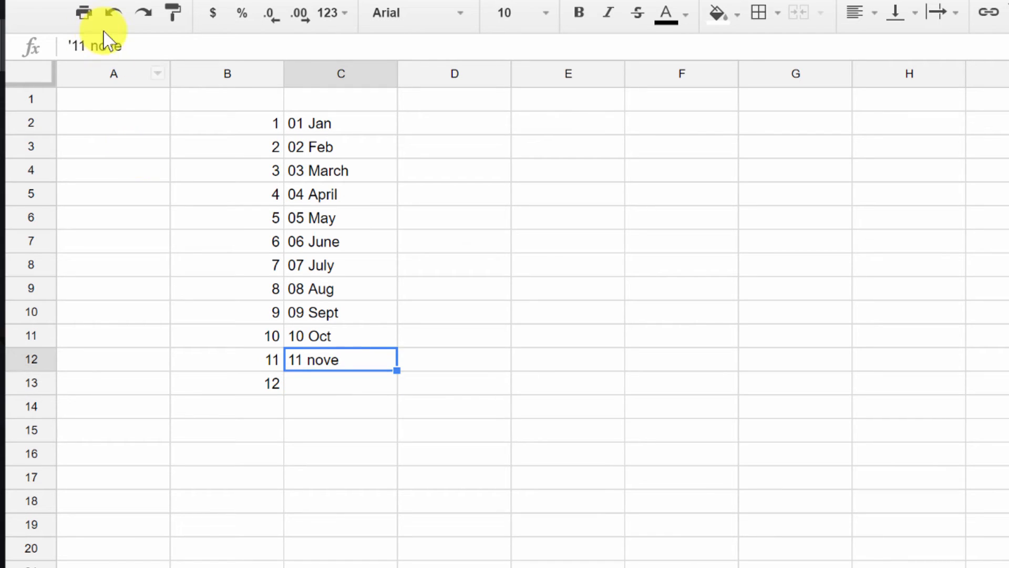
key("Backspace")
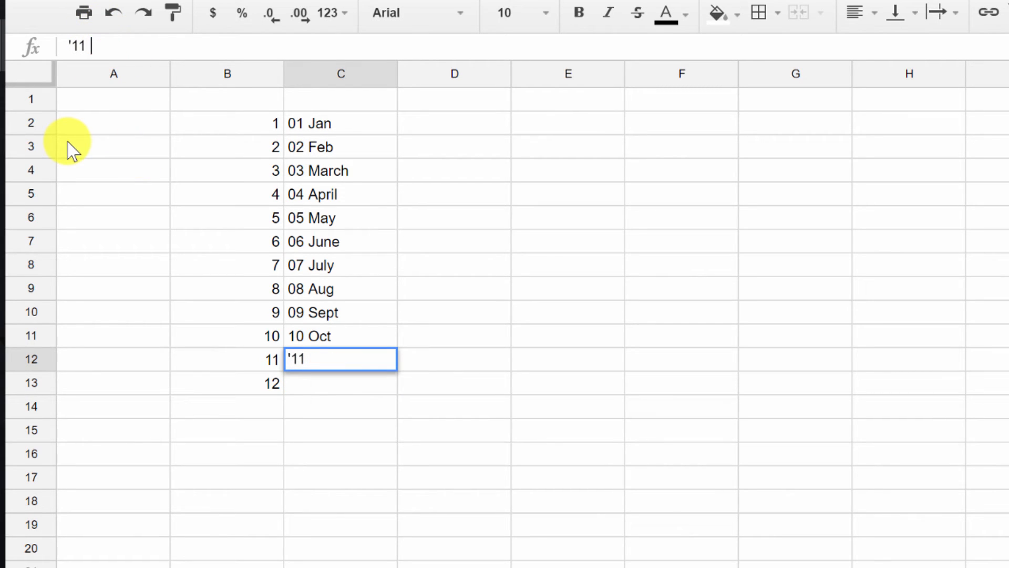
key("Enter")
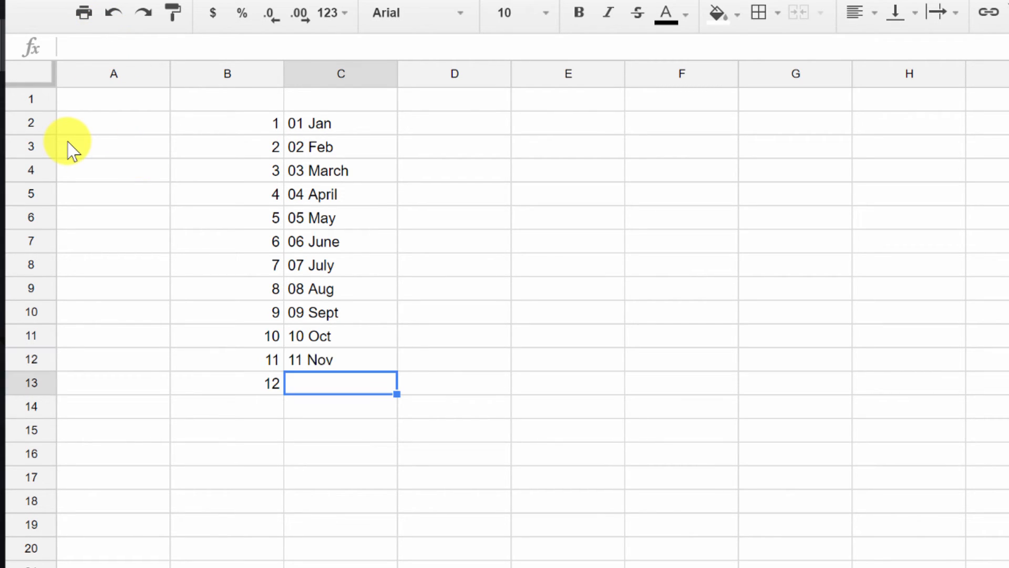
type("'12 De")
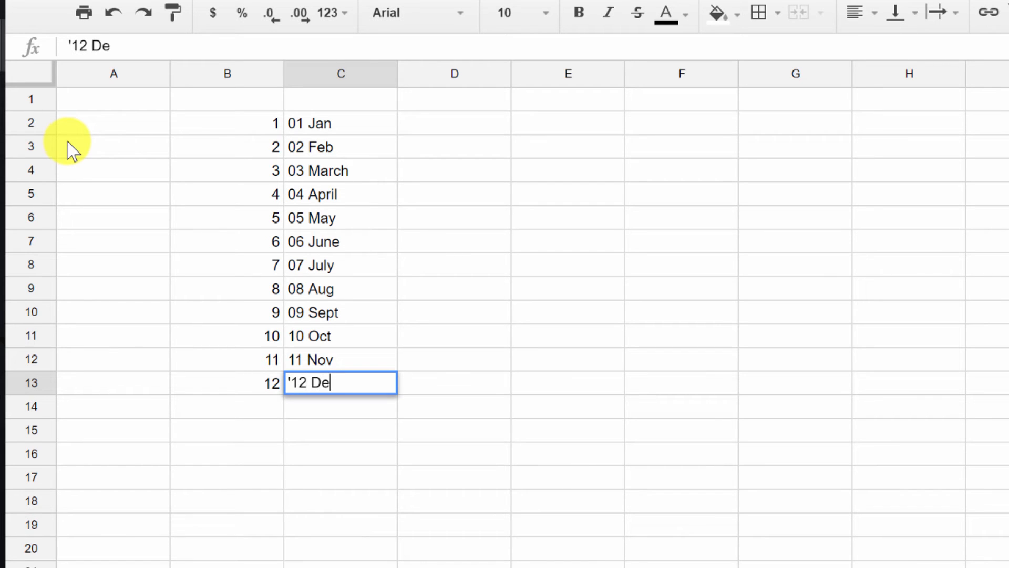
type("c")
key("Enter")
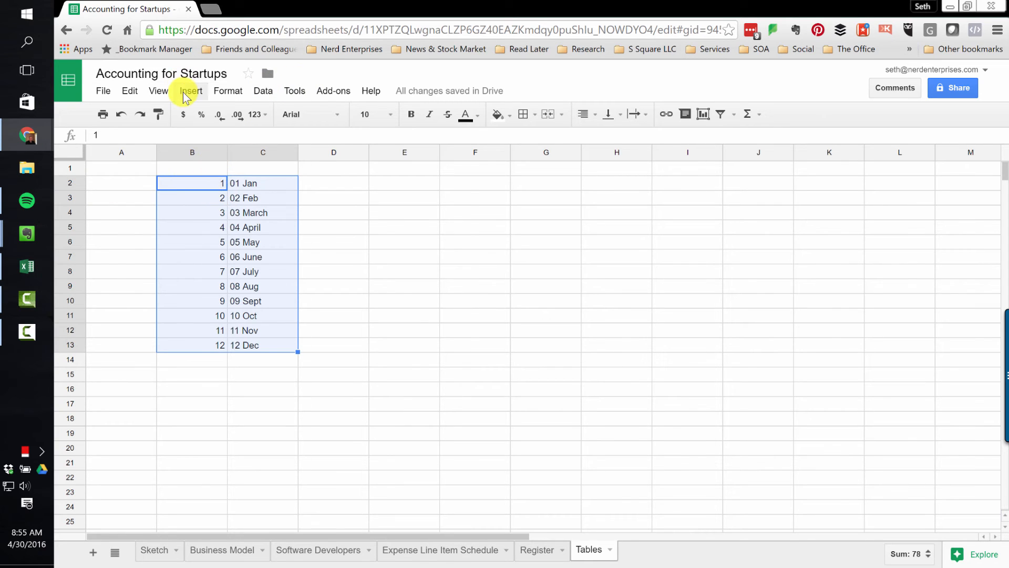
Step: Define the selected month table B2:C13 as the named range Months via Data > Named ranges
left_click(190, 90)
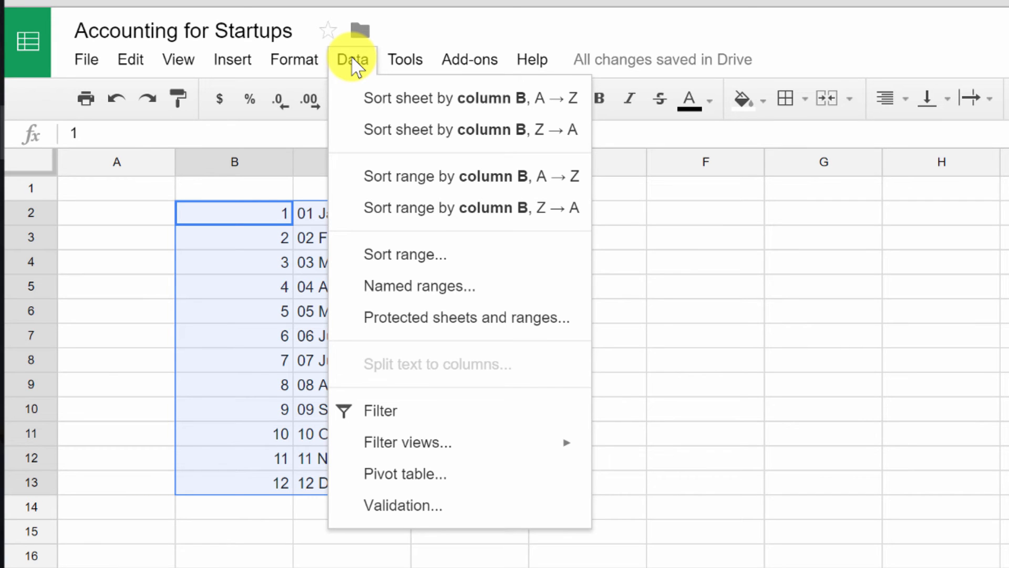
mouse_move(418, 254)
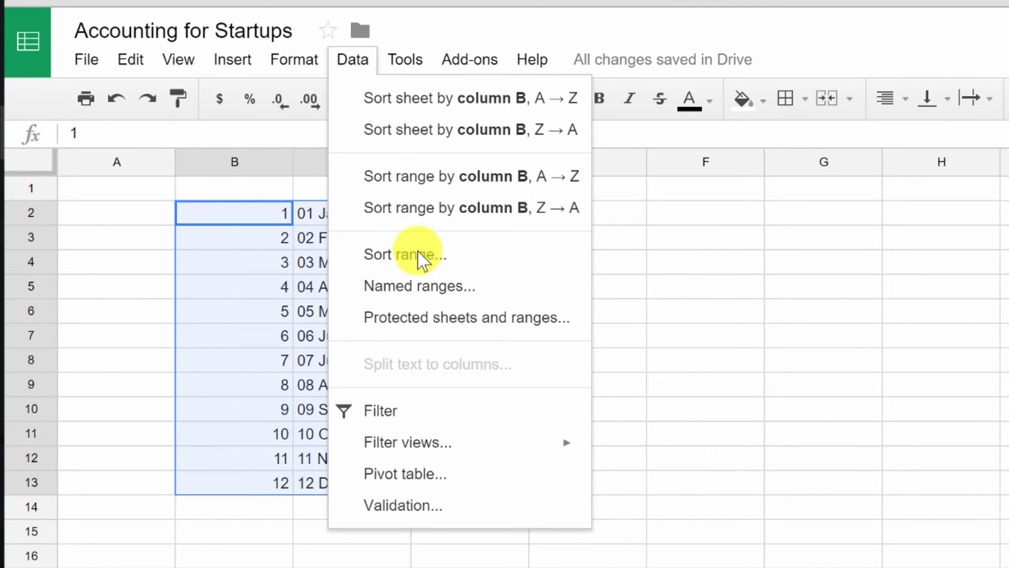
left_click(419, 286)
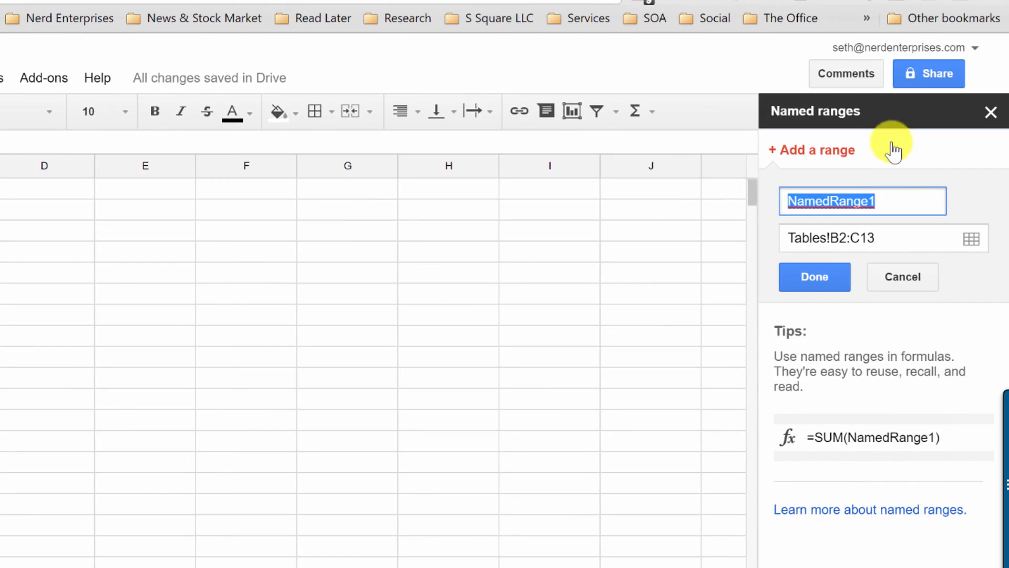
mouse_move(909, 181)
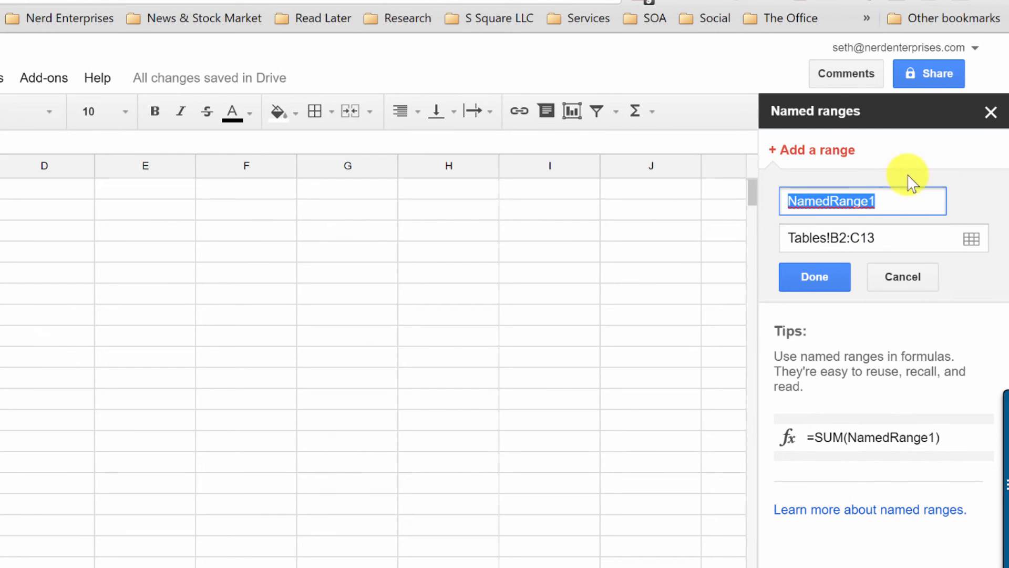
type("M")
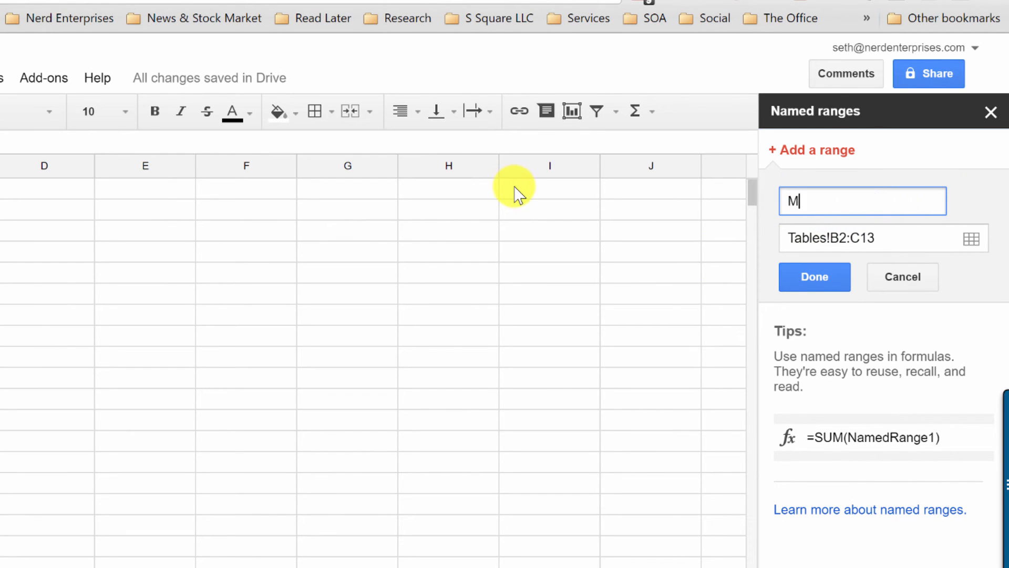
type("onths")
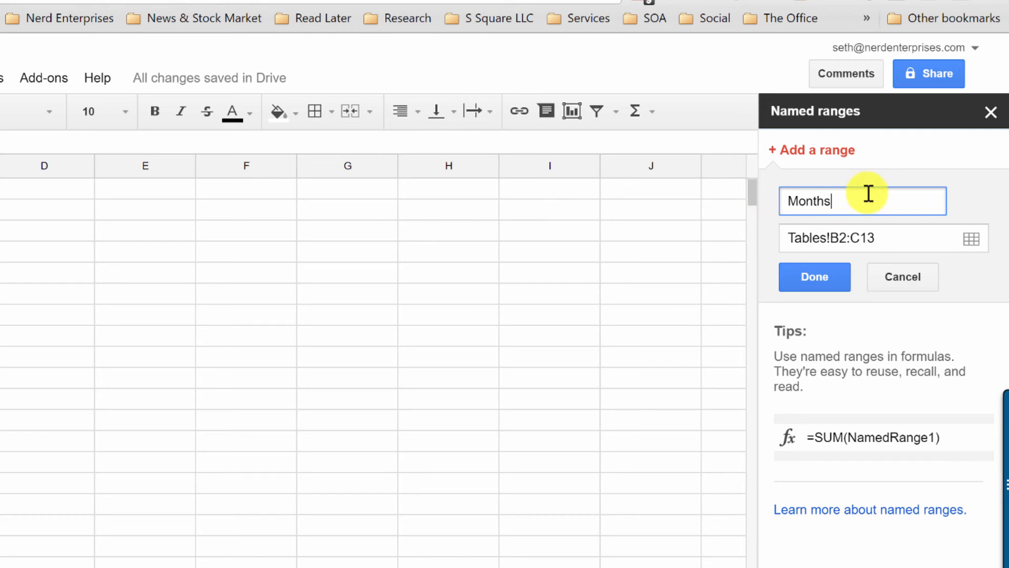
left_click(813, 277)
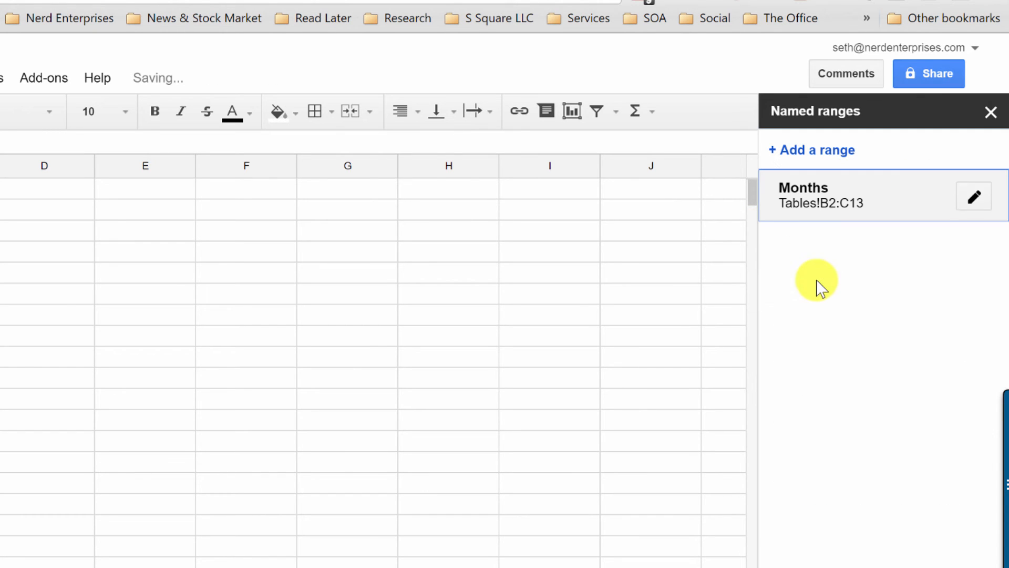
left_click(876, 195)
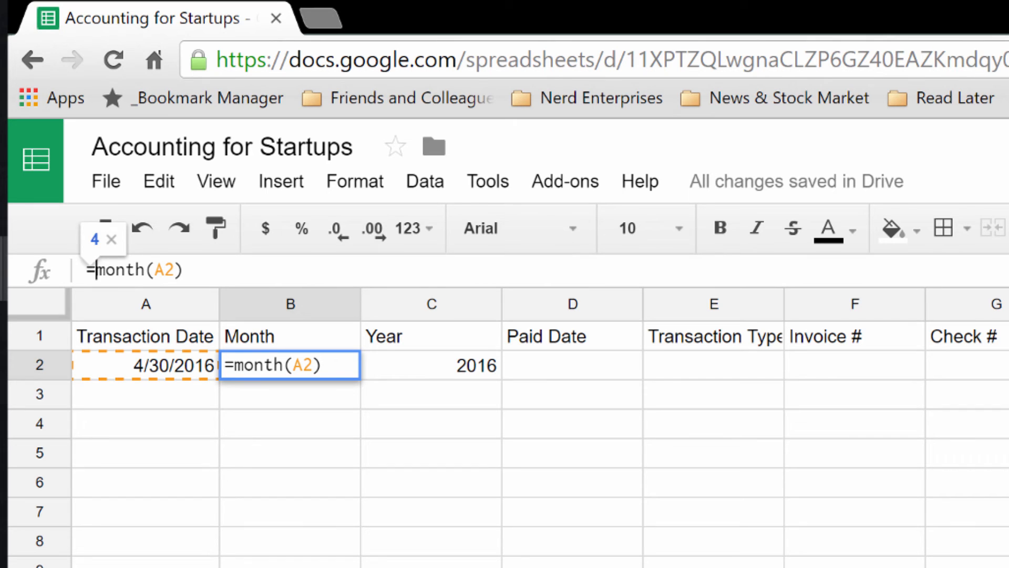
Step: Replace B2 with =vlookup(month(A2),Months,2,false), which returns 04 April
type("if(")
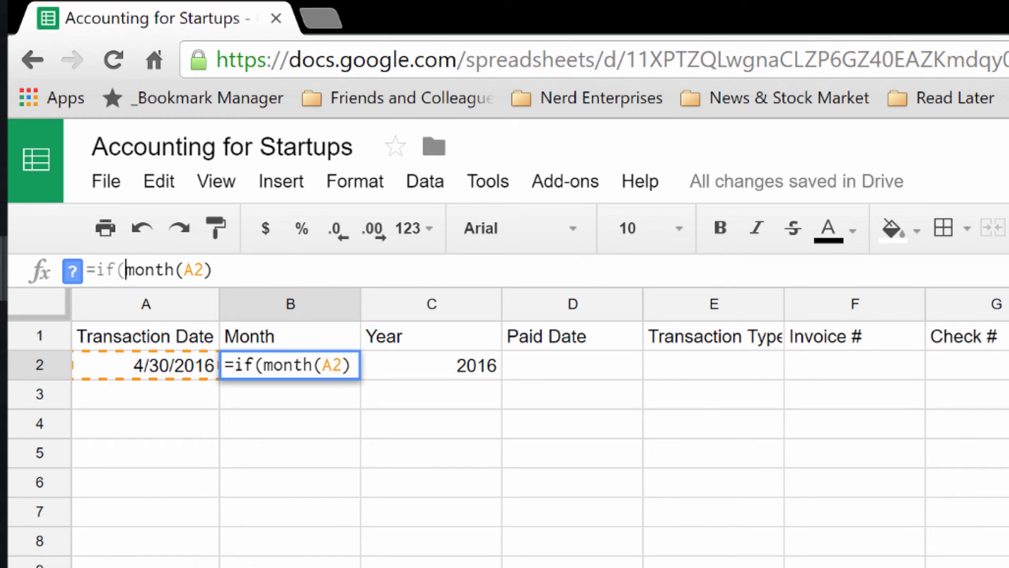
type("vlookup")
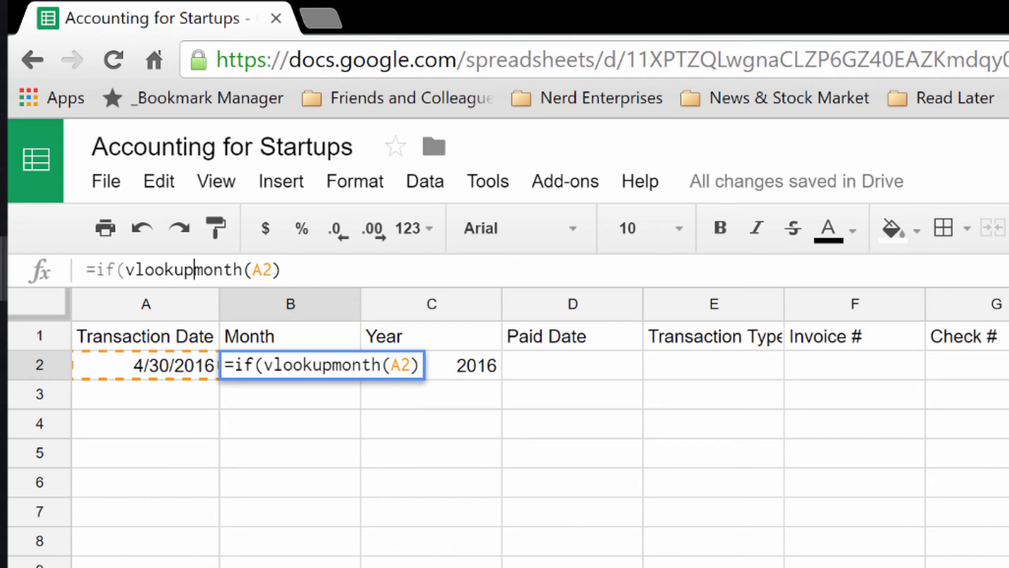
key("Enter")
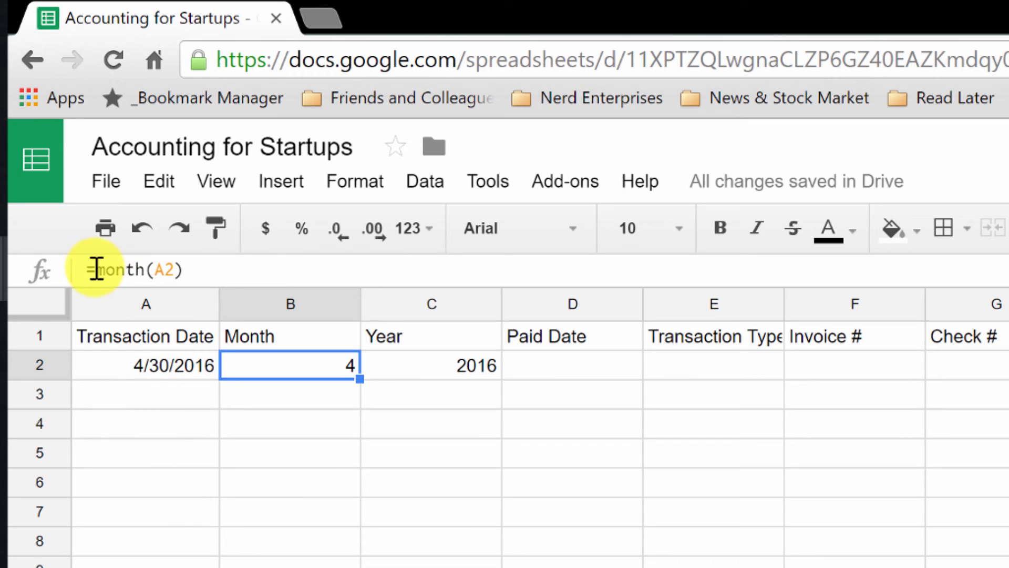
type("vlookup(")
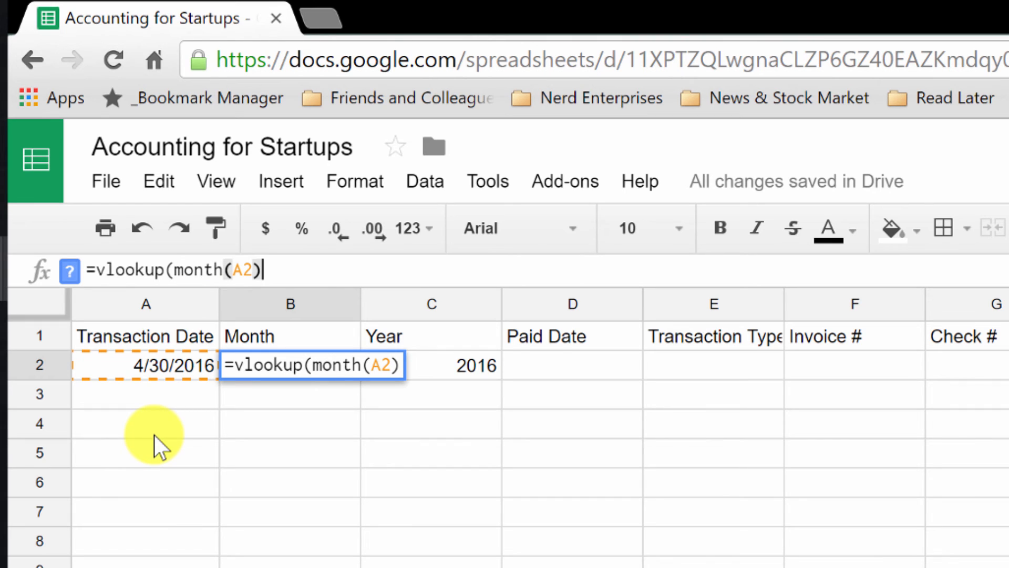
type(",")
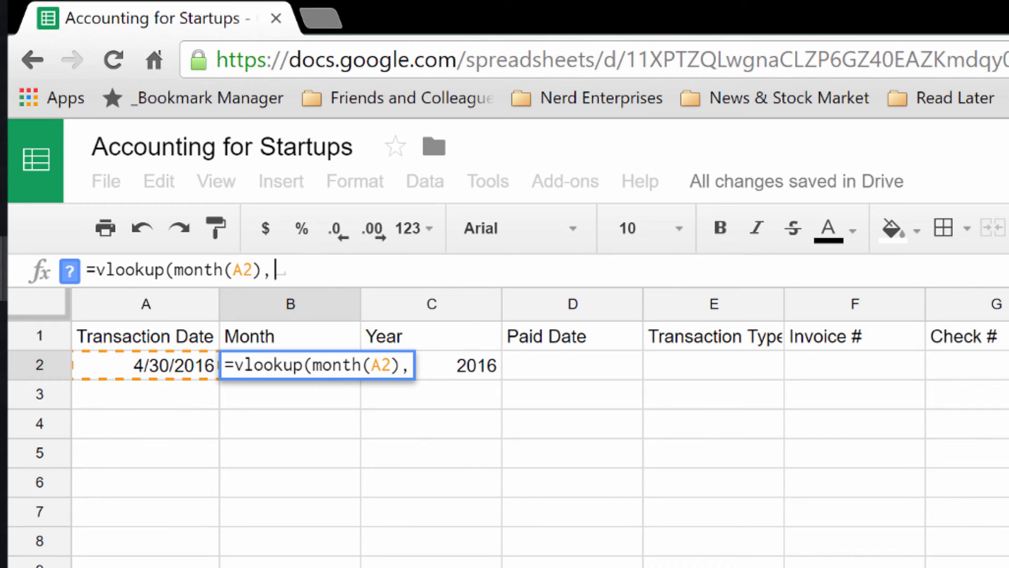
type("Months")
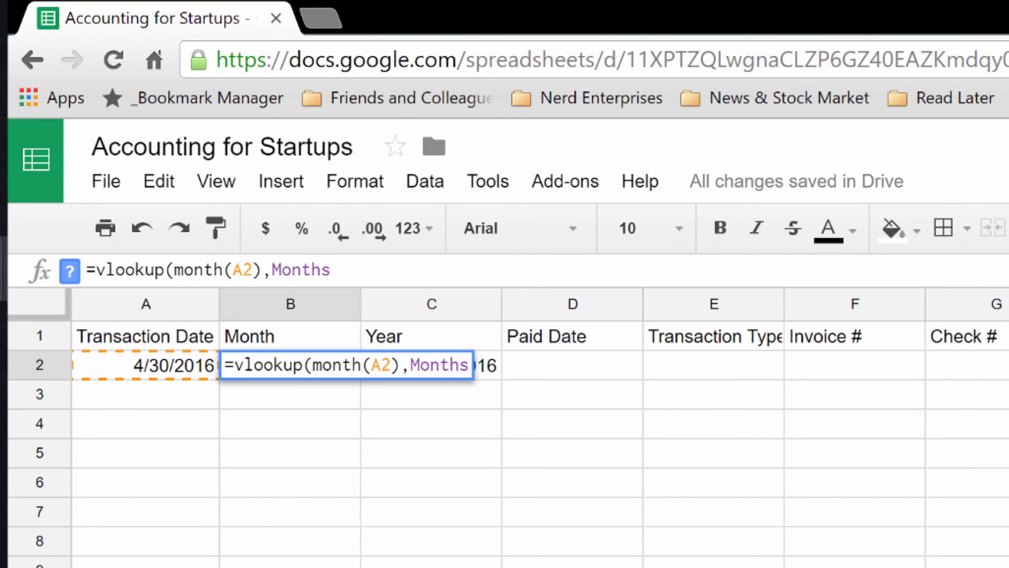
type(",2,fa")
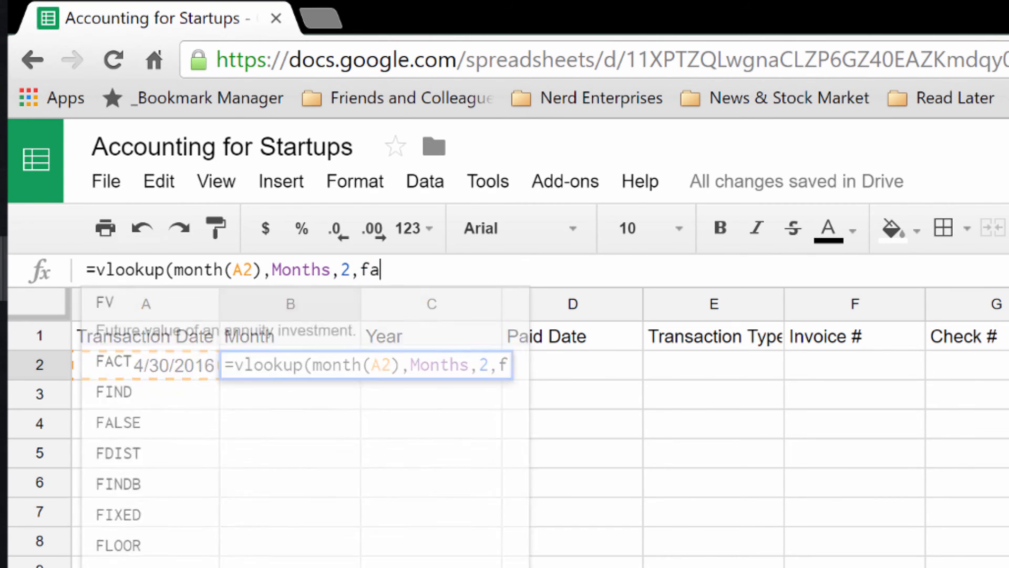
type("lse)")
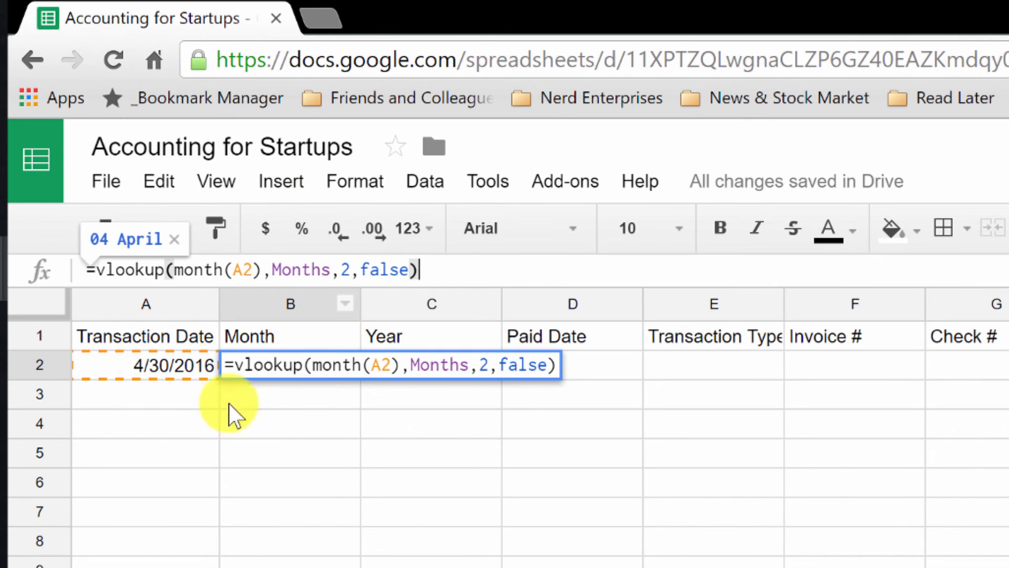
mouse_move(155, 376)
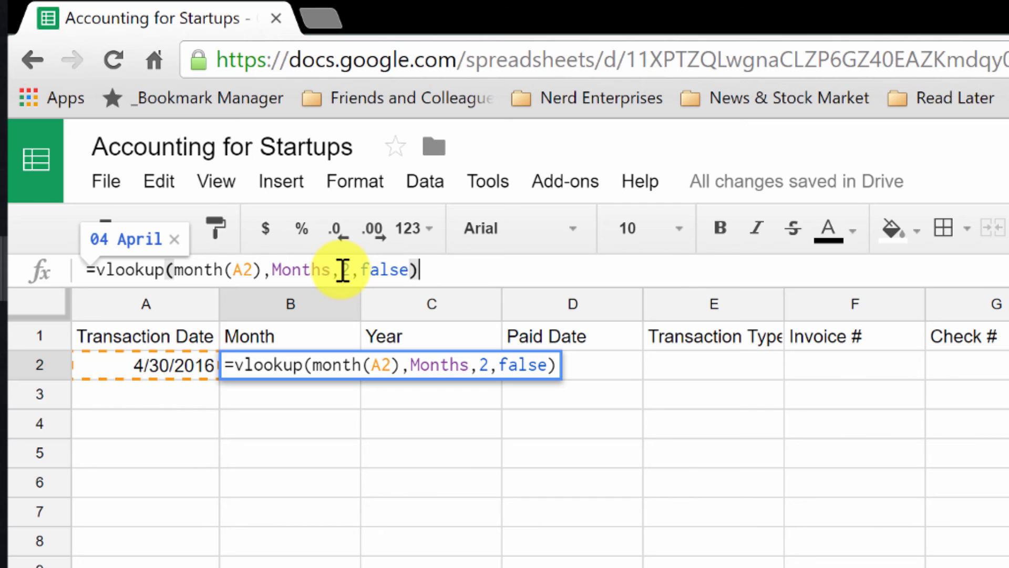
mouse_move(382, 373)
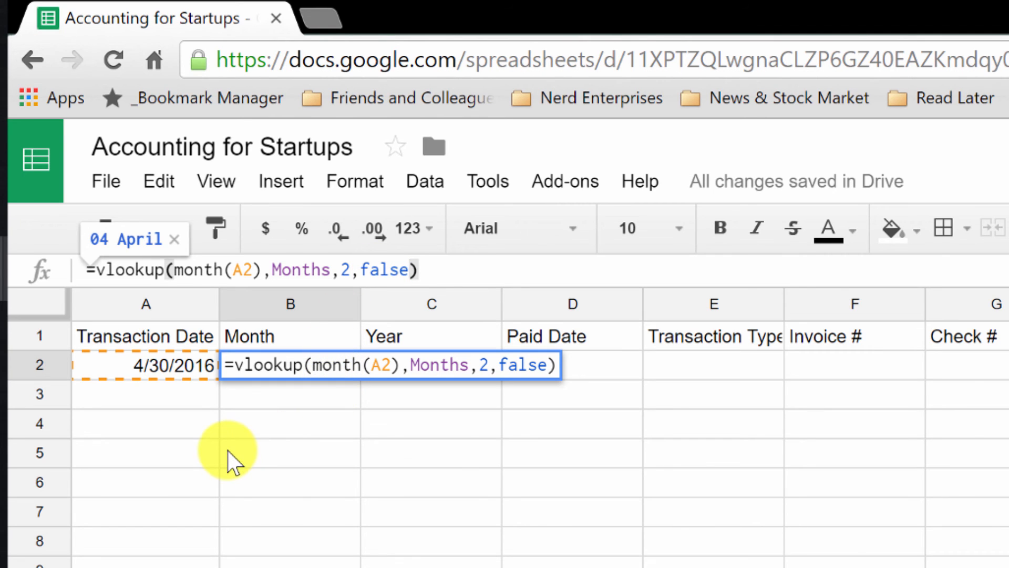
key("Enter")
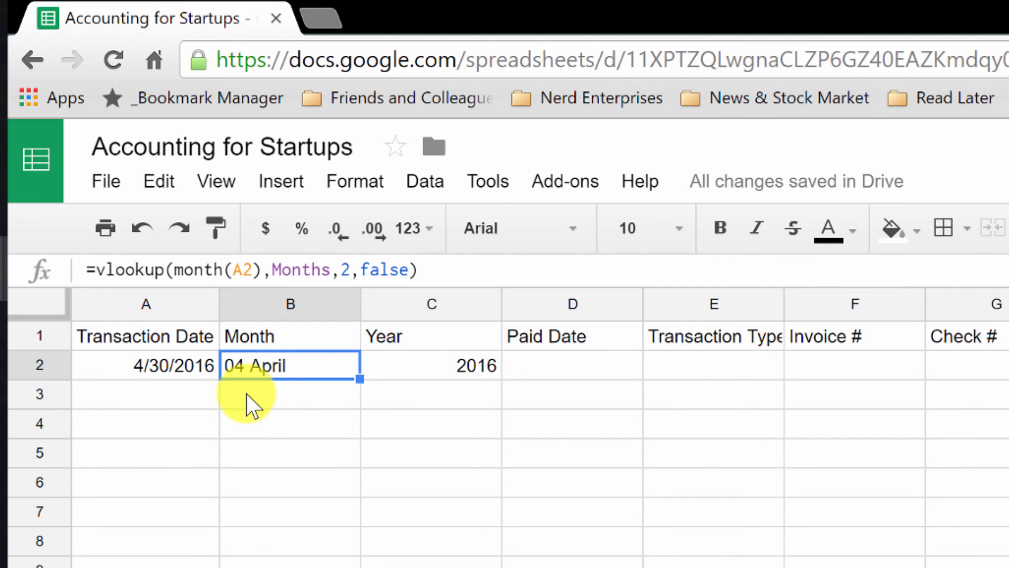
Step: Record Paid Date 4/30/2016, Check # 123 from Main Checking payable to Staples
left_click(415, 243)
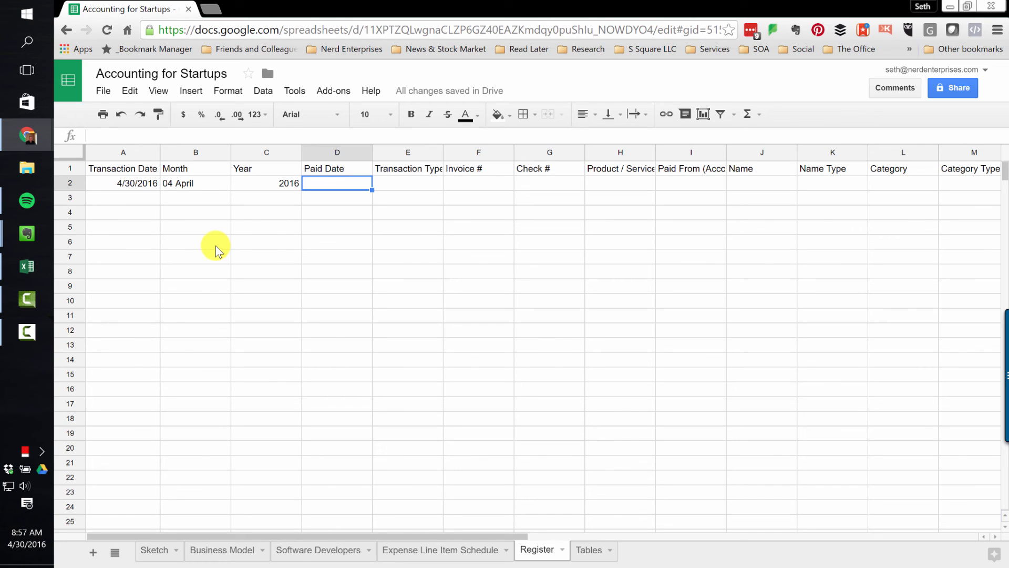
mouse_move(234, 188)
type("4/30/2016")
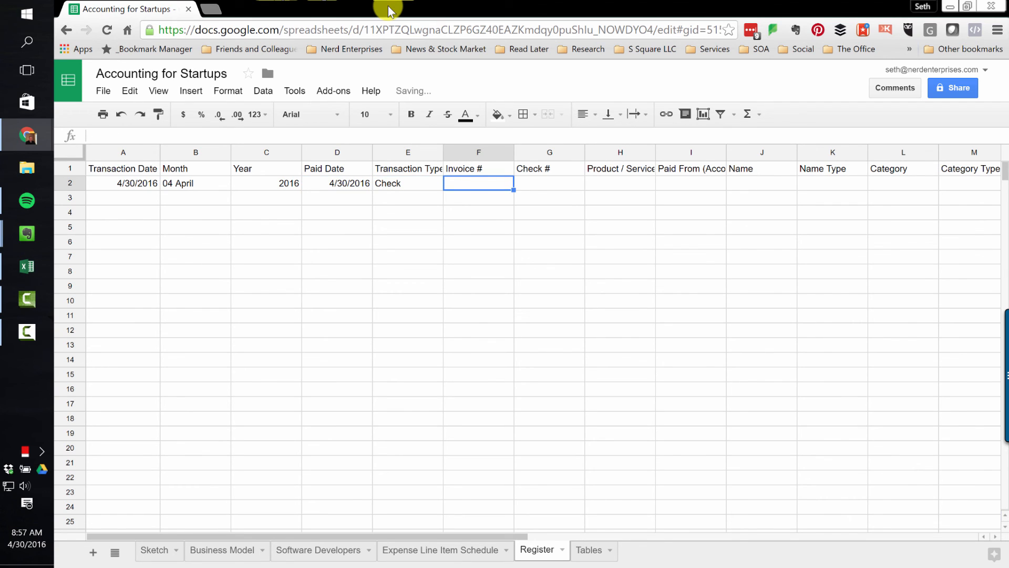
left_click(549, 182)
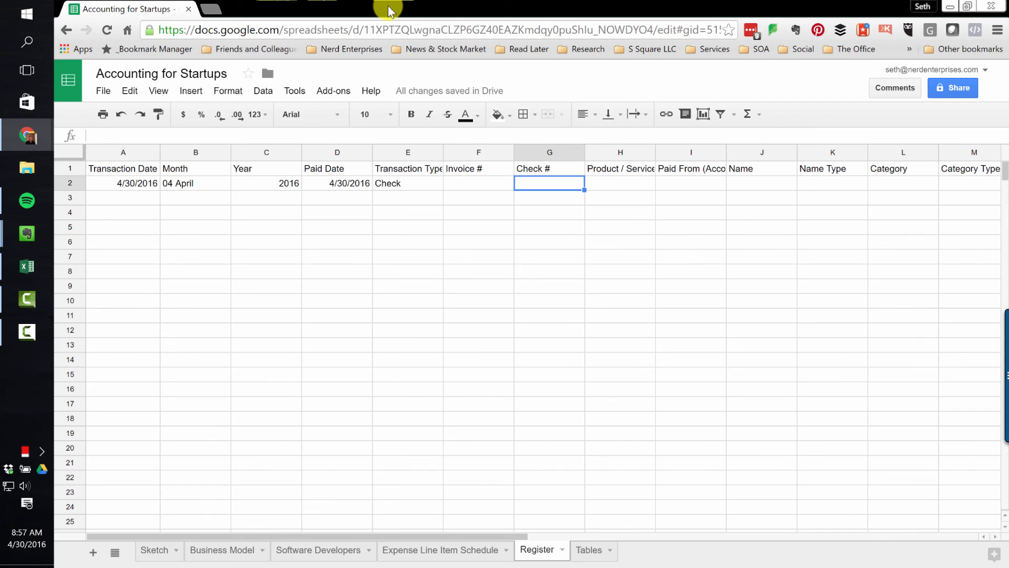
type("123")
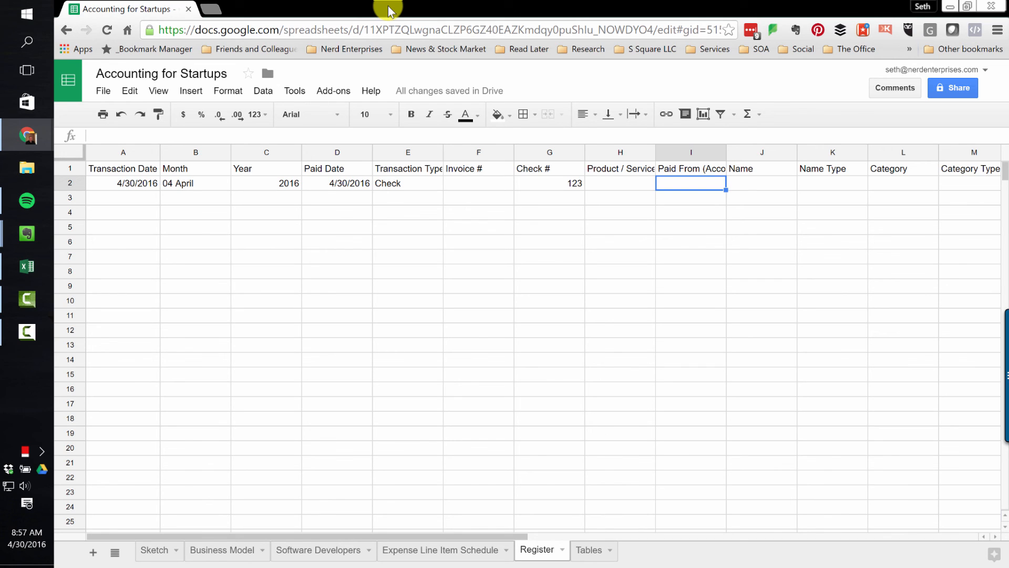
type("Main C")
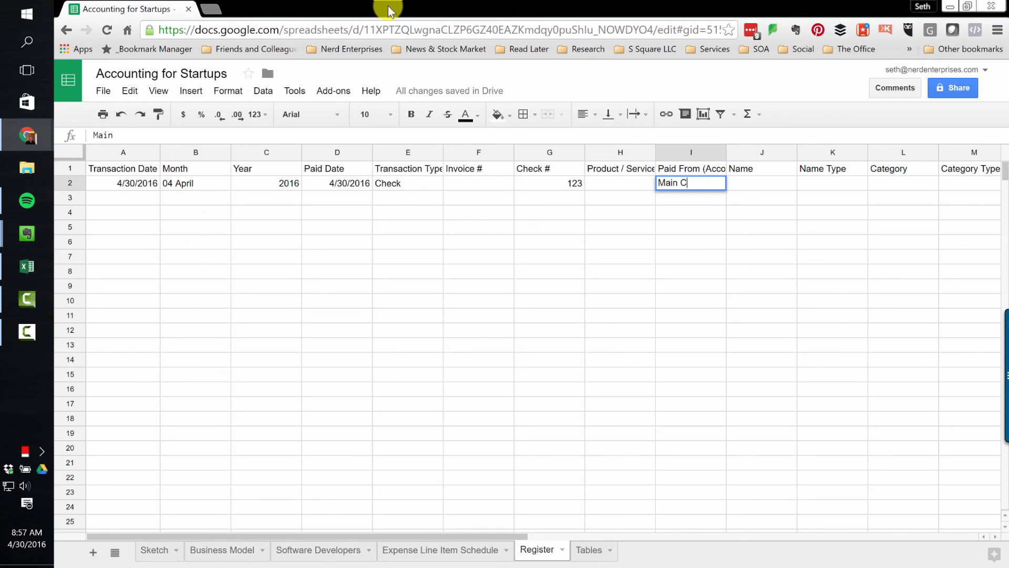
type("St")
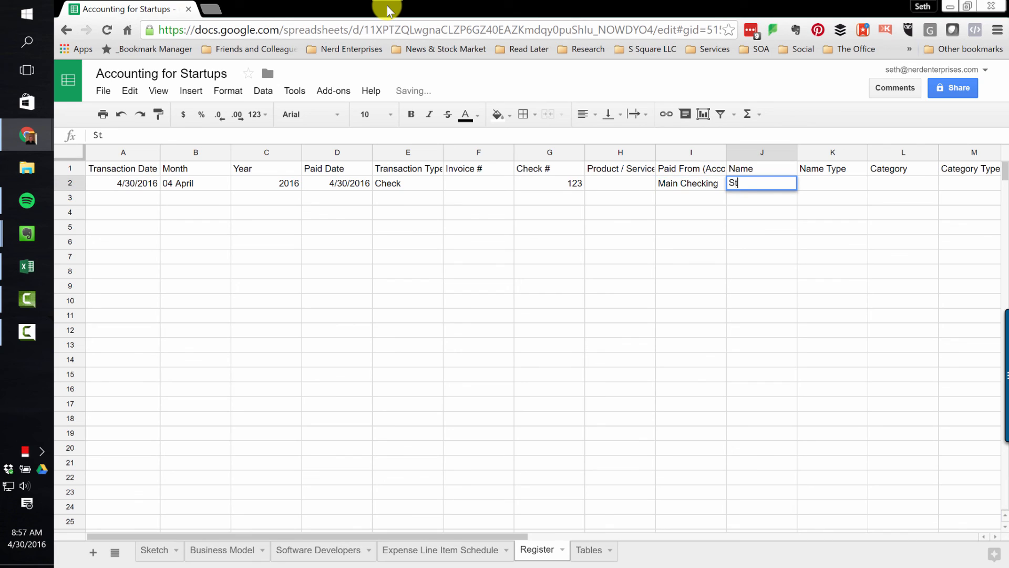
key("Tab")
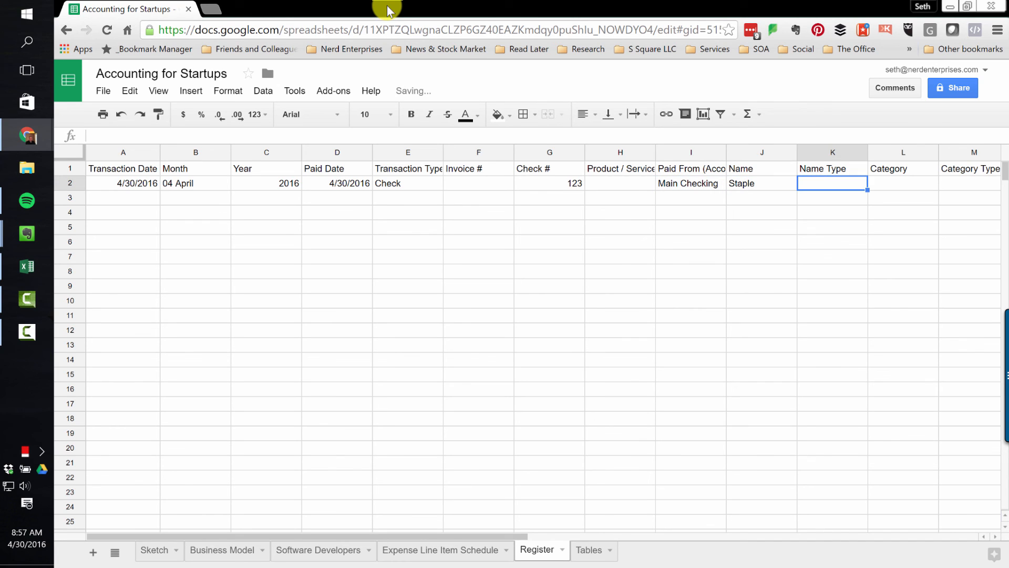
Step: Complete the row with vendor Staples, Office Supplies, Expense and amount 145.82
type("Stapl")
type("Vendor")
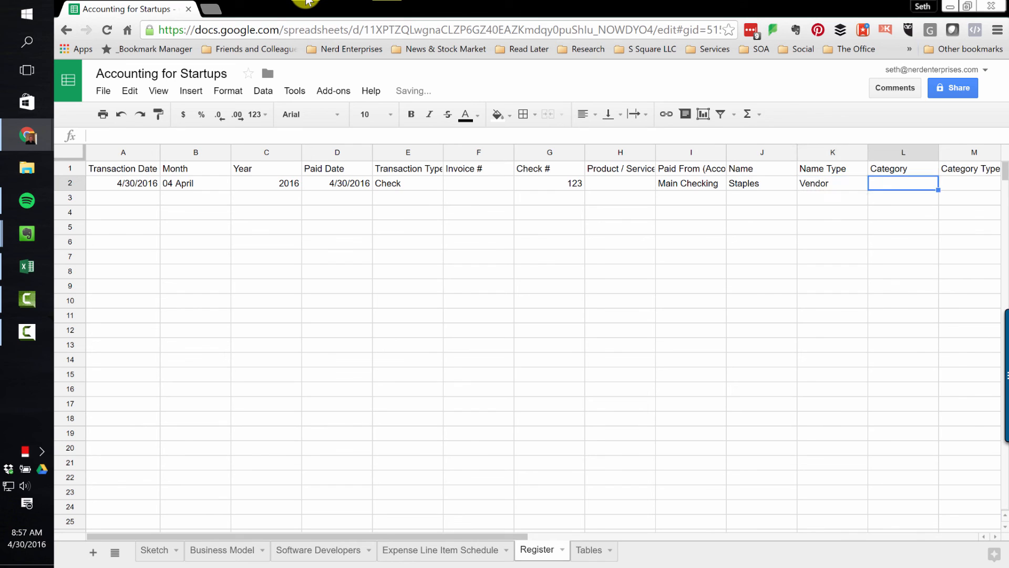
type("Office Supplies")
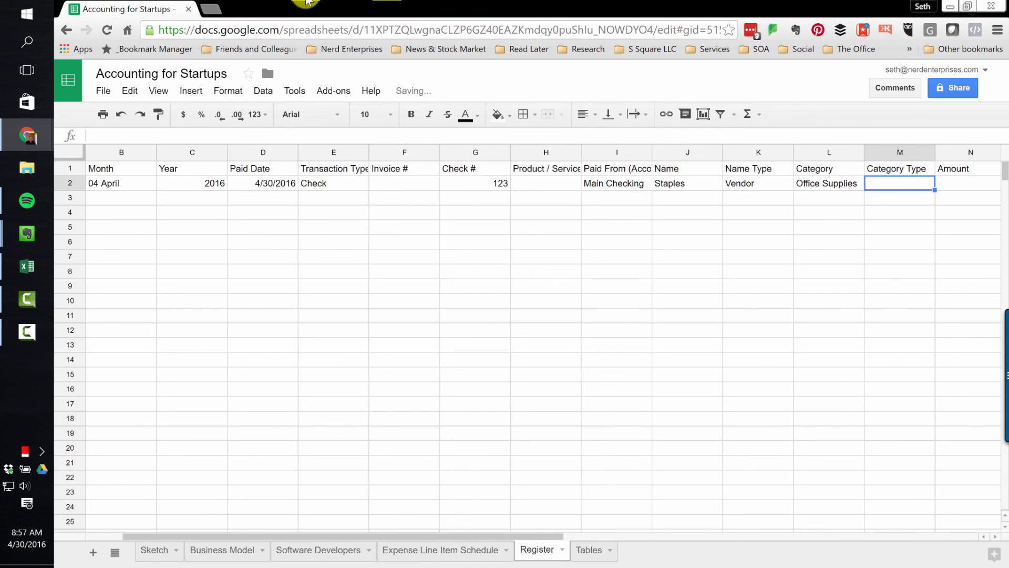
type("Expense")
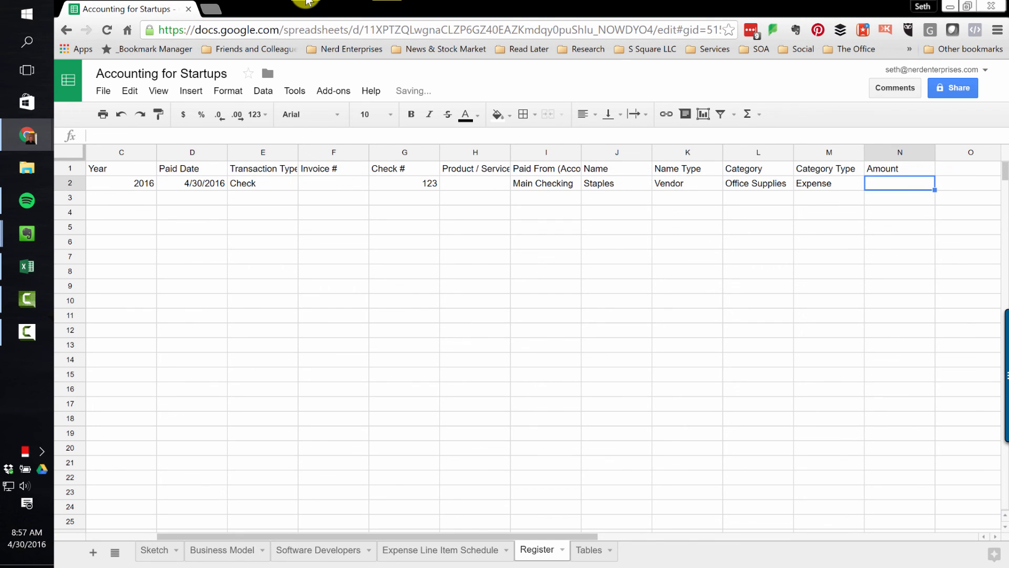
type("145.")
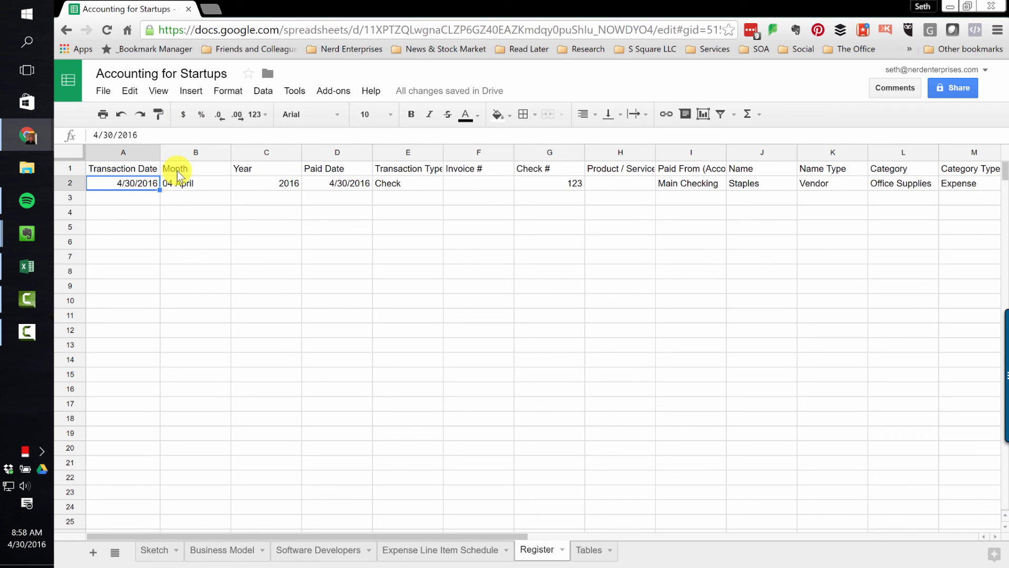
Step: Freeze the Register header row and fit all columns to their contents
scroll("down", 3)
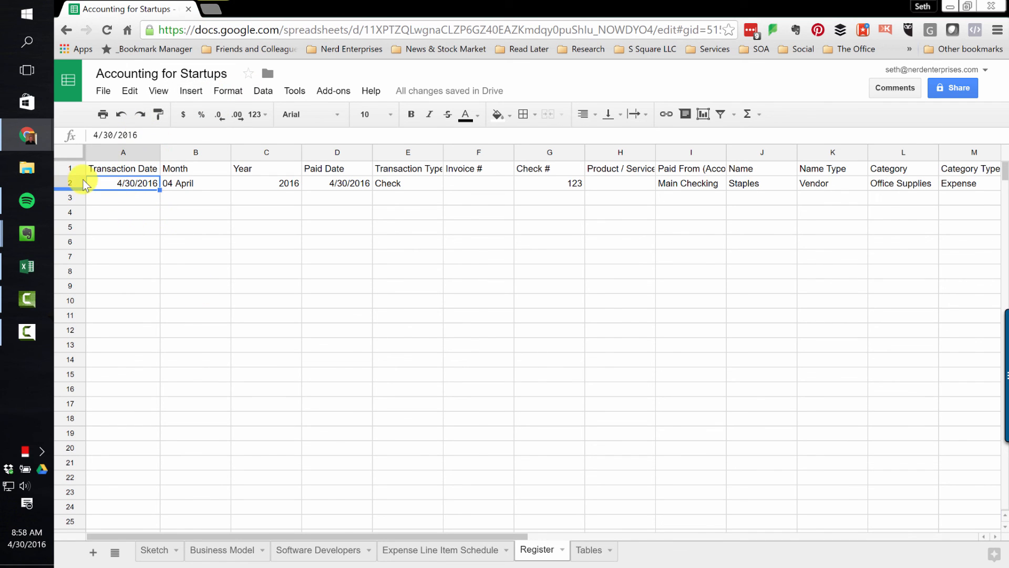
left_click(158, 90)
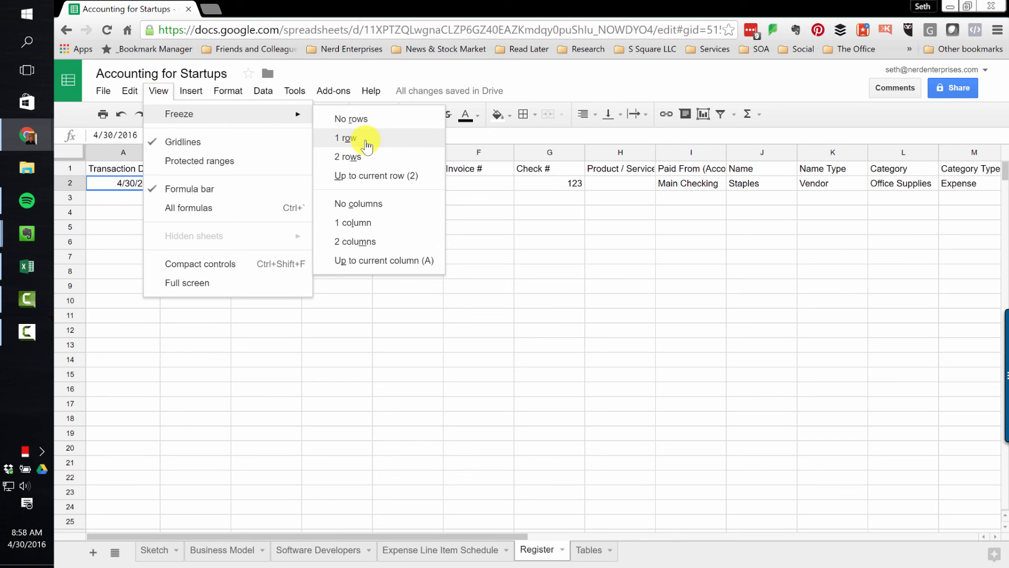
left_click(346, 138)
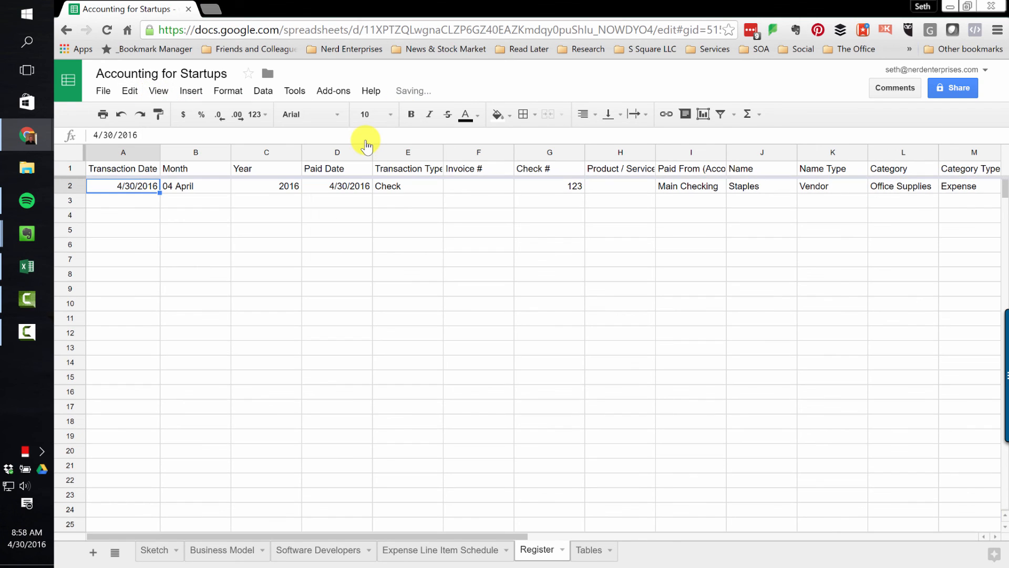
scroll("down", 3)
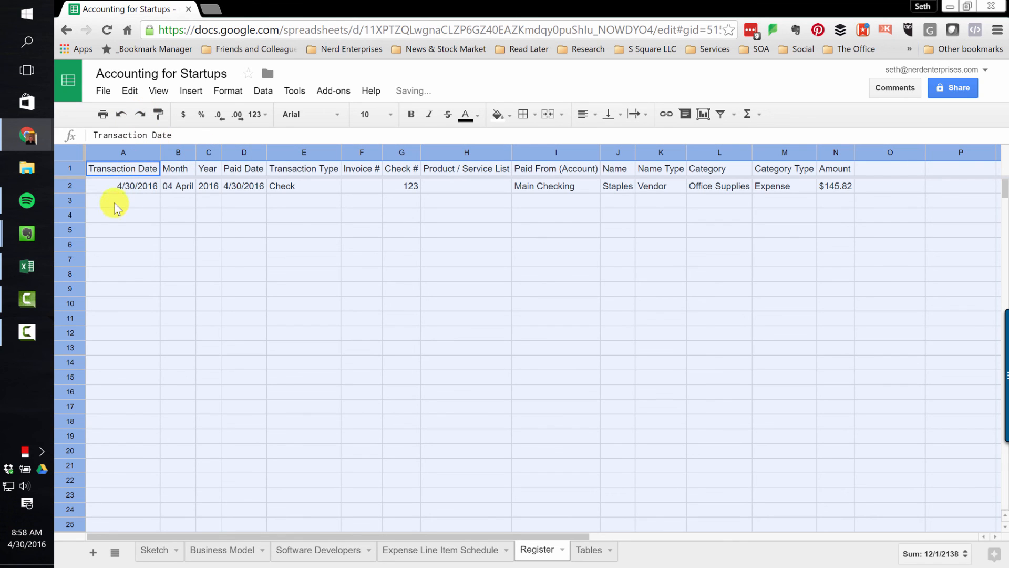
left_click(123, 200)
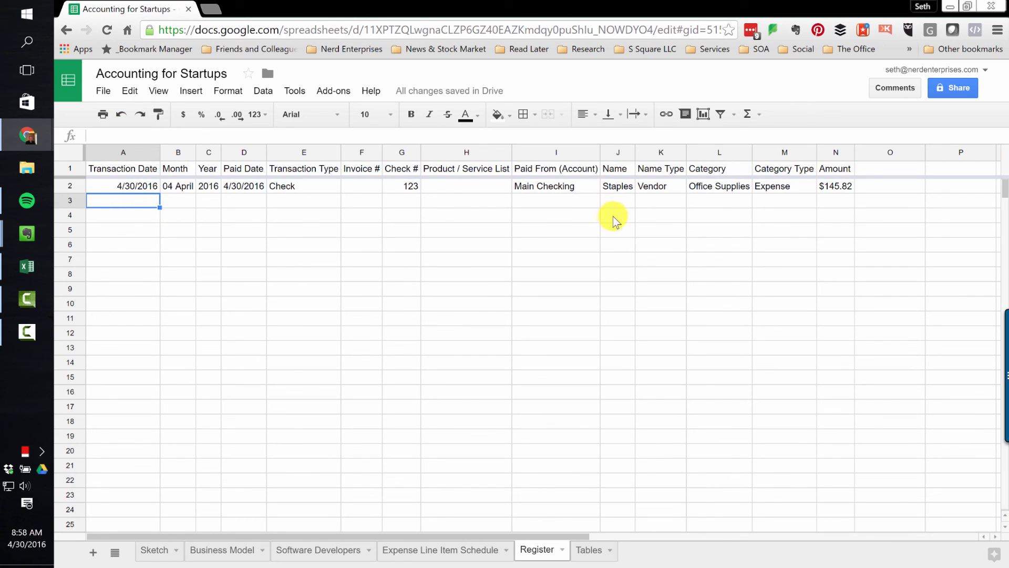
mouse_move(599, 214)
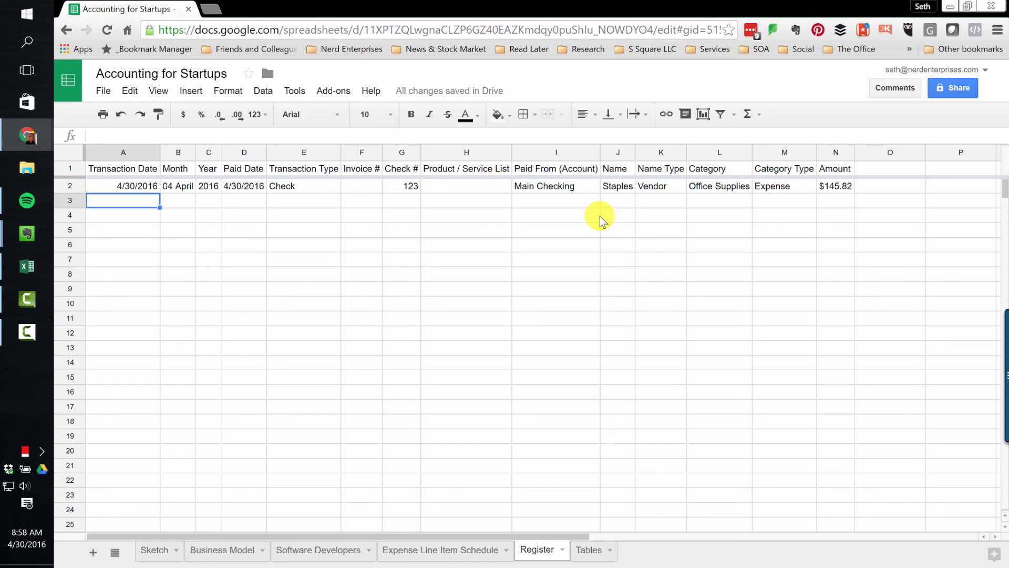
mouse_move(591, 212)
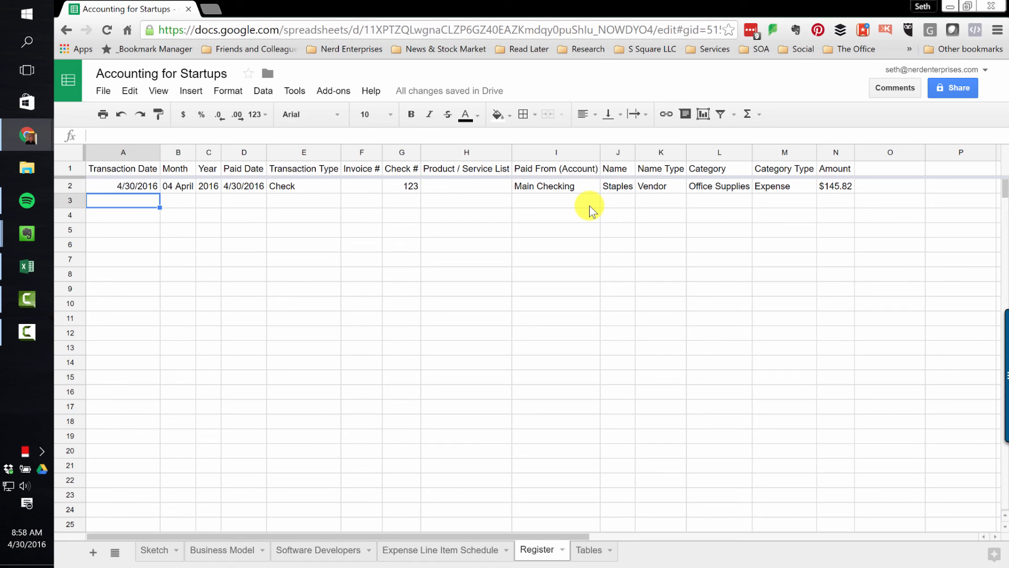